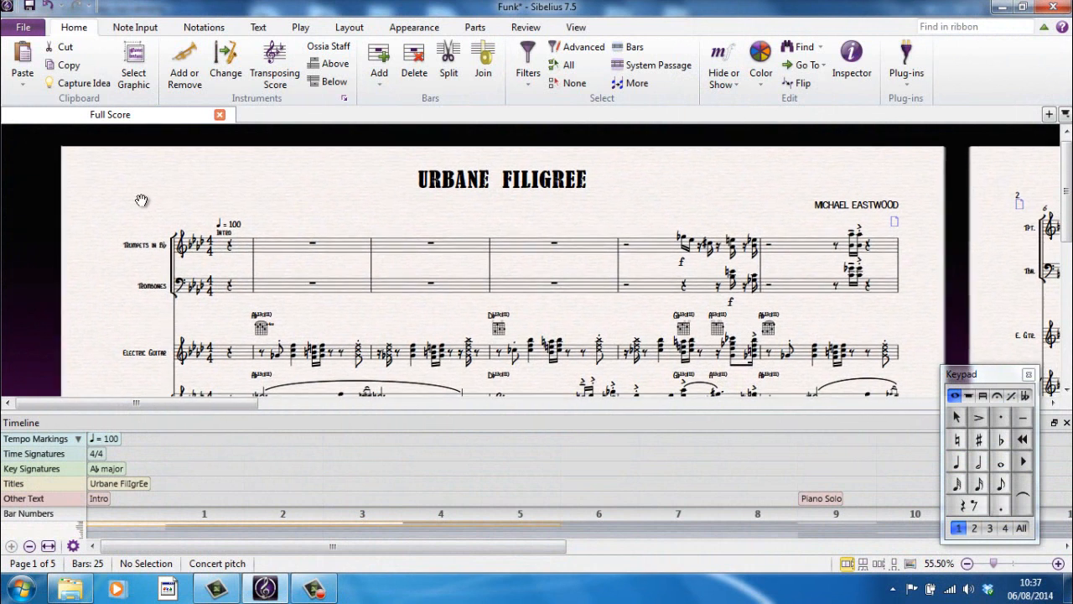
Step: Browse the Note Input and Play ribbon tabs, then switch to the Notations tab
{"action": "scroll", "scroll_direction": "up", "scroll_amount": 3}
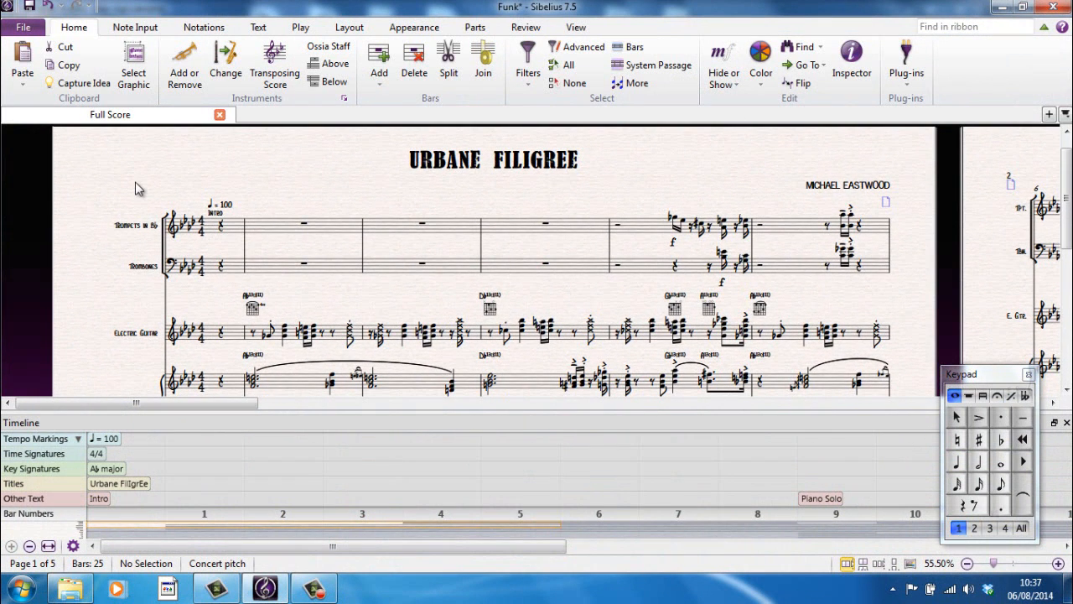
{"action": "mouse_move", "coordinate": [296, 184]}
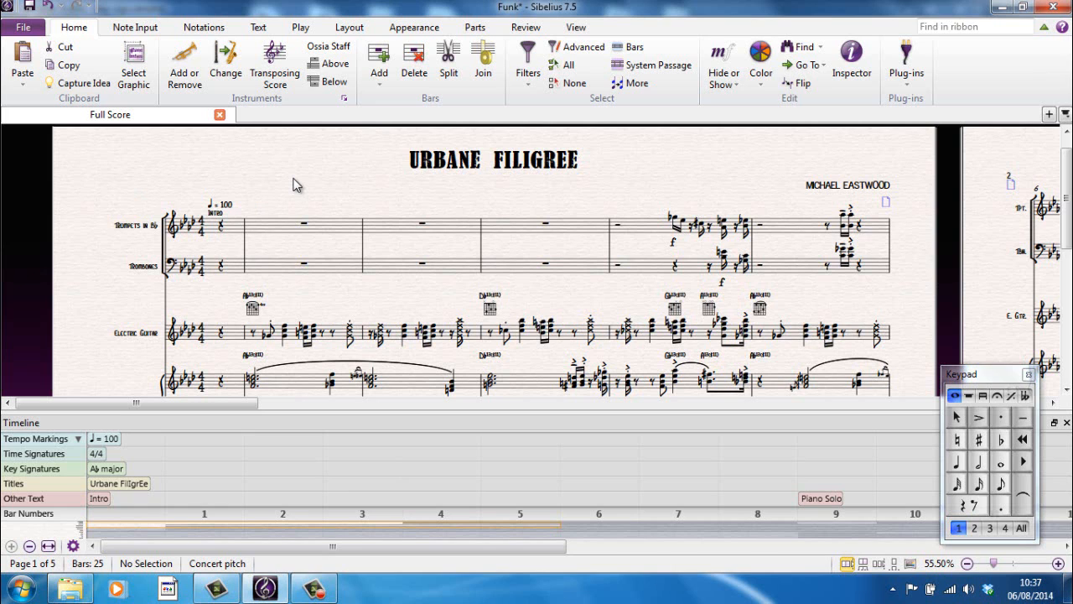
{"action": "mouse_move", "coordinate": [325, 200]}
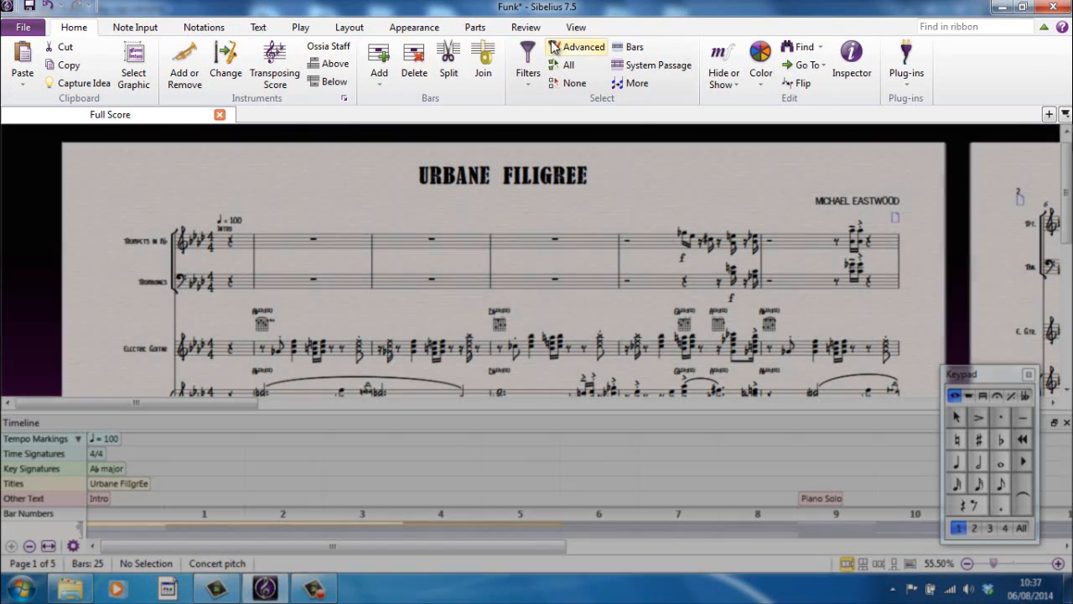
{"action": "mouse_move", "coordinate": [134, 63]}
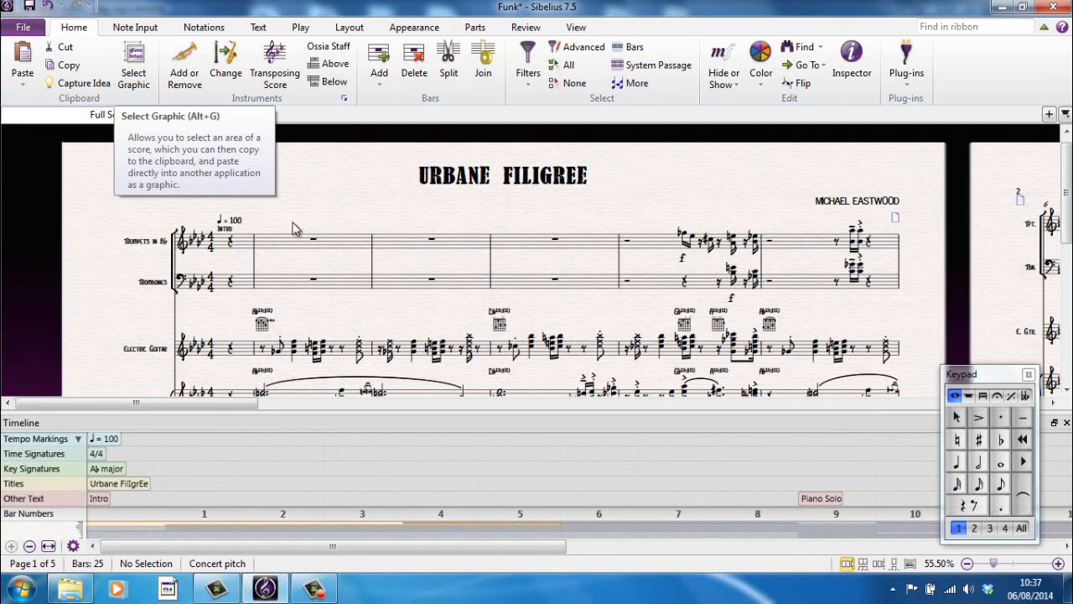
{"action": "mouse_move", "coordinate": [835, 420]}
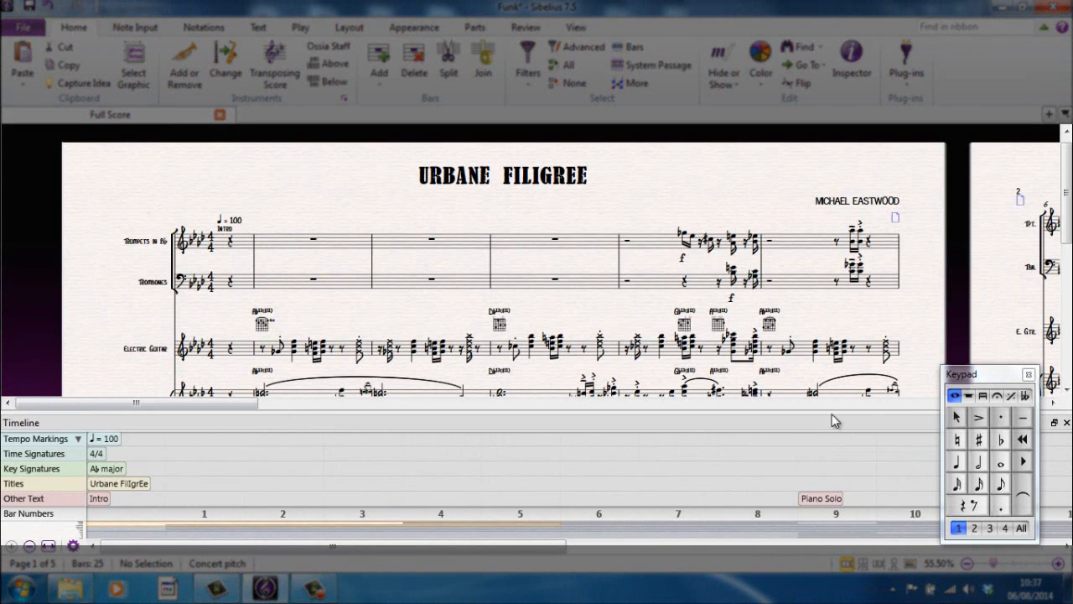
{"action": "mouse_move", "coordinate": [163, 345]}
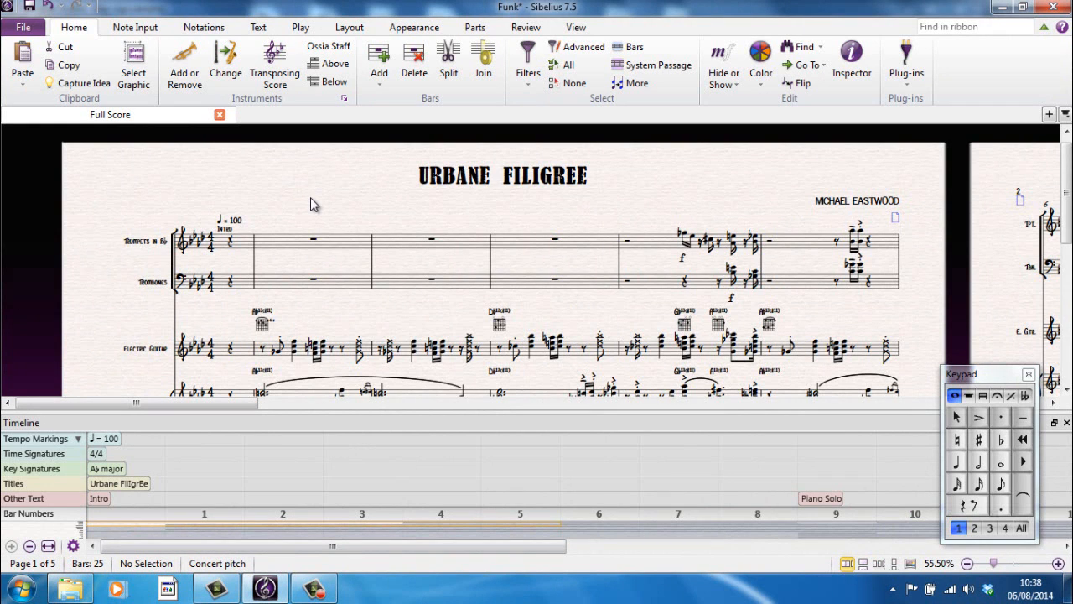
{"action": "mouse_move", "coordinate": [274, 62]}
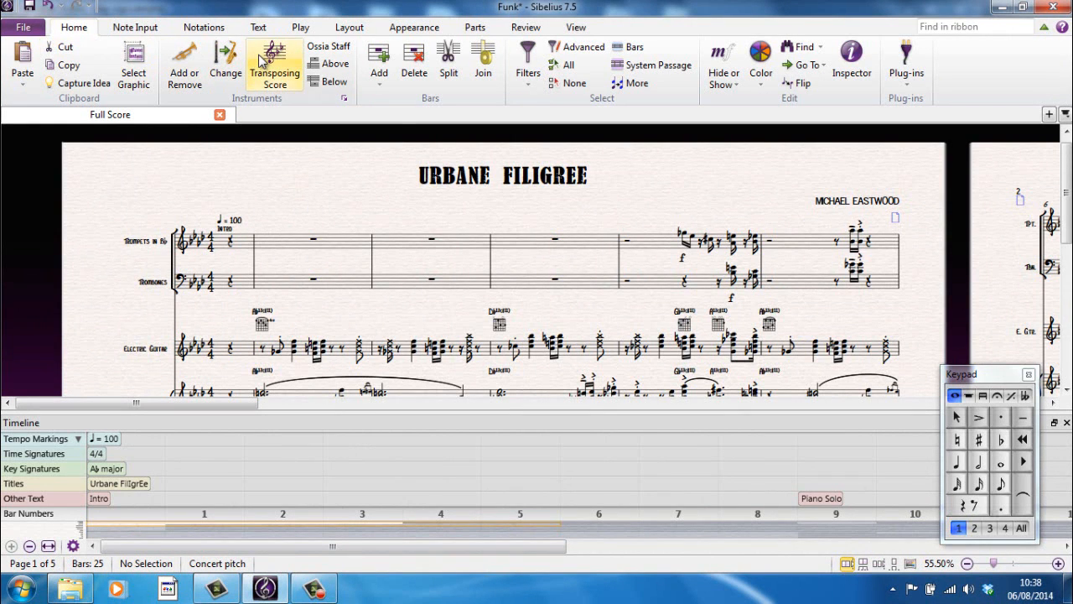
{"action": "mouse_move", "coordinate": [275, 63]}
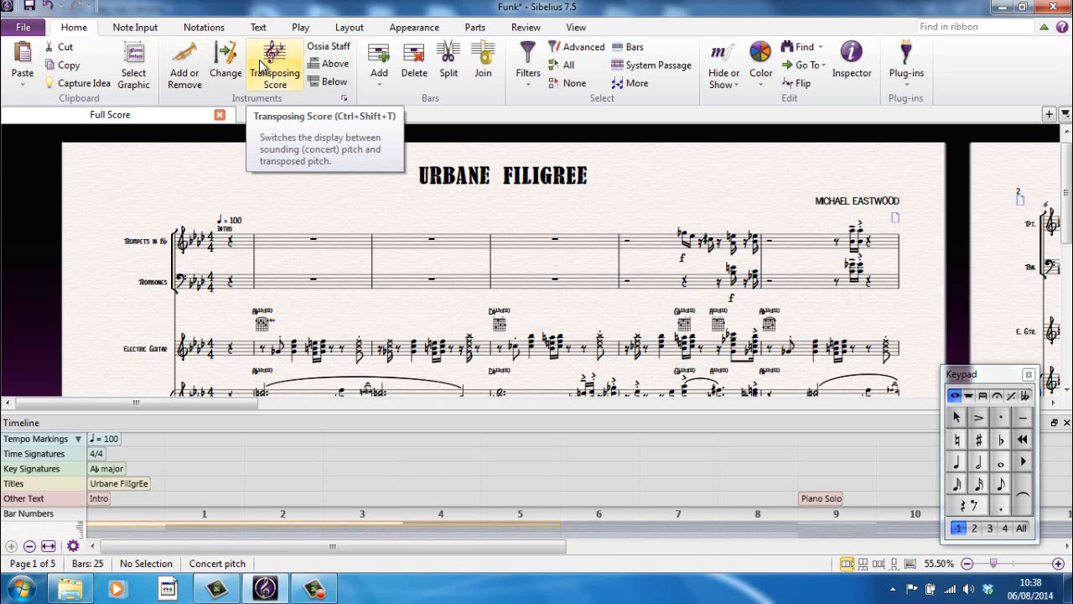
{"action": "mouse_move", "coordinate": [270, 206]}
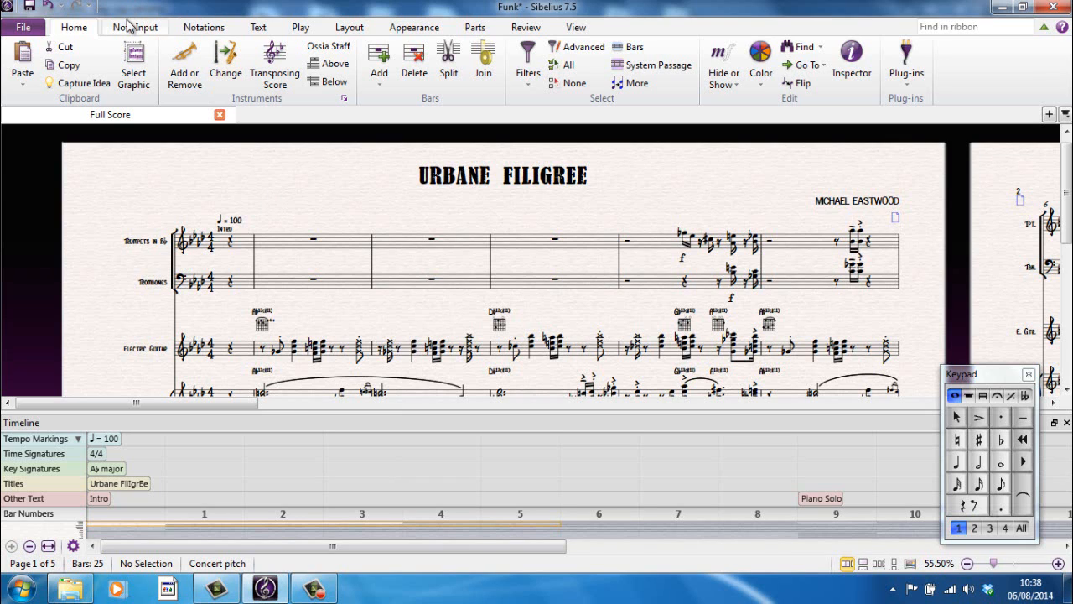
{"action": "mouse_move", "coordinate": [135, 27]}
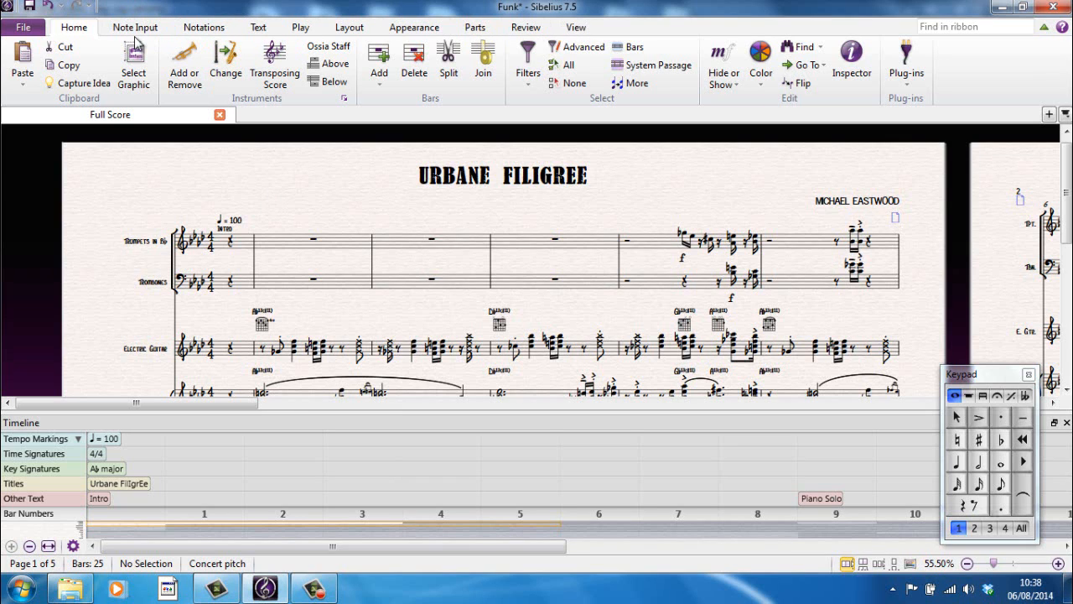
{"action": "left_click", "coordinate": [134, 27]}
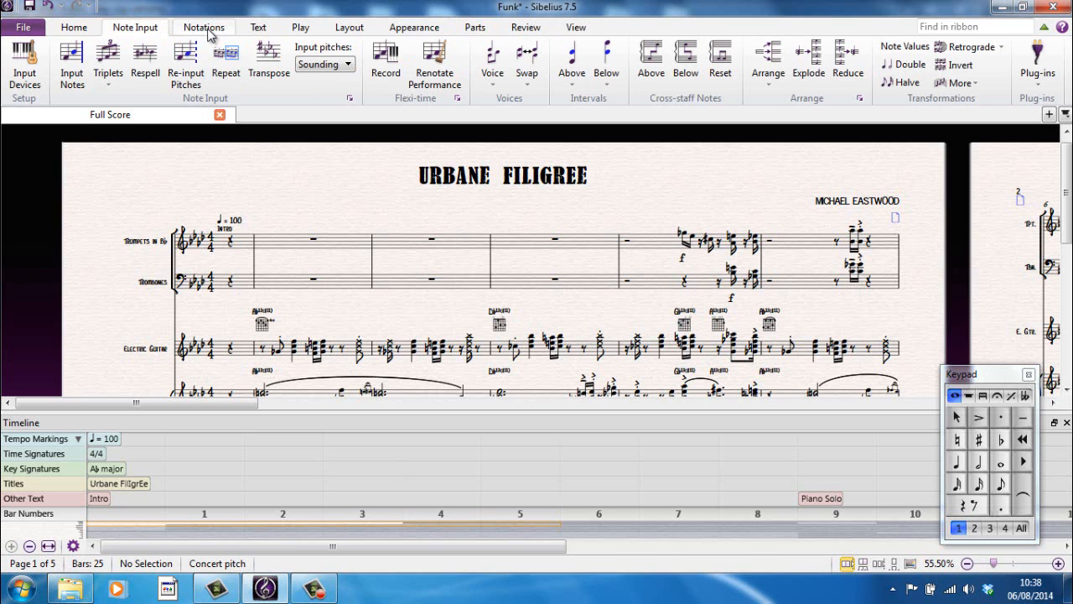
{"action": "left_click", "coordinate": [299, 27]}
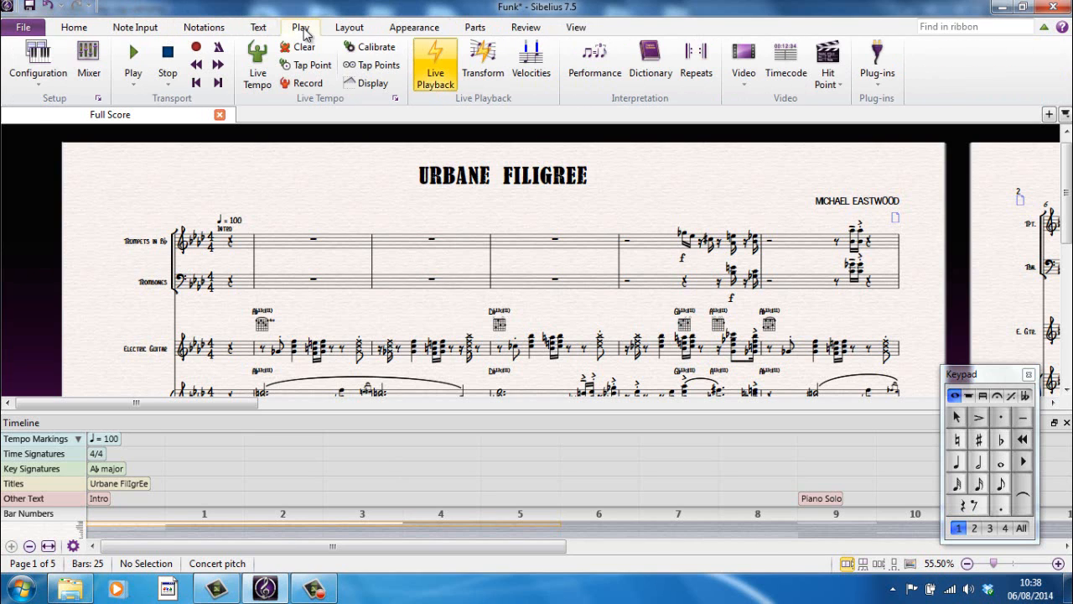
{"action": "left_click", "coordinate": [347, 27]}
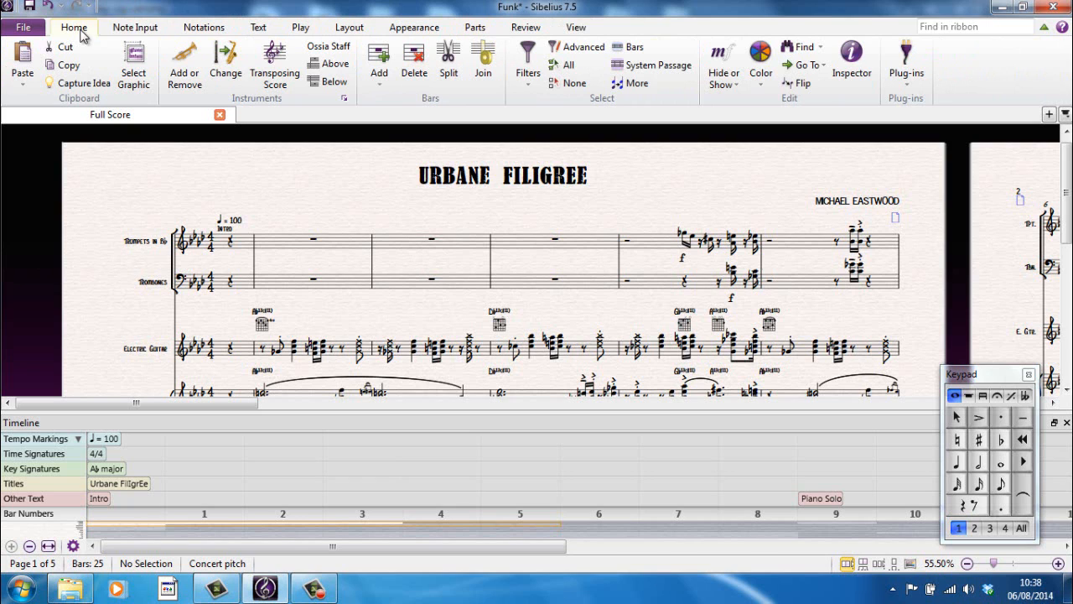
{"action": "mouse_move", "coordinate": [134, 27]}
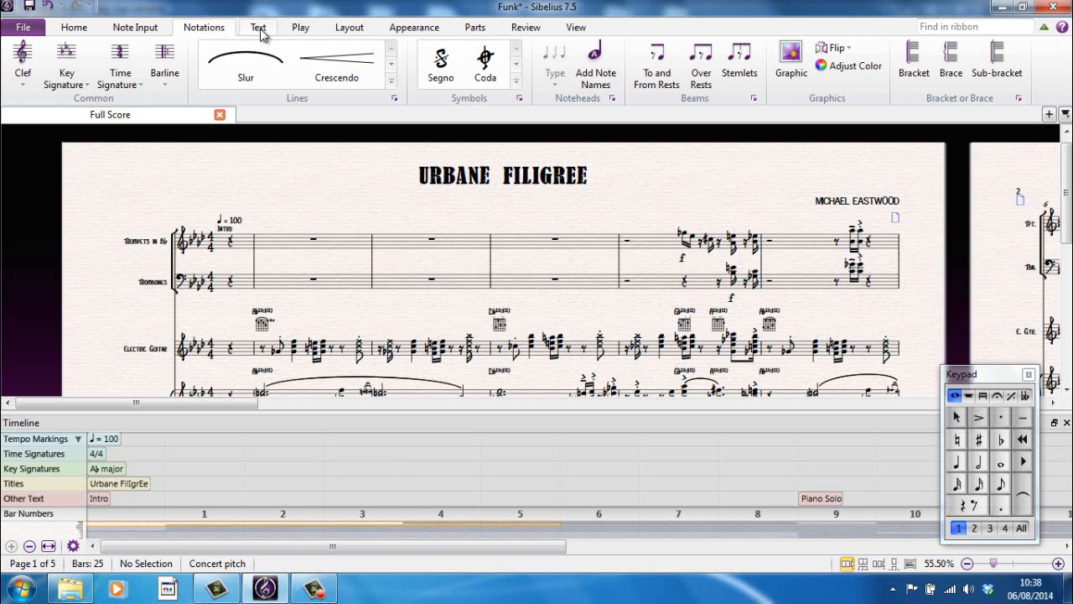
Step: Step through the Home, Note Input, Notations and Text tabs, ending on Play
{"action": "left_click", "coordinate": [73, 26]}
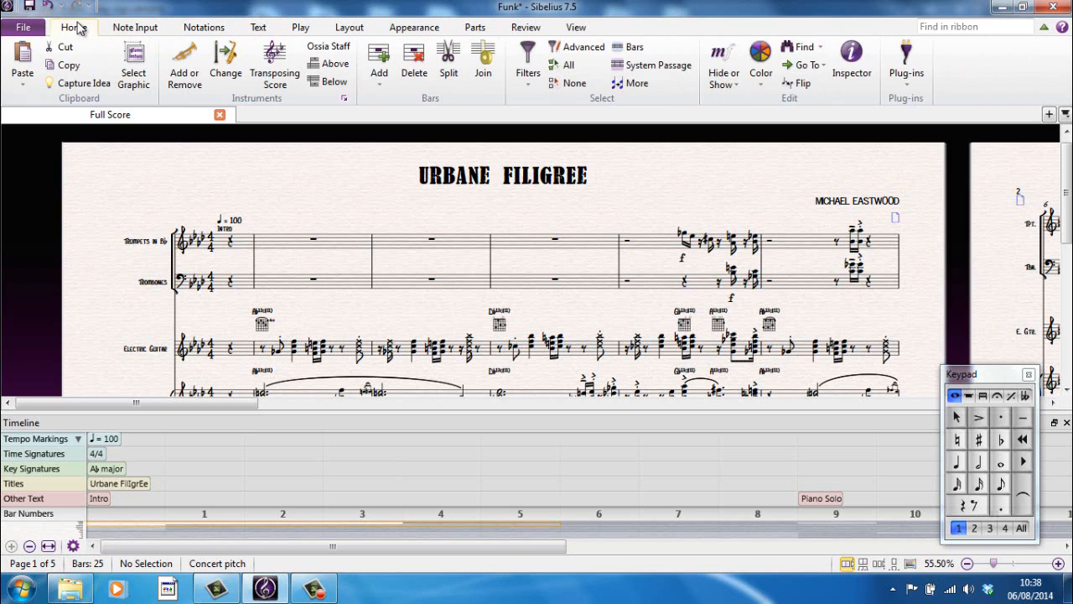
{"action": "mouse_move", "coordinate": [184, 63]}
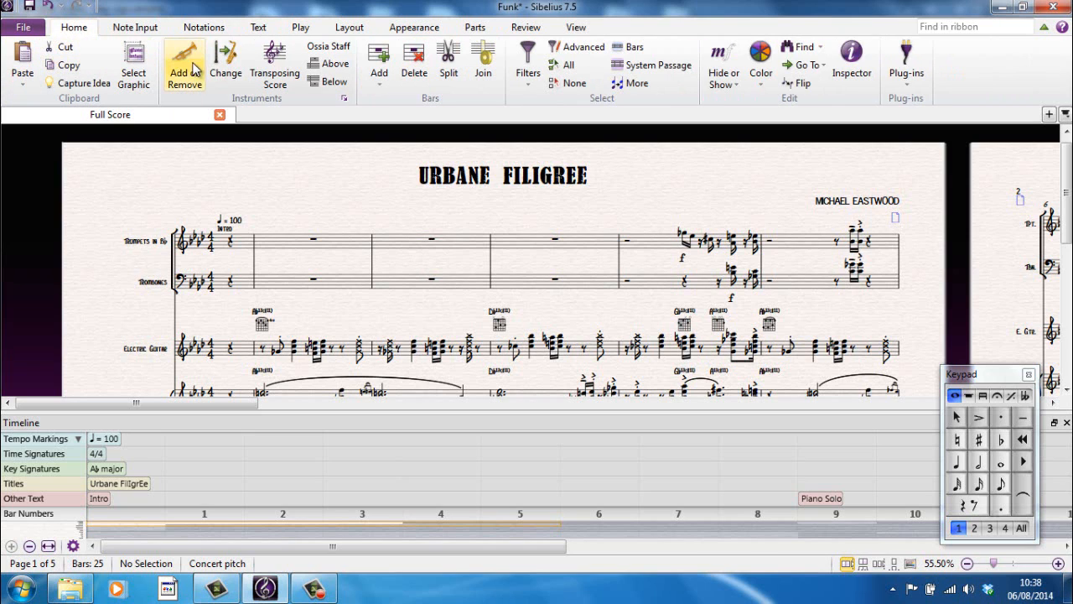
{"action": "mouse_move", "coordinate": [225, 65]}
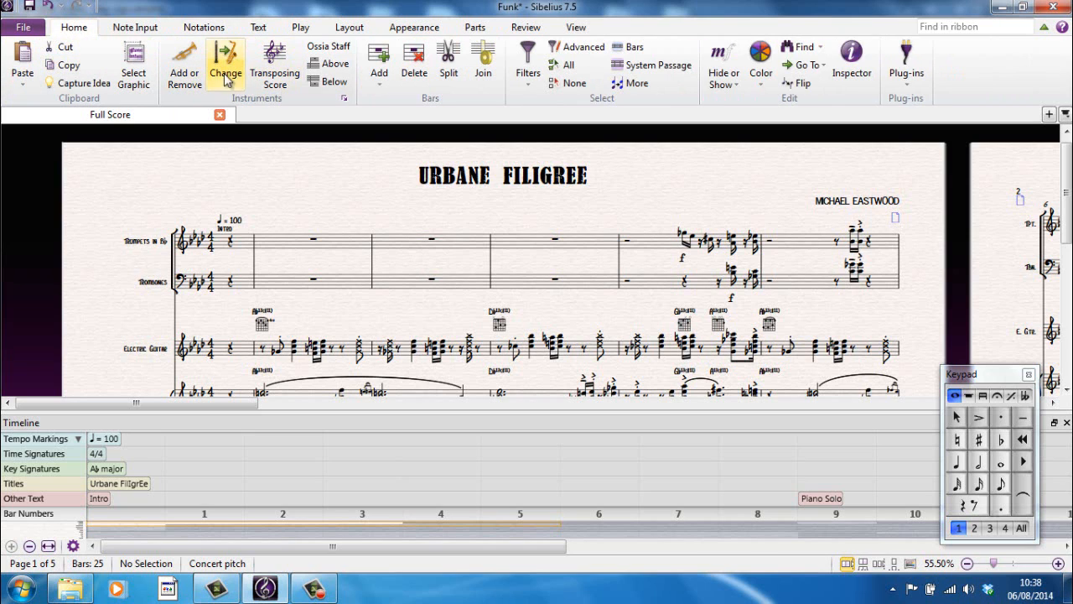
{"action": "mouse_move", "coordinate": [274, 64]}
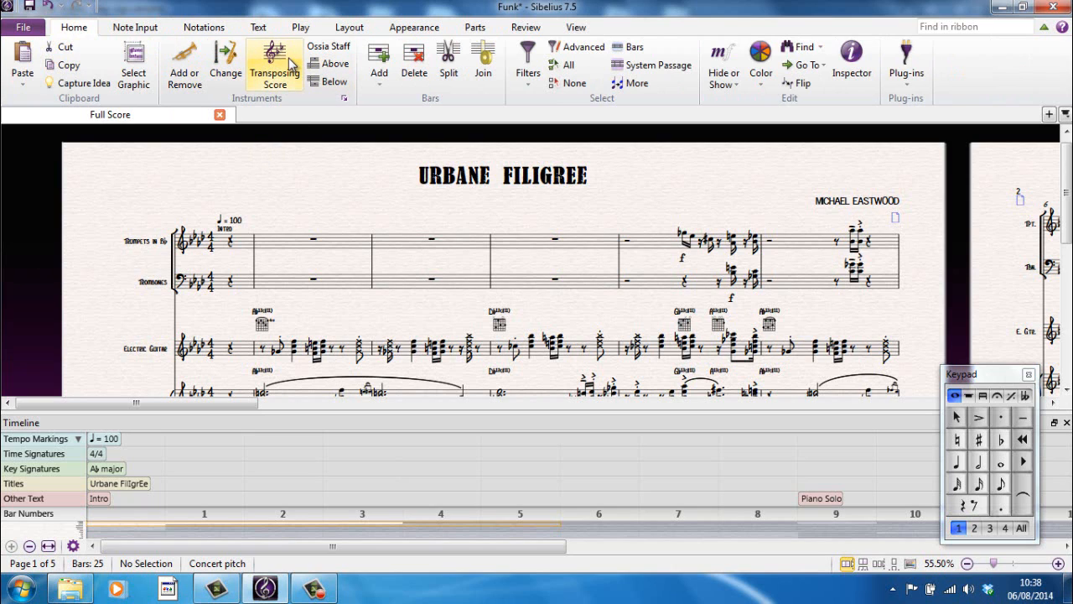
{"action": "mouse_move", "coordinate": [448, 62]}
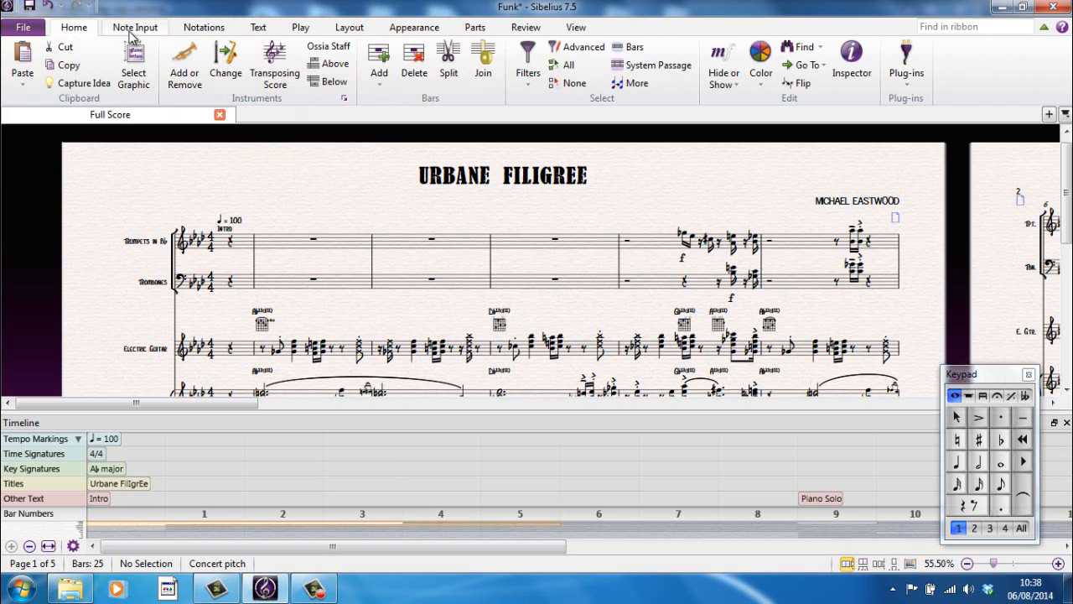
{"action": "left_click", "coordinate": [134, 27]}
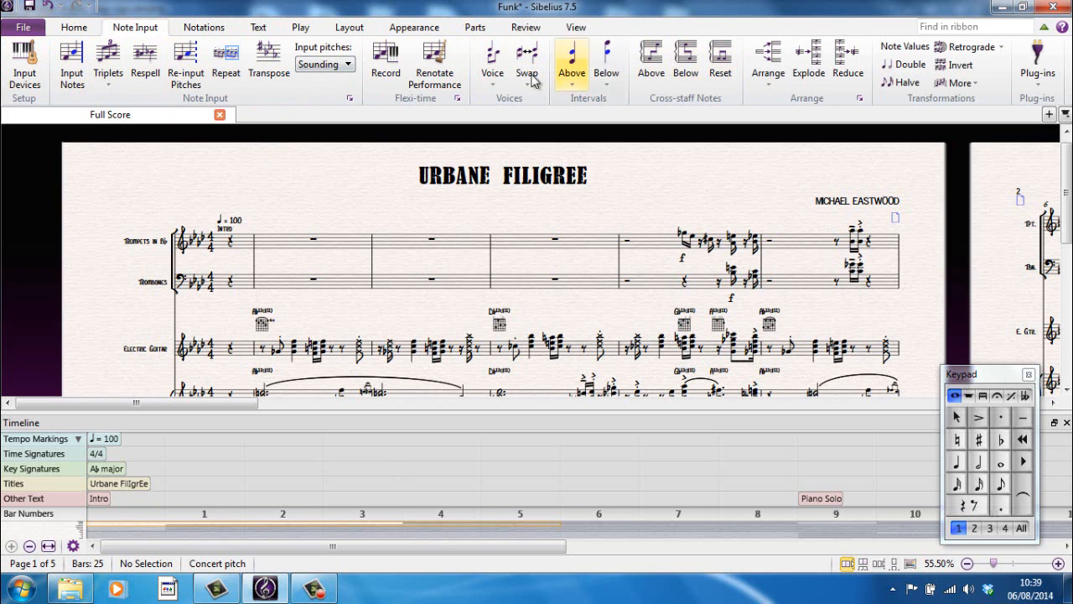
{"action": "mouse_move", "coordinate": [154, 138]}
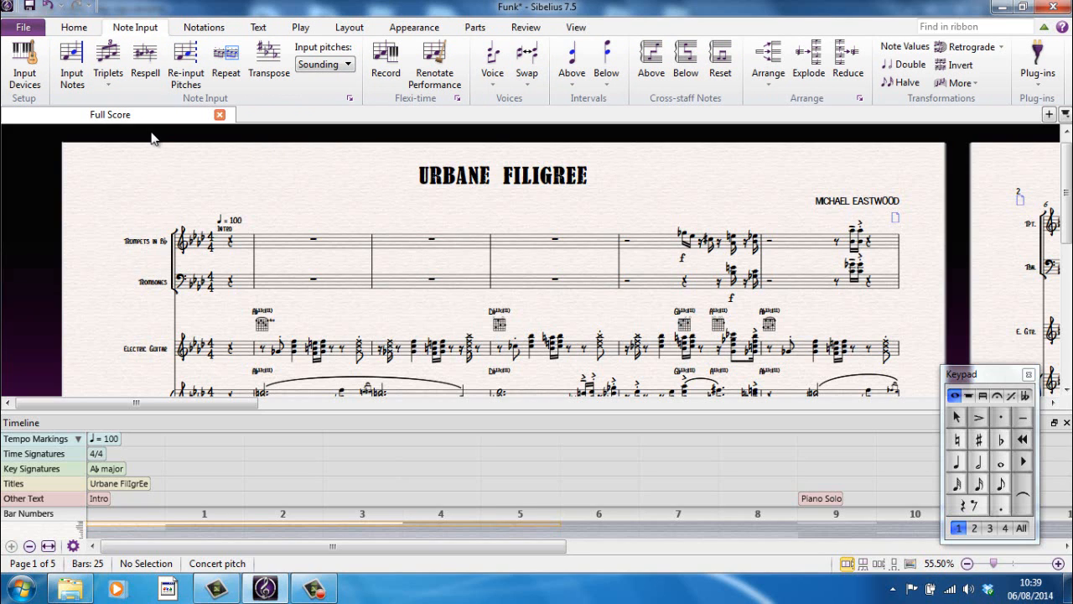
{"action": "mouse_move", "coordinate": [203, 27]}
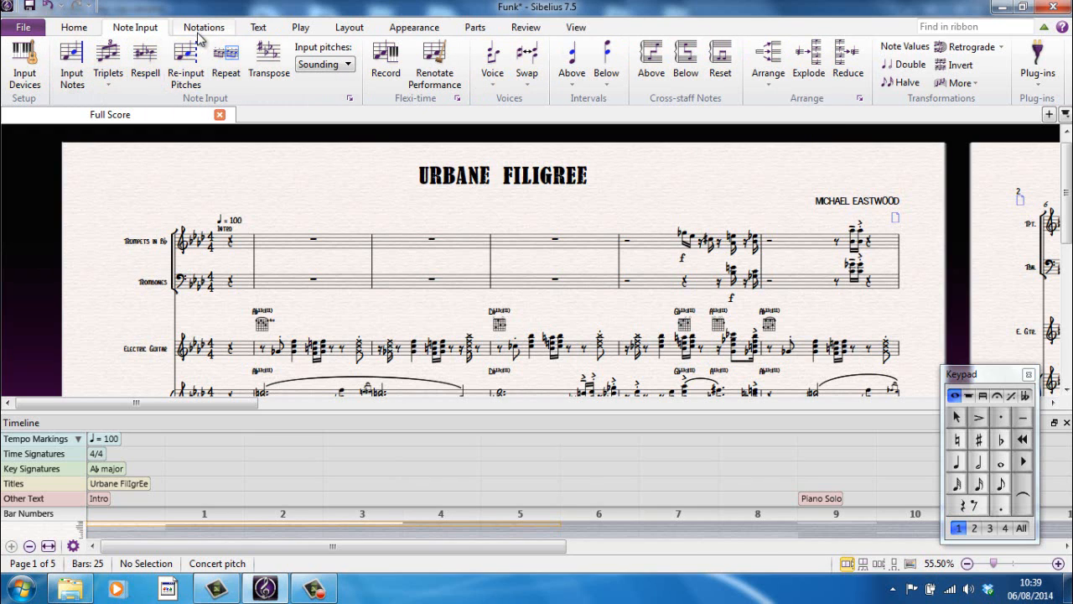
{"action": "left_click", "coordinate": [204, 27]}
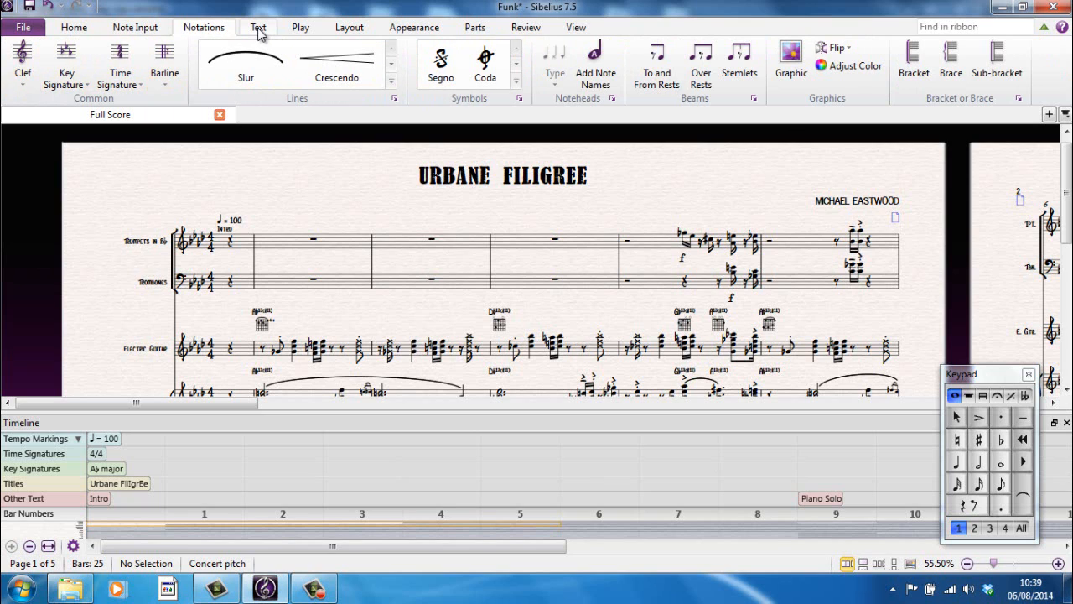
{"action": "left_click", "coordinate": [257, 27]}
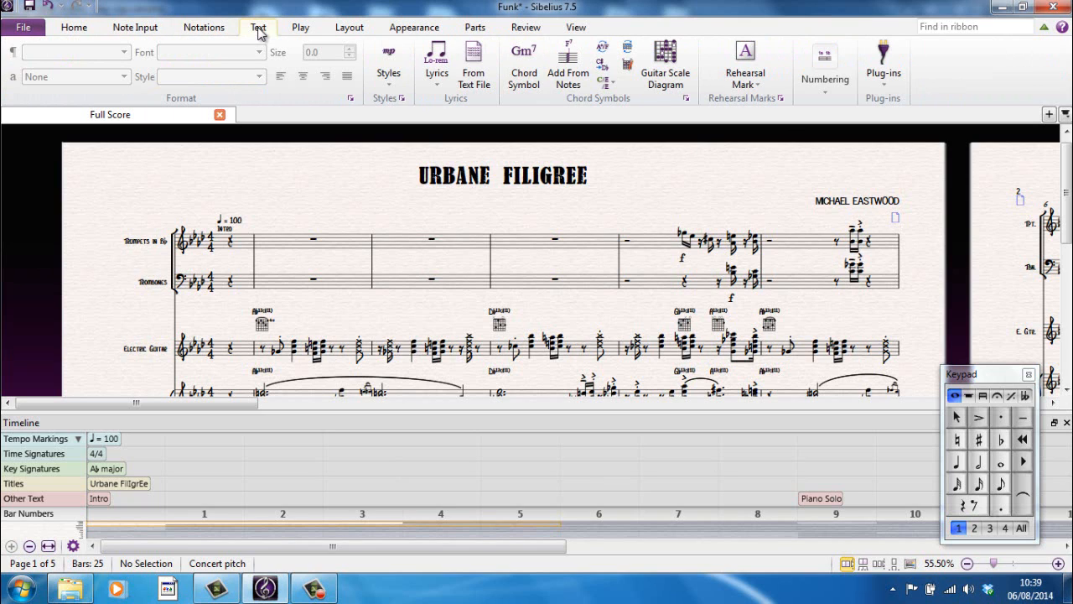
{"action": "left_click", "coordinate": [300, 27]}
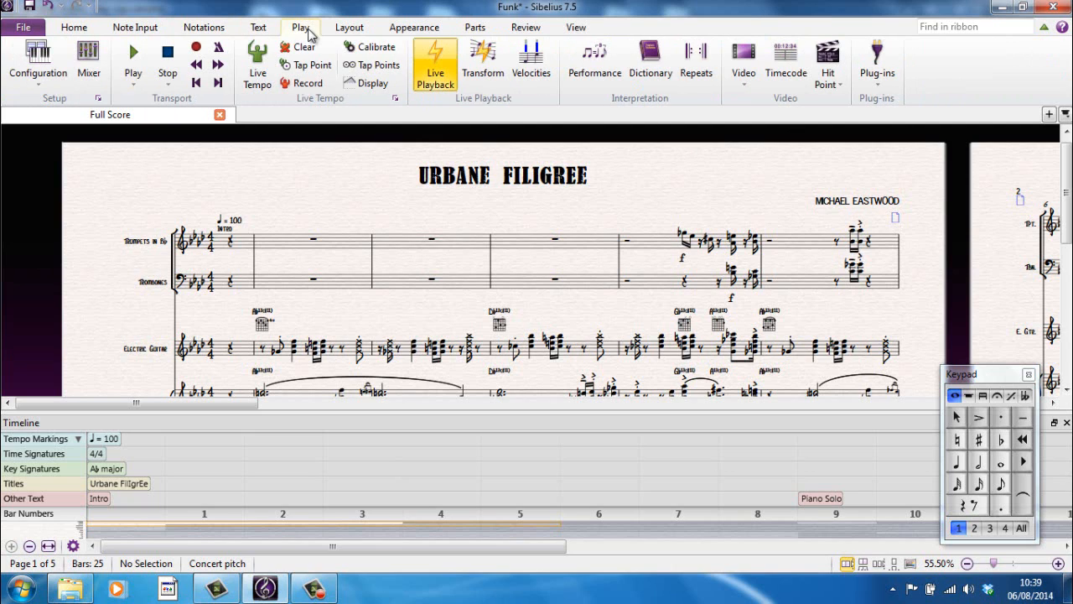
{"action": "mouse_move", "coordinate": [351, 124]}
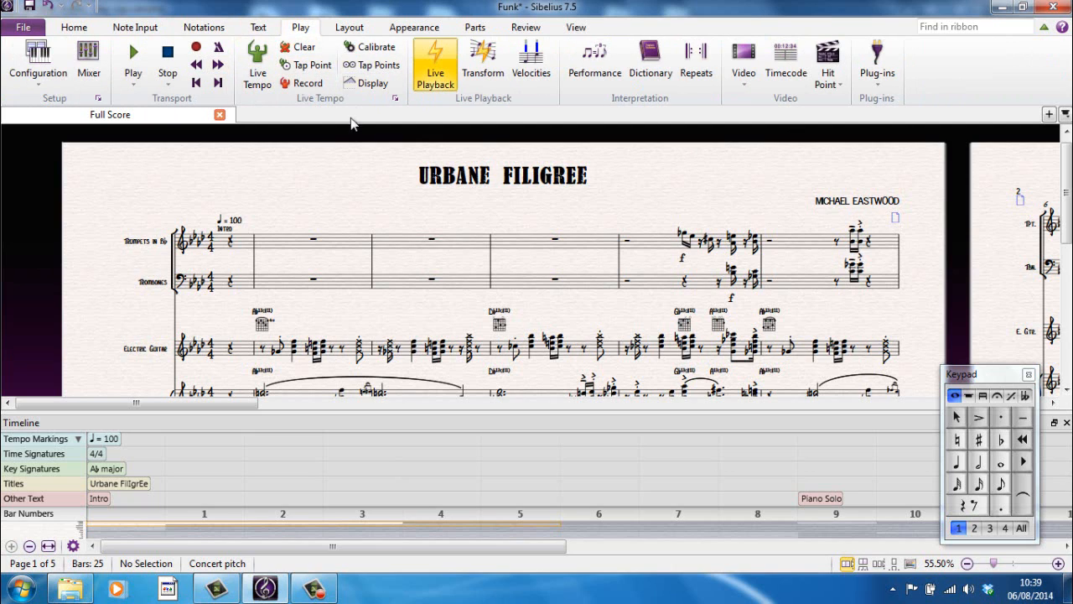
{"action": "mouse_move", "coordinate": [73, 26]}
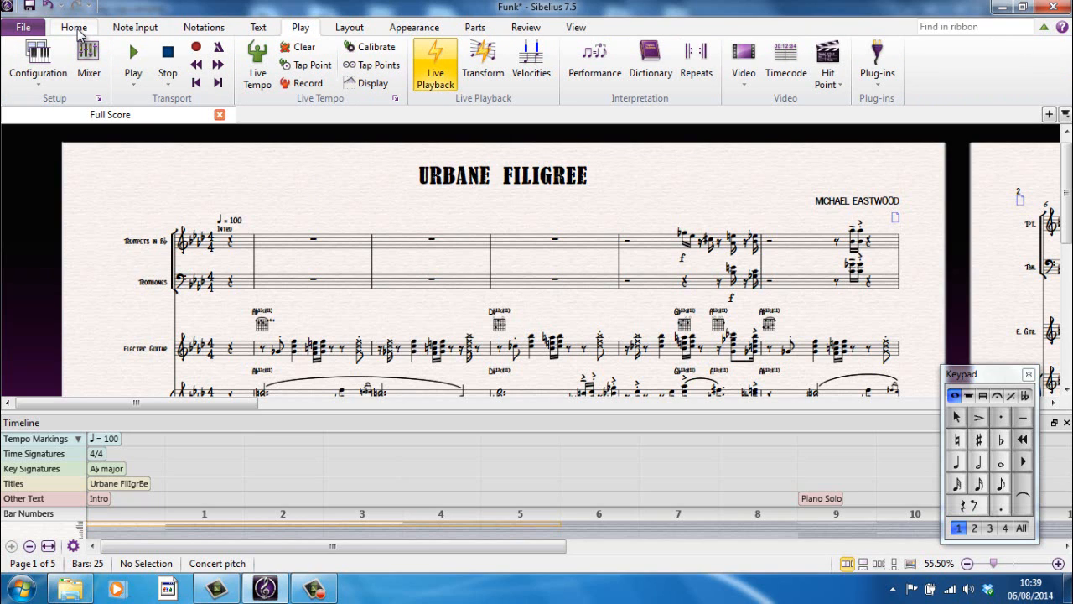
Step: Cycle through the Home, Note Input and Text tabs, finishing on Note Input
{"action": "left_click", "coordinate": [73, 27]}
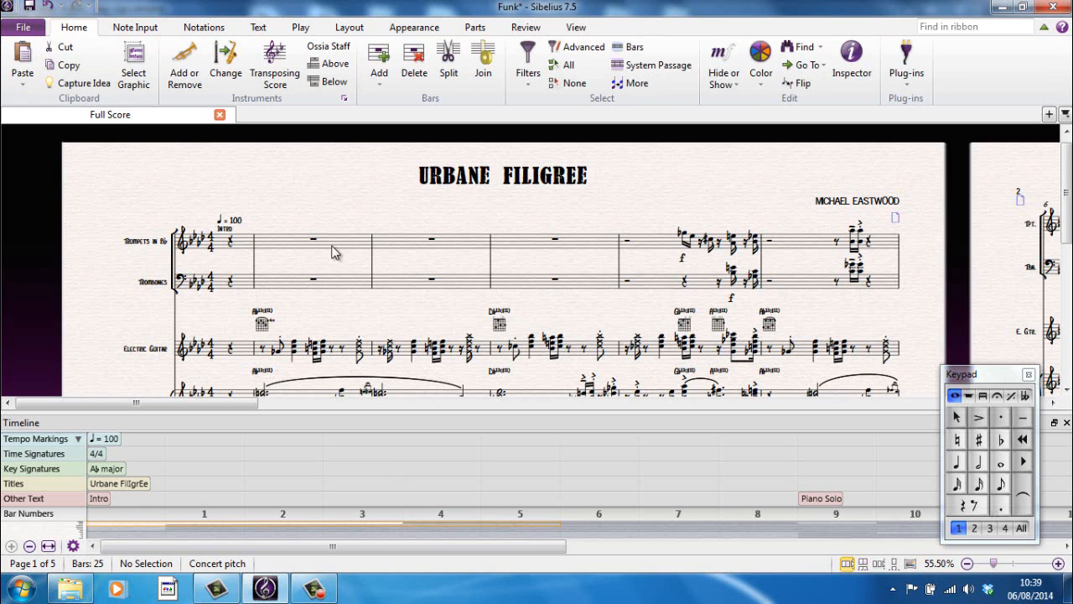
{"action": "scroll", "scroll_direction": "up", "scroll_amount": 3}
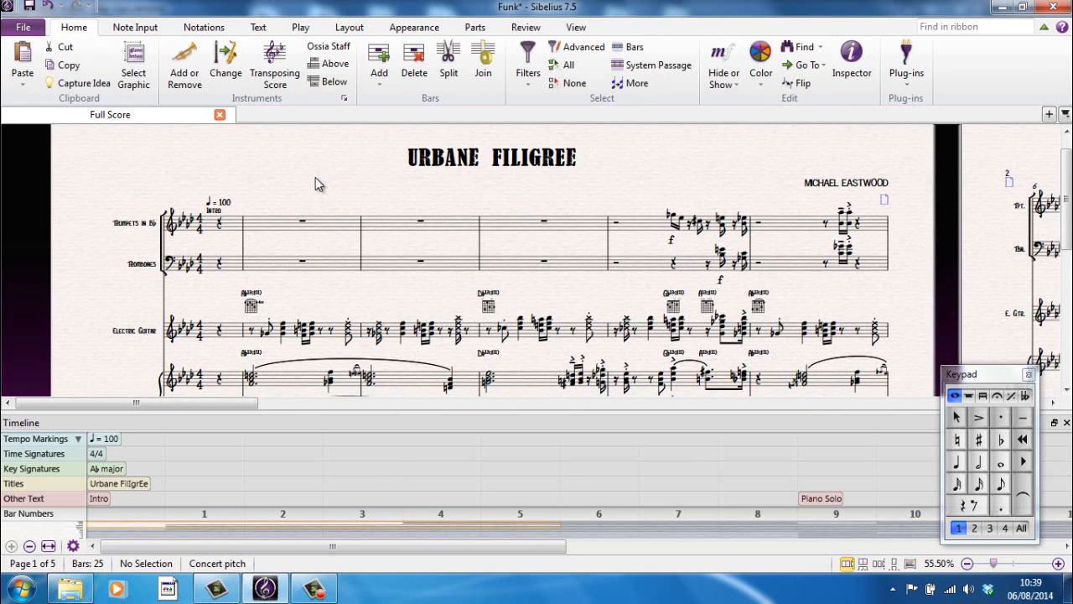
{"action": "mouse_move", "coordinate": [135, 26]}
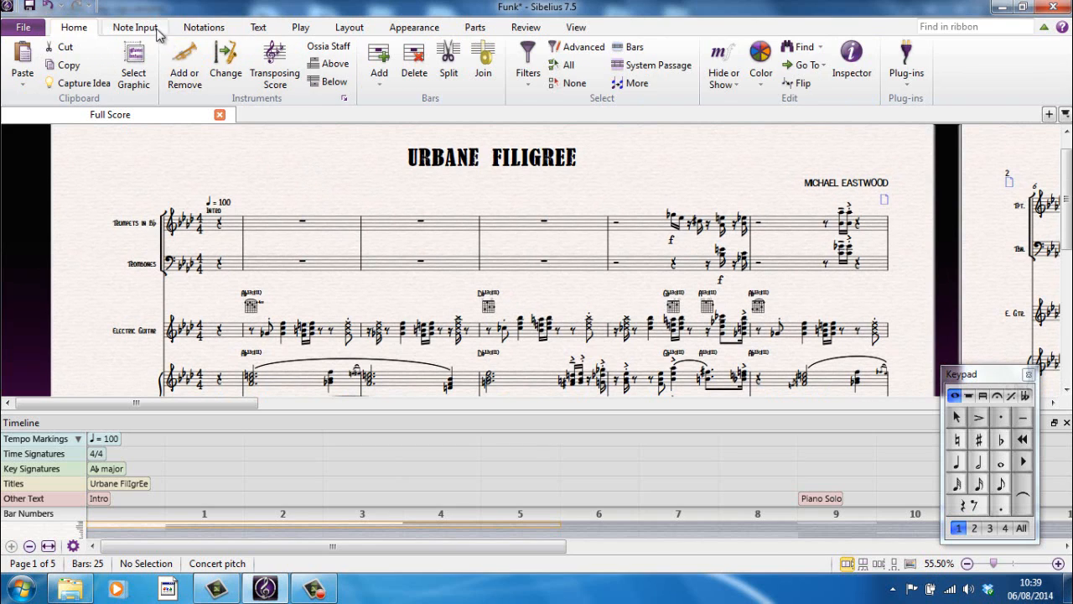
{"action": "left_click", "coordinate": [135, 27]}
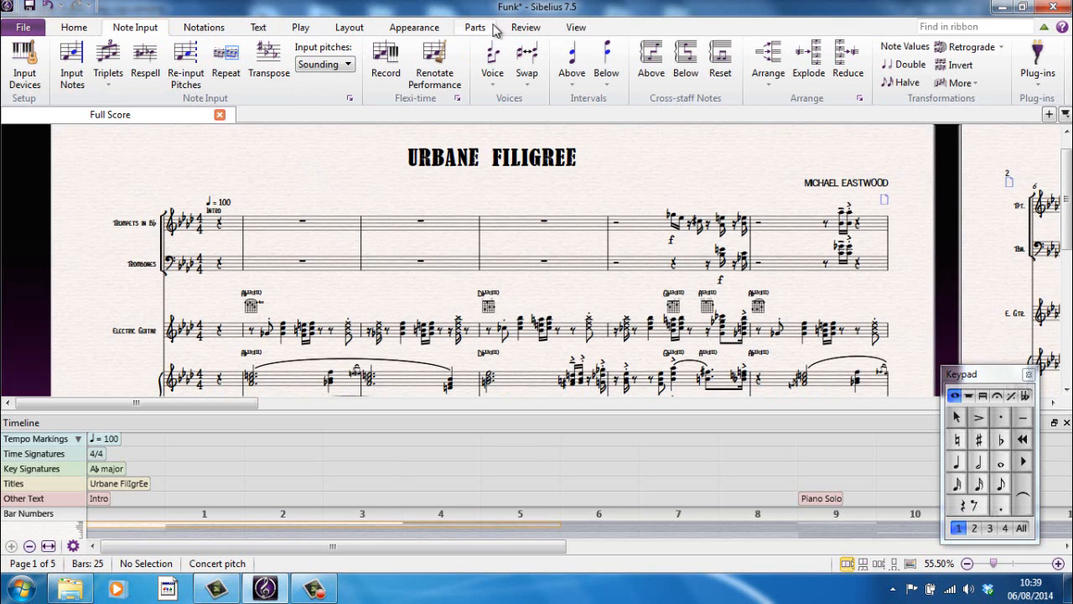
{"action": "left_click", "coordinate": [73, 27]}
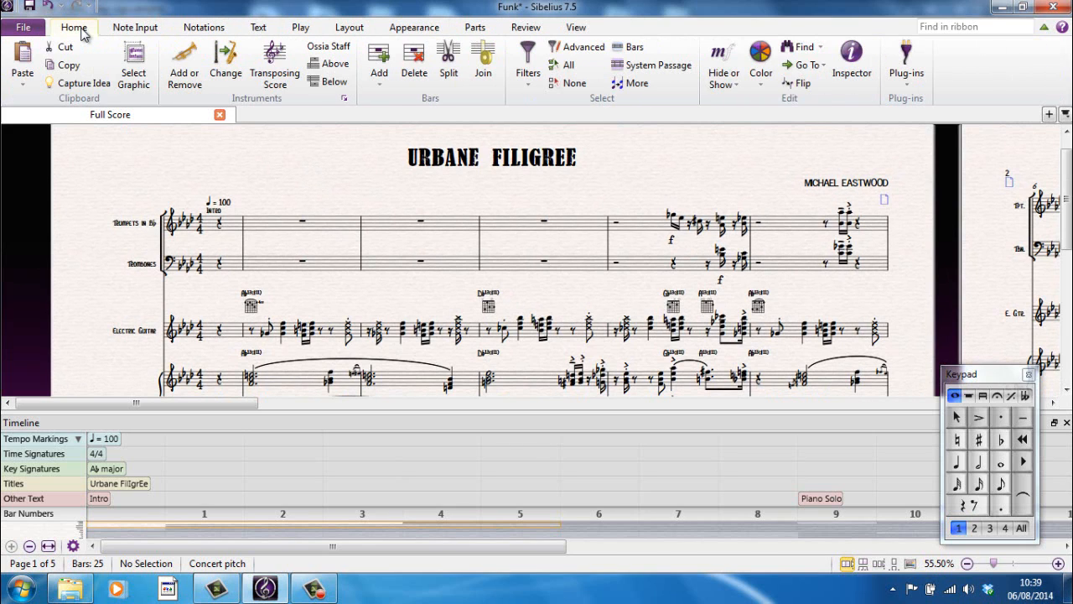
{"action": "mouse_move", "coordinate": [317, 176]}
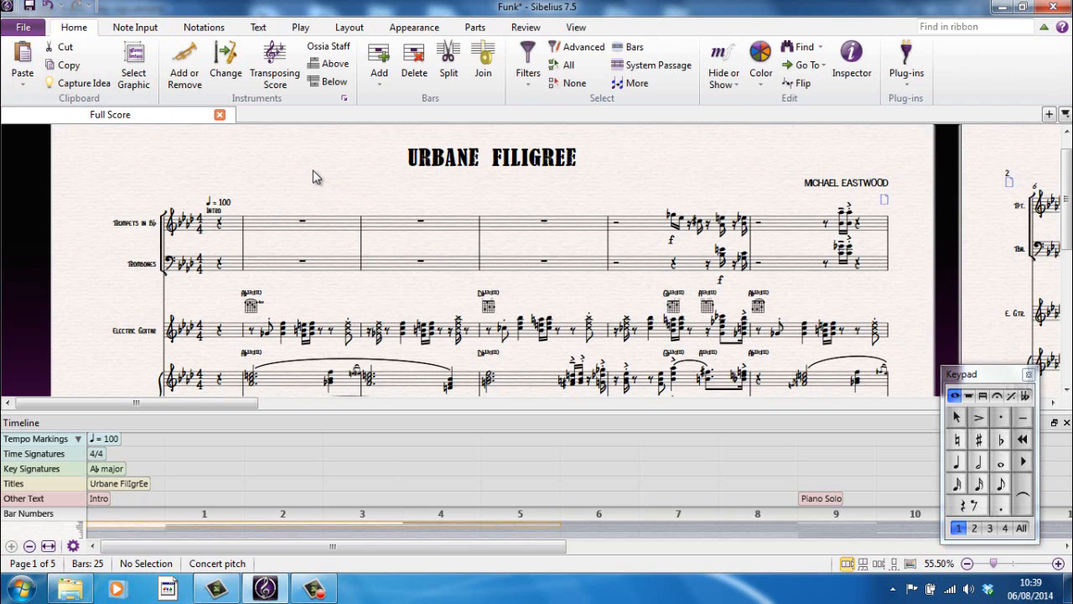
{"action": "left_click", "coordinate": [258, 26]}
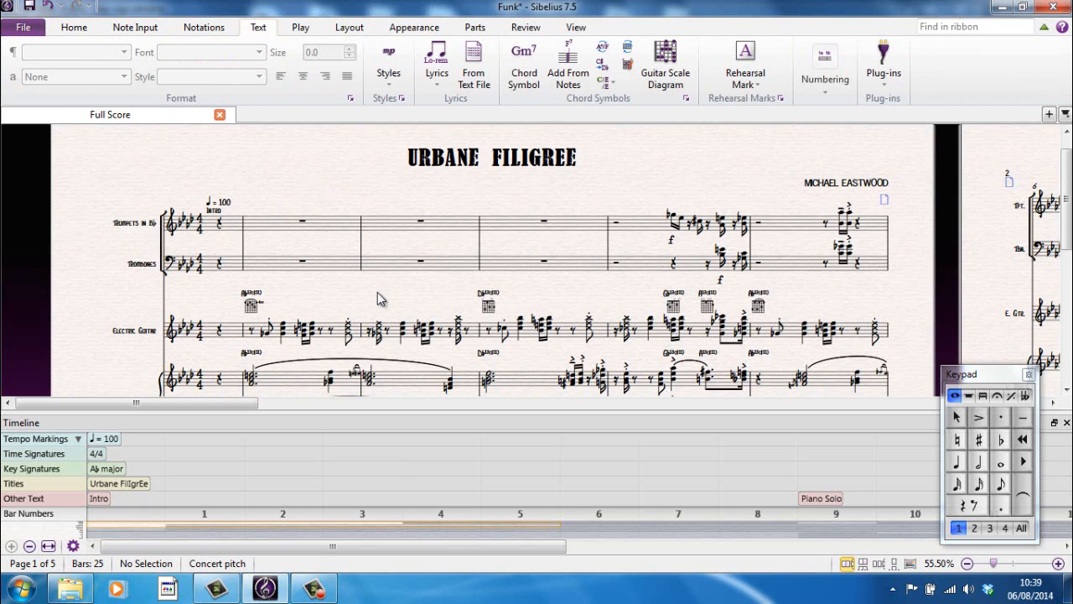
{"action": "mouse_move", "coordinate": [294, 177]}
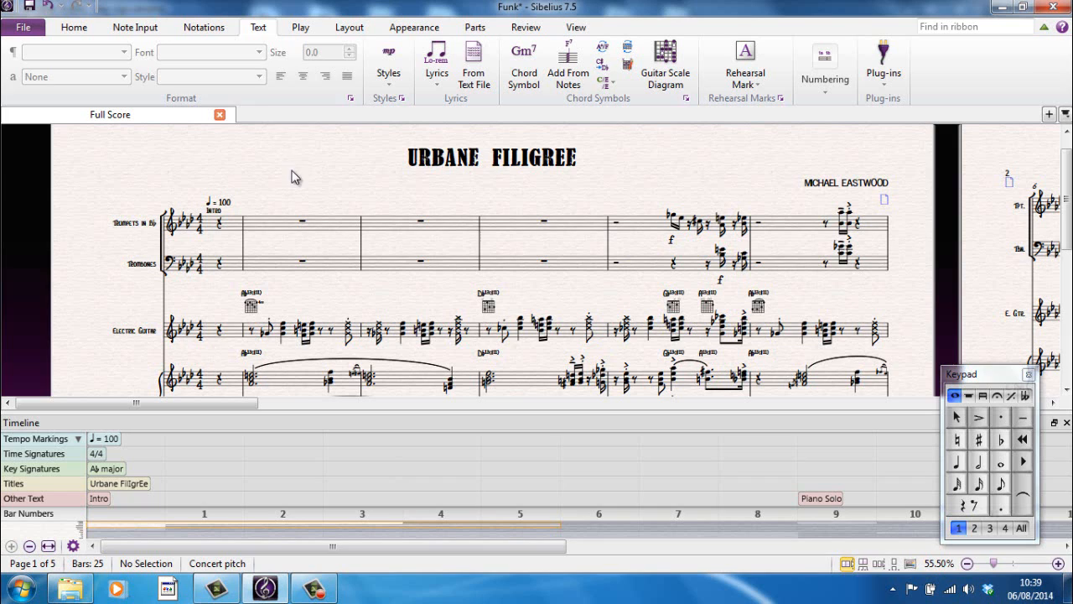
{"action": "left_click", "coordinate": [134, 26]}
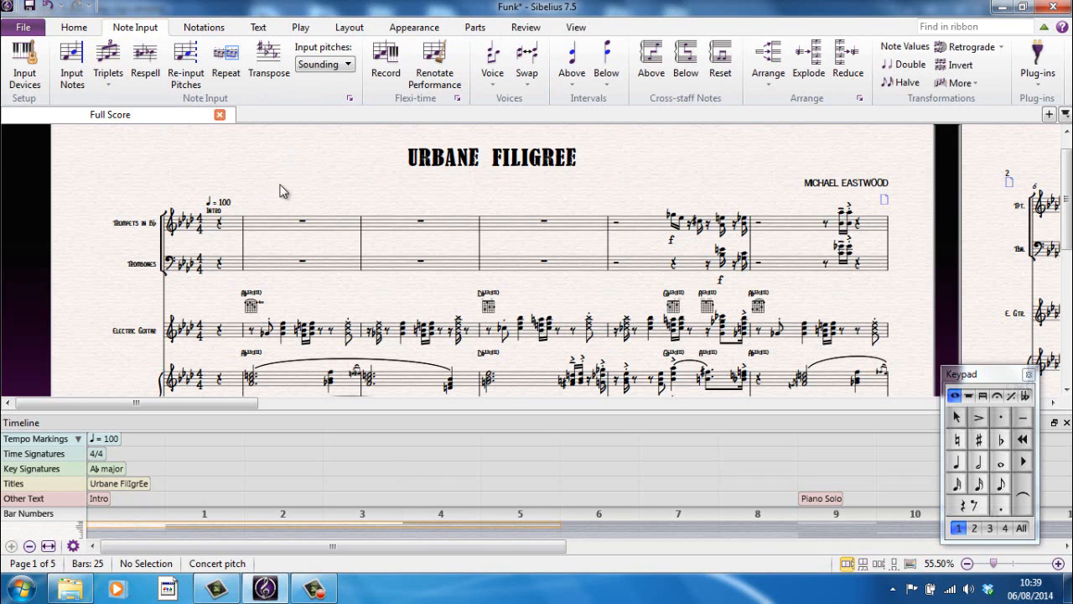
{"action": "mouse_move", "coordinate": [273, 189]}
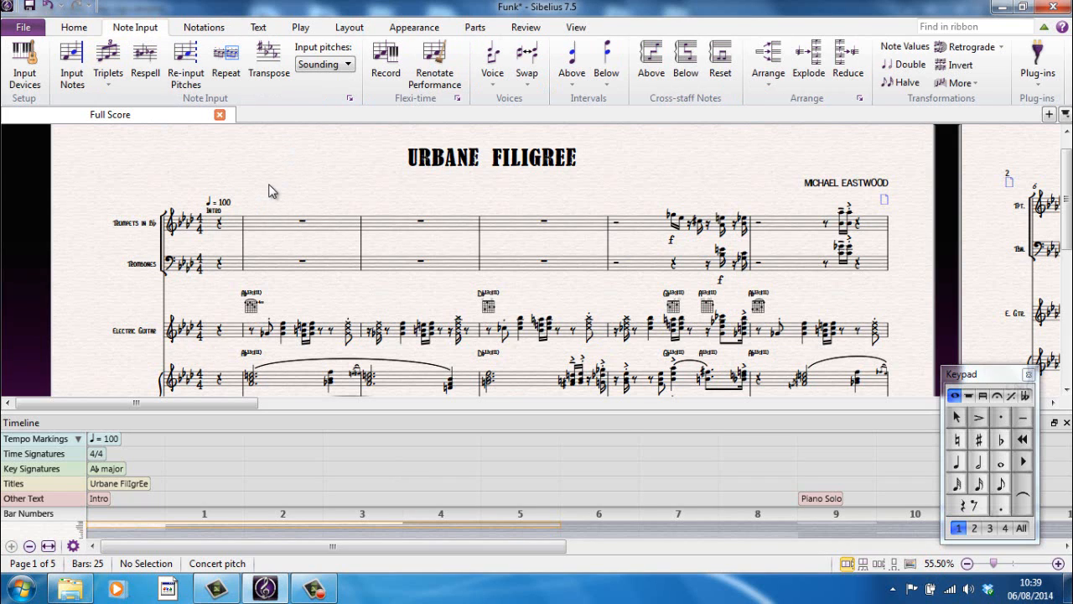
{"action": "mouse_move", "coordinate": [475, 27]}
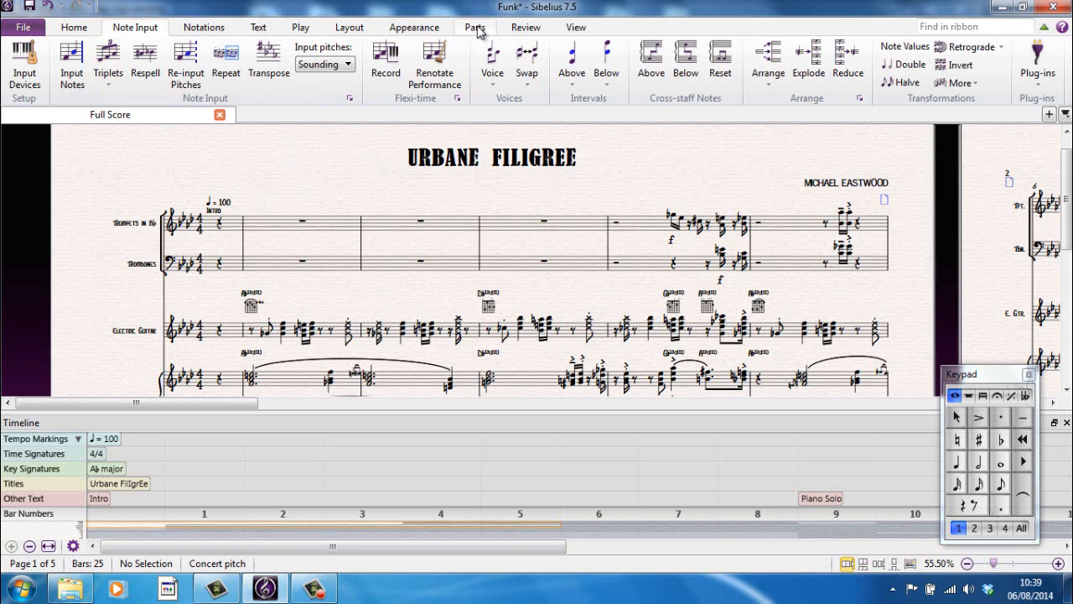
Step: Show the Parts ribbon tab and its part-management commands
{"action": "left_click", "coordinate": [475, 27]}
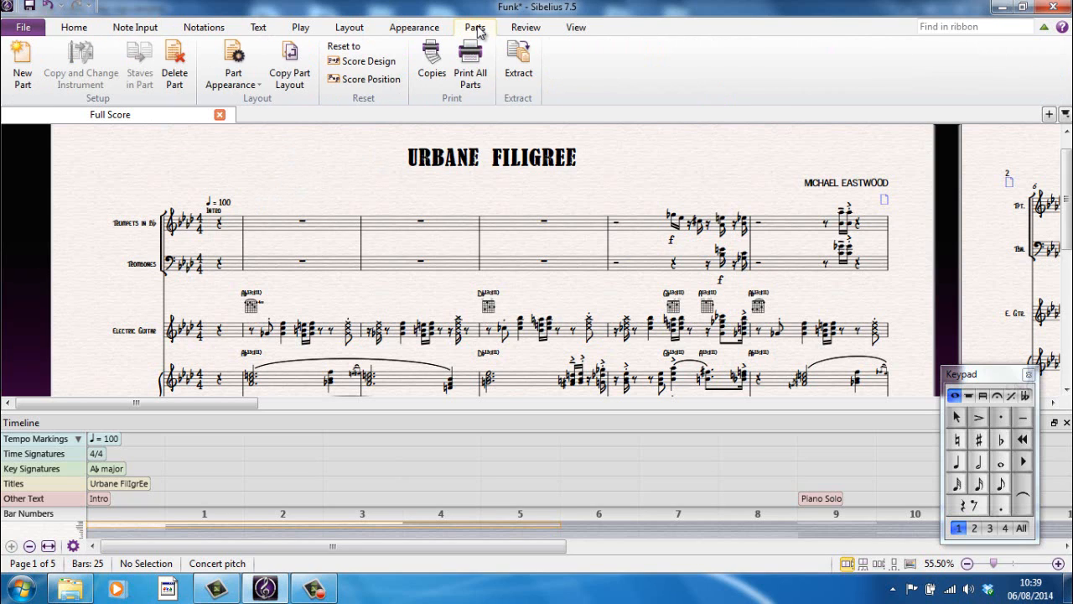
{"action": "mouse_move", "coordinate": [1048, 116]}
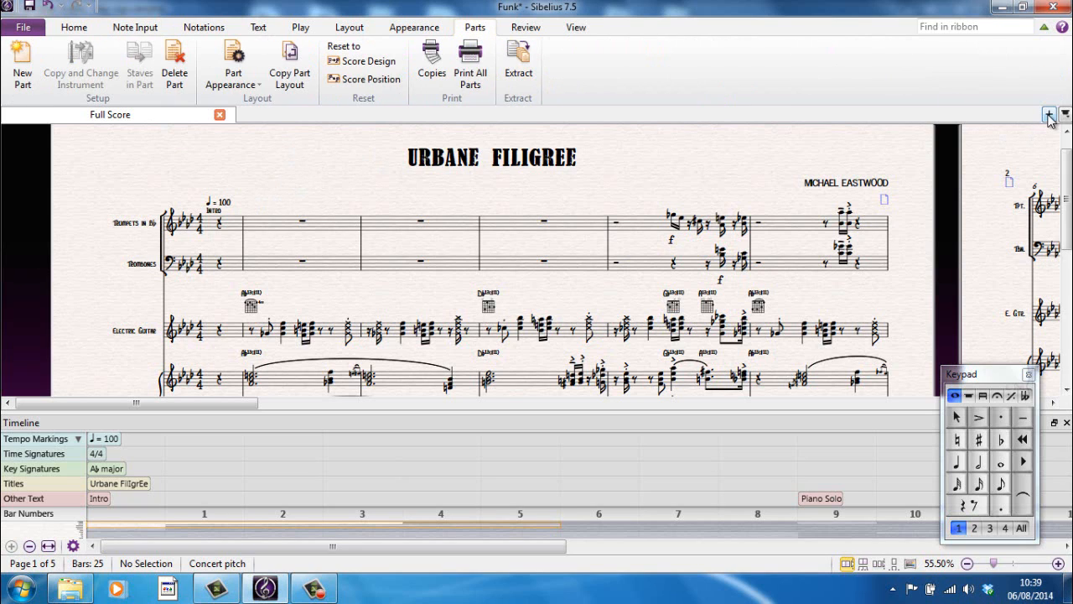
{"action": "mouse_move", "coordinate": [1048, 116]}
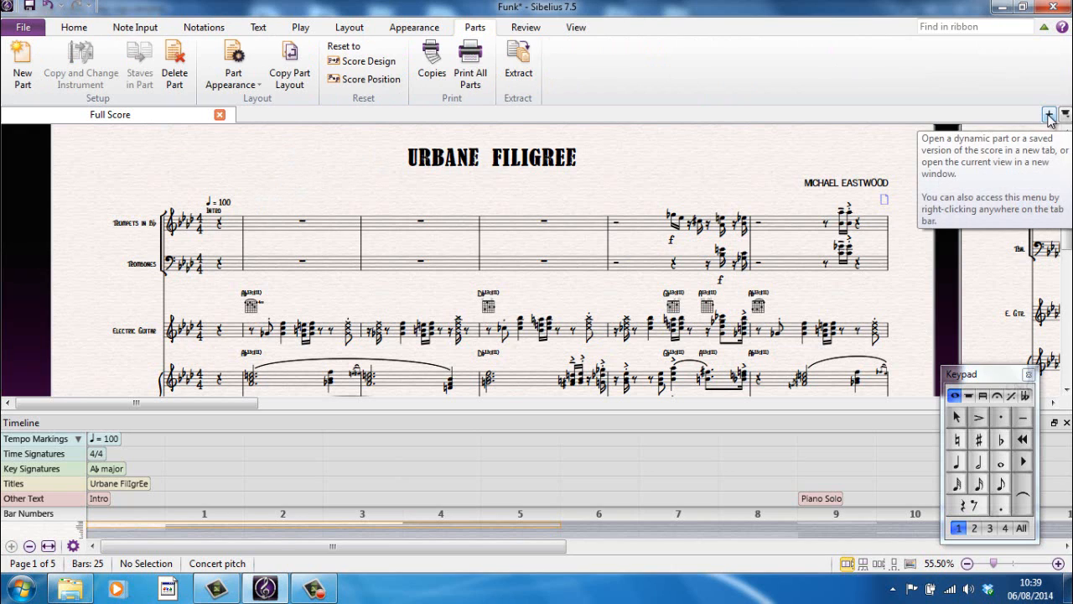
{"action": "left_click", "coordinate": [1049, 115]}
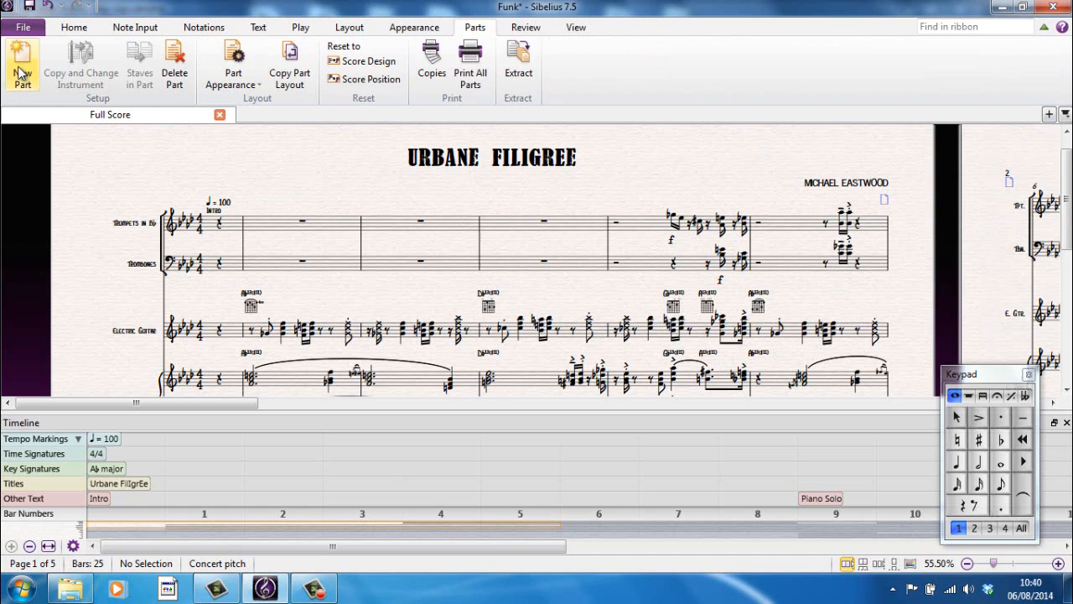
{"action": "mouse_move", "coordinate": [499, 65]}
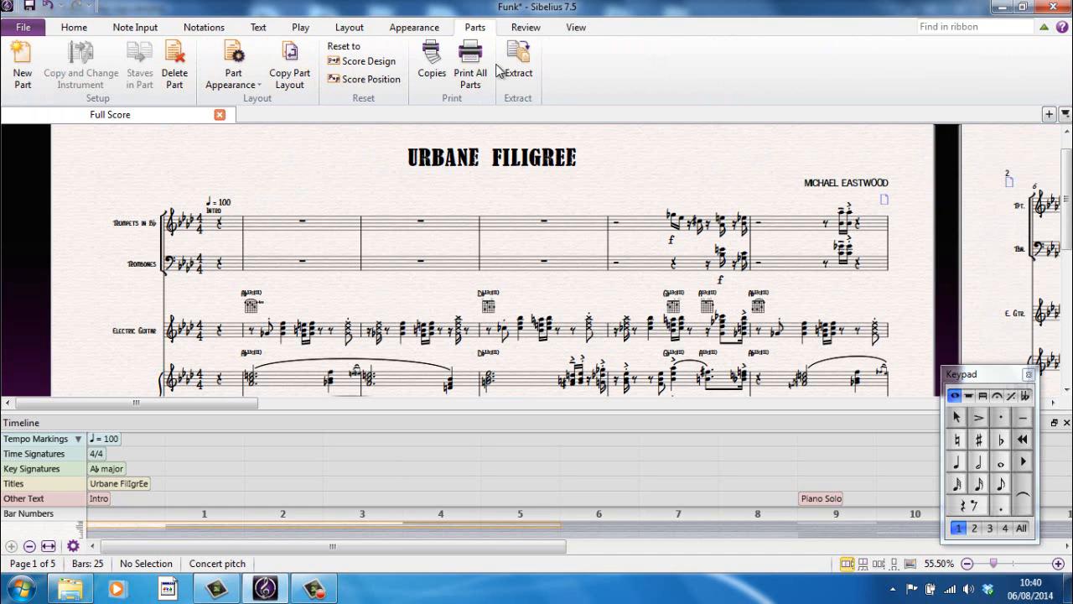
Step: View the Document View and Zoom groups on the View tab, then return Home
{"action": "left_click", "coordinate": [576, 27]}
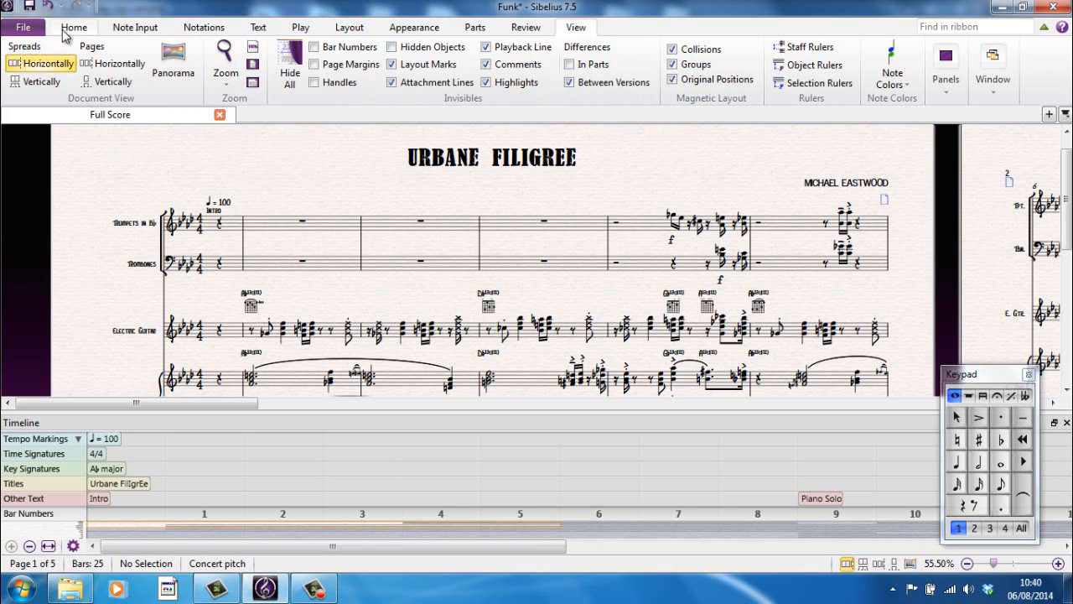
{"action": "left_click", "coordinate": [73, 27]}
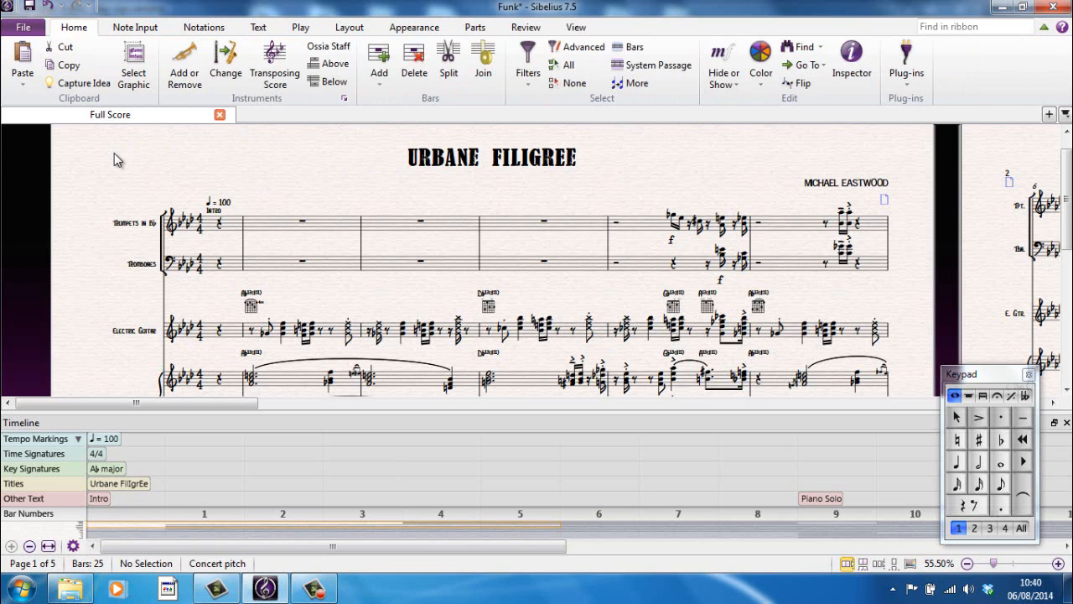
{"action": "mouse_move", "coordinate": [107, 168]}
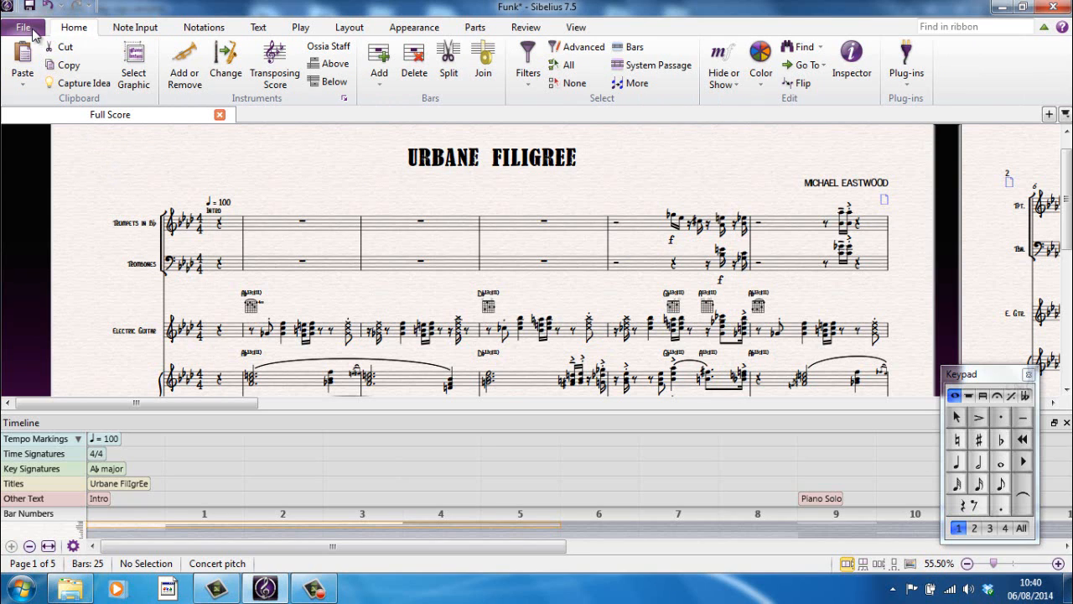
Step: Open the File backstage Info page showing Funk.sib's title, composer and copyright
{"action": "left_click", "coordinate": [23, 26]}
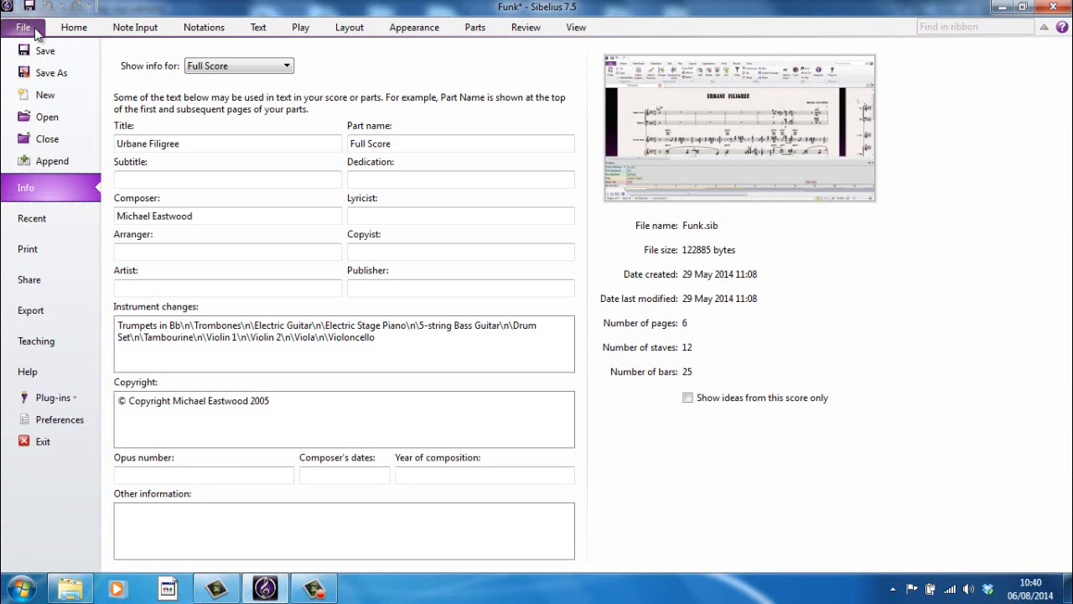
{"action": "mouse_move", "coordinate": [47, 51]}
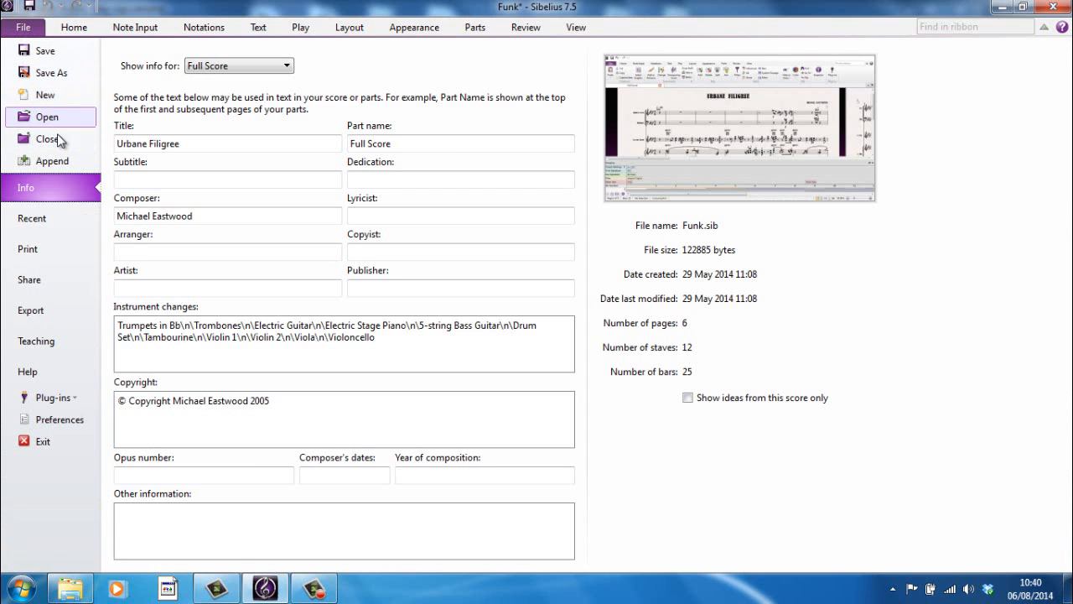
{"action": "mouse_move", "coordinate": [52, 161]}
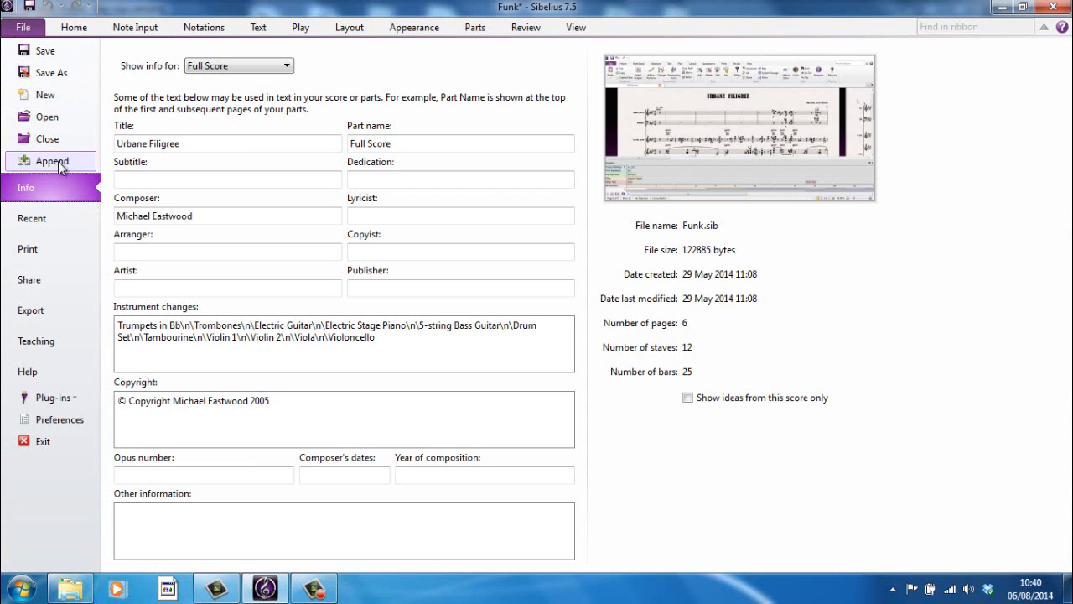
{"action": "mouse_move", "coordinate": [55, 186]}
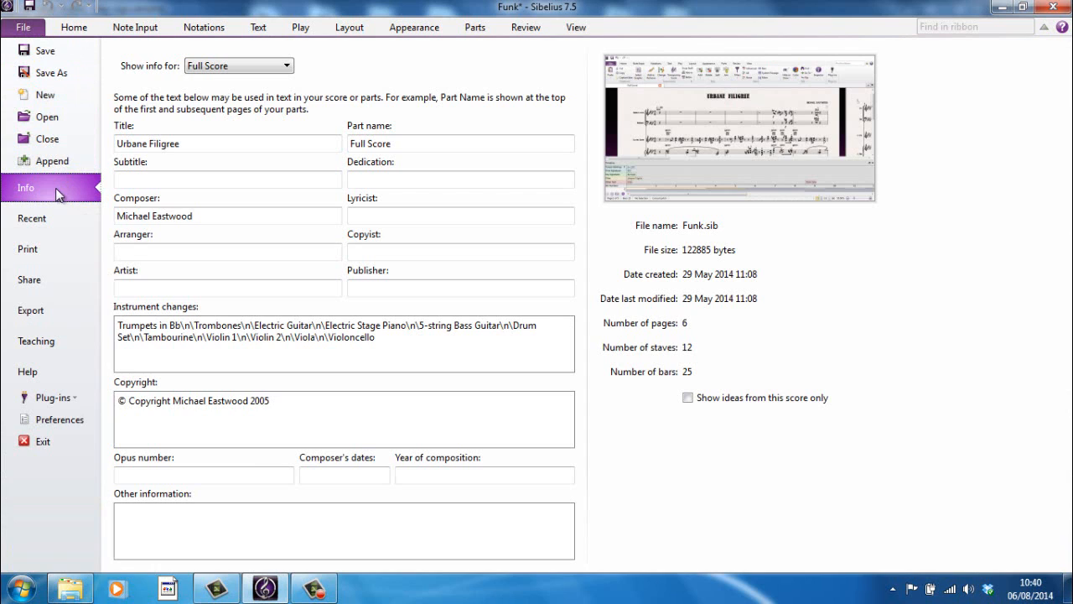
{"action": "mouse_move", "coordinate": [29, 191]}
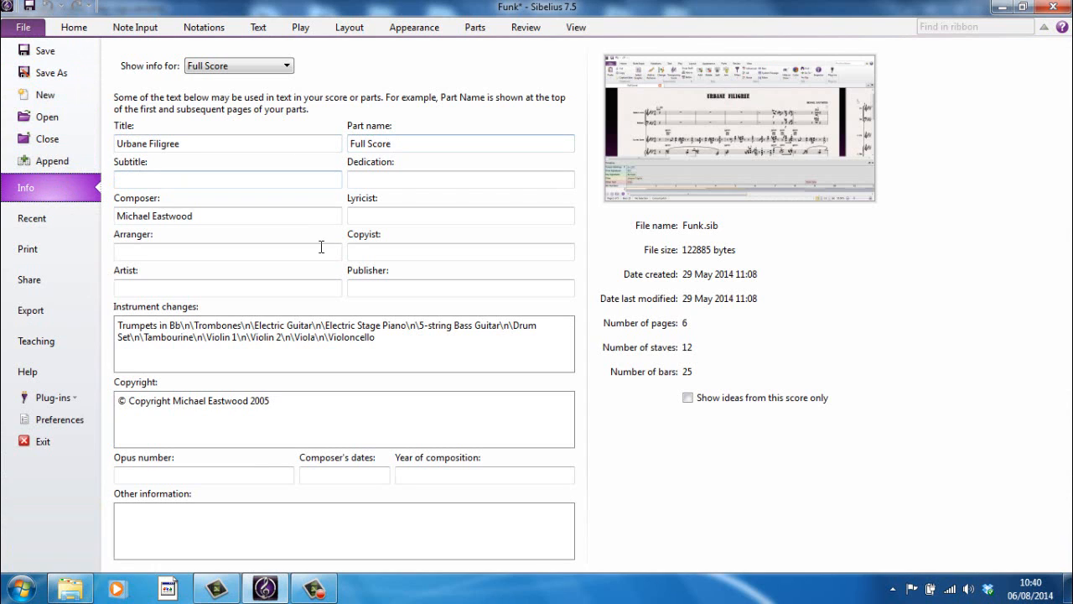
{"action": "mouse_move", "coordinate": [428, 173]}
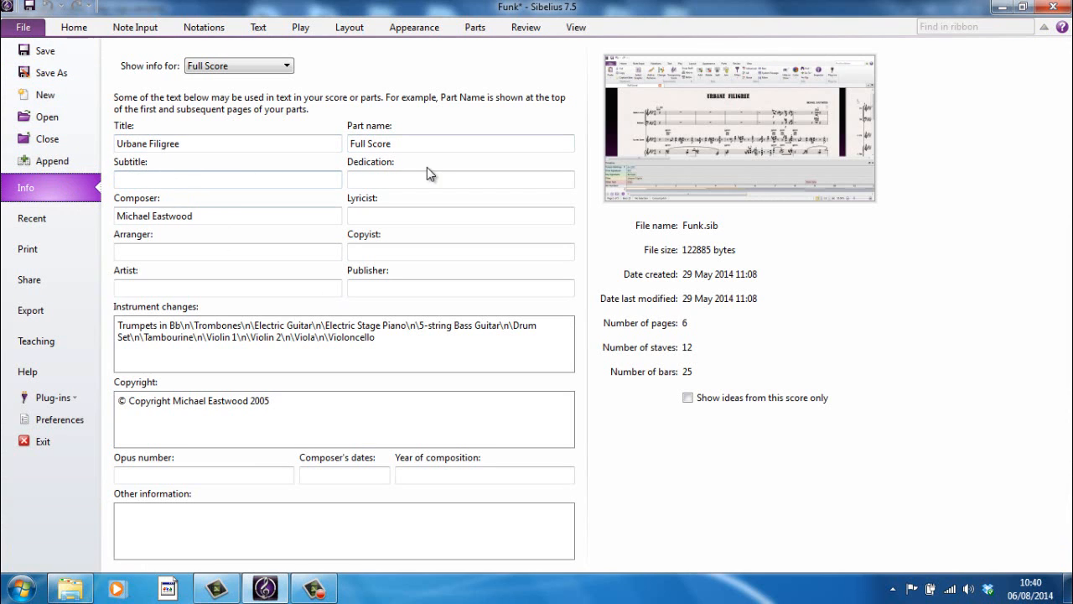
{"action": "mouse_move", "coordinate": [263, 367]}
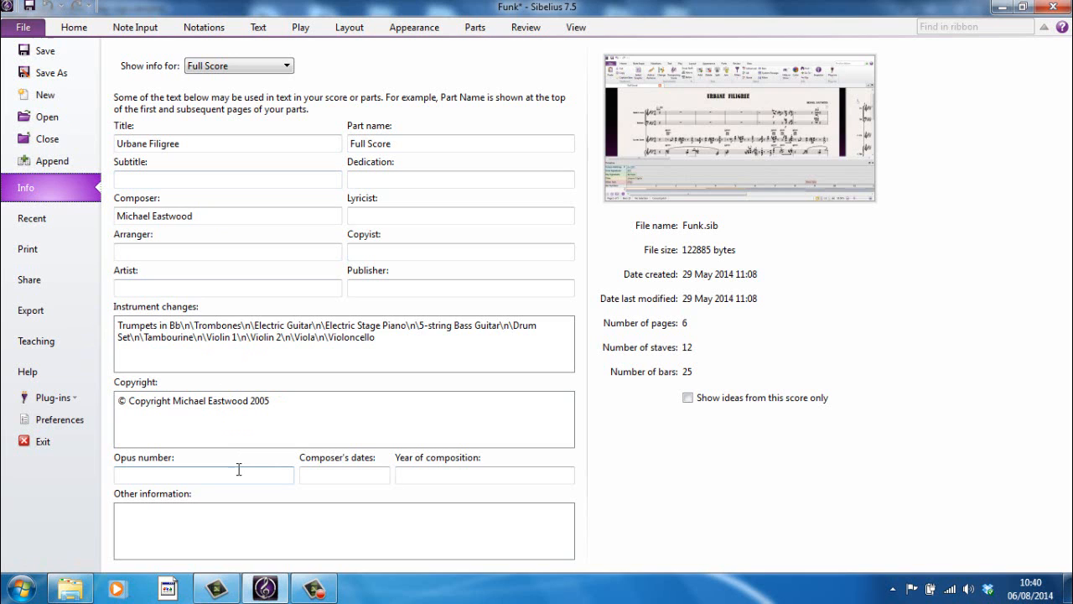
{"action": "mouse_move", "coordinate": [31, 221]}
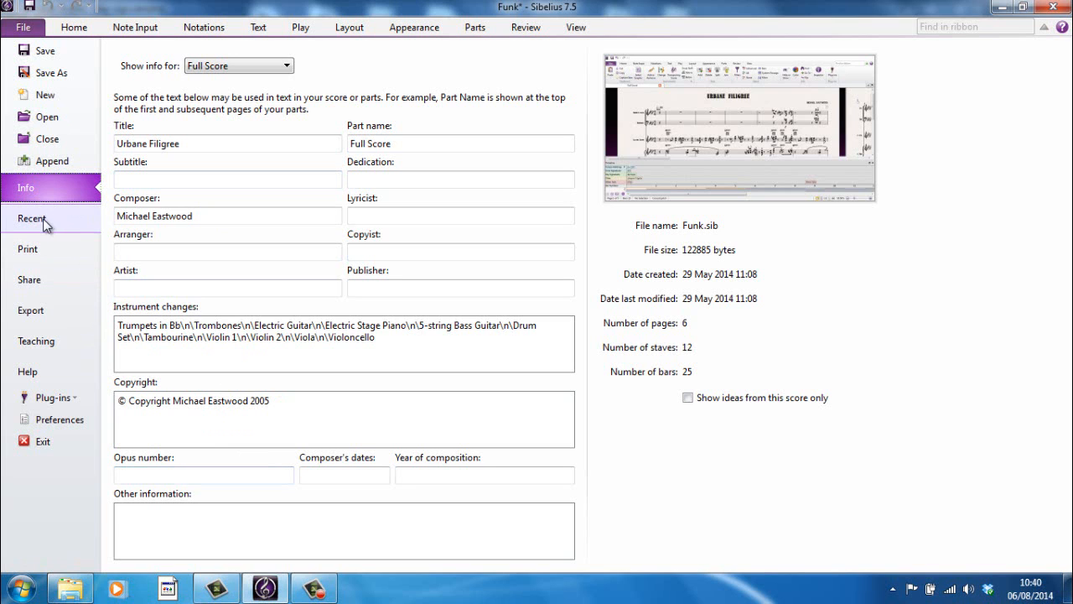
Step: On the File > Print page, tick Print parts so all parts print with the full score
{"action": "left_click", "coordinate": [31, 218]}
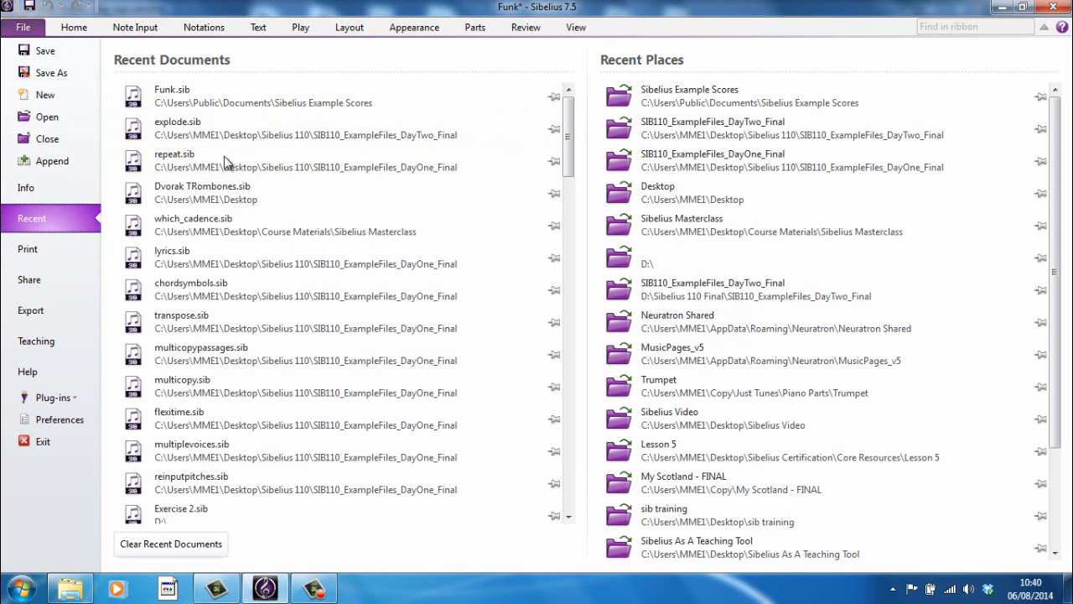
{"action": "mouse_move", "coordinate": [28, 249]}
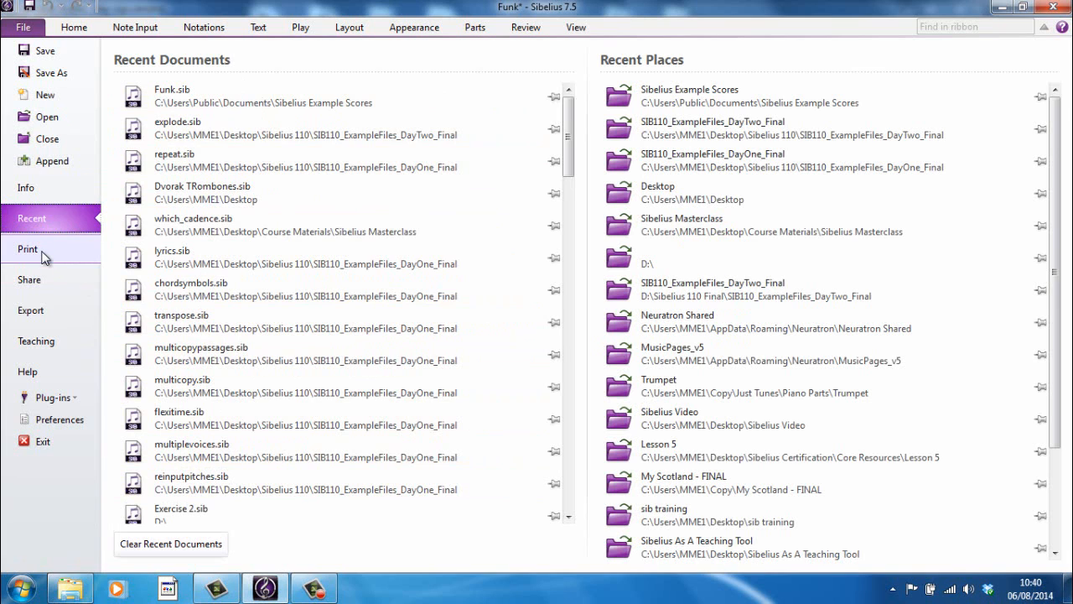
{"action": "left_click", "coordinate": [28, 248]}
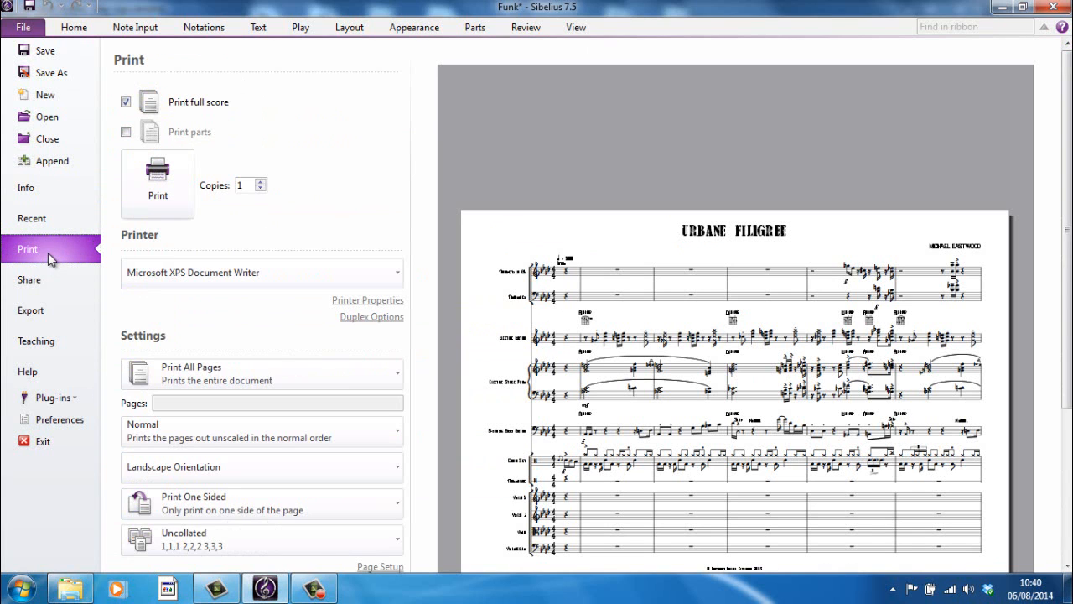
{"action": "mouse_move", "coordinate": [237, 336]}
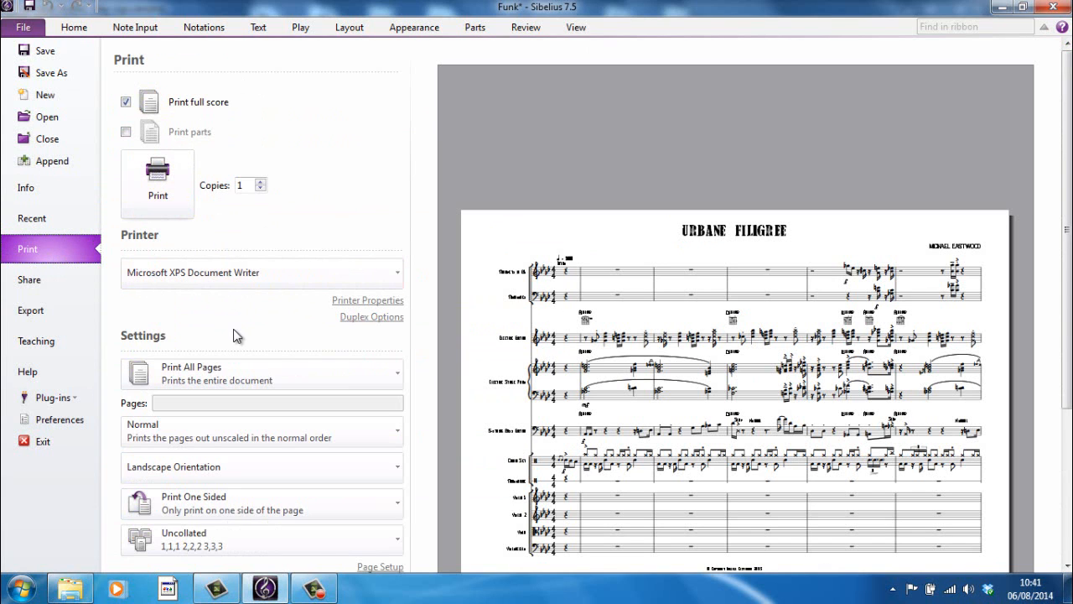
{"action": "mouse_move", "coordinate": [197, 127]}
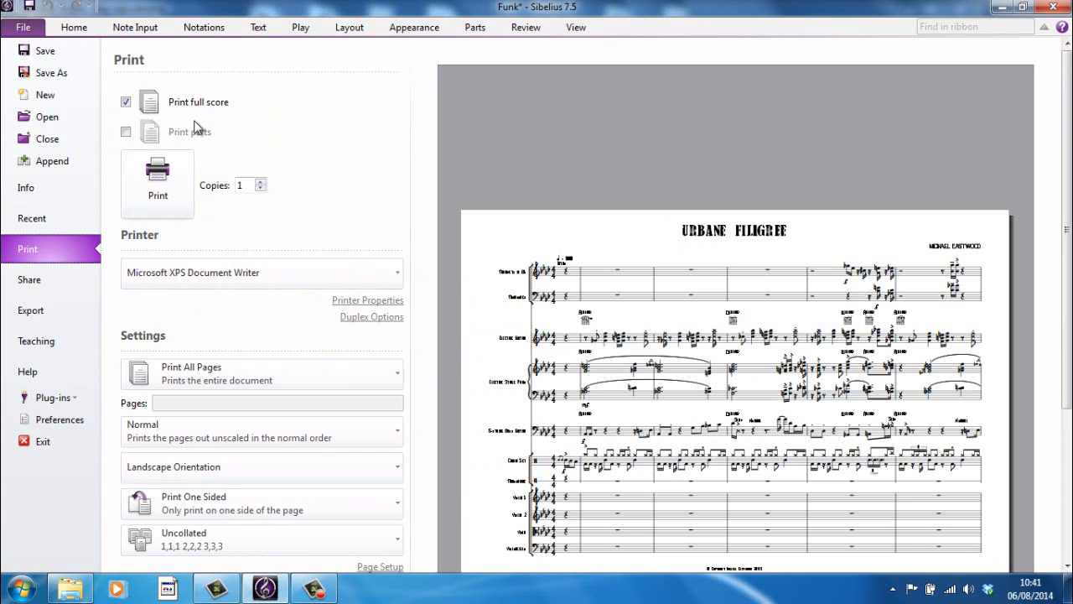
{"action": "left_click", "coordinate": [125, 132]}
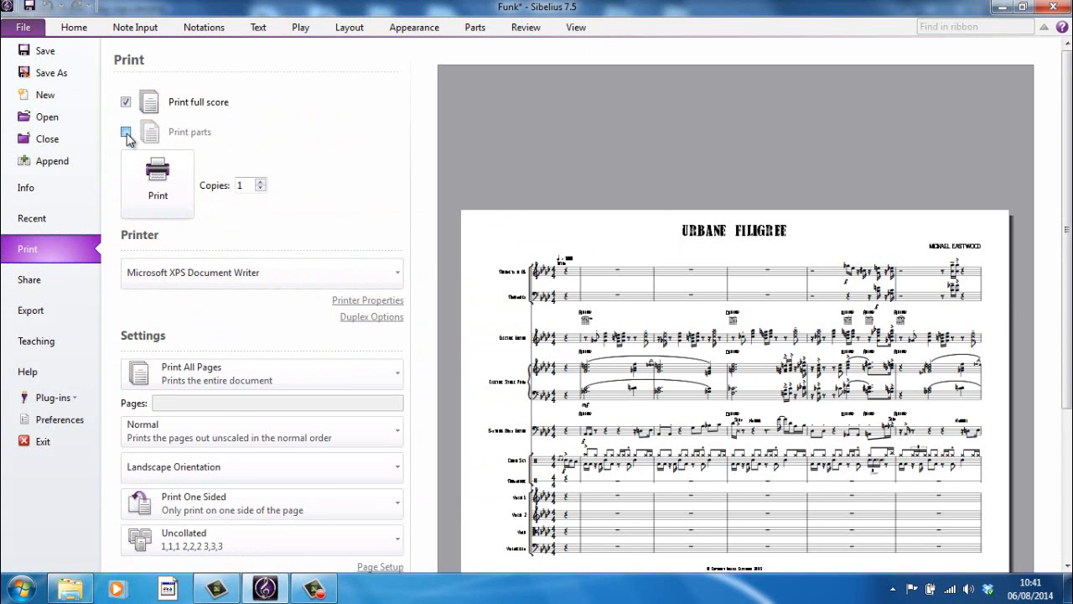
{"action": "left_click", "coordinate": [125, 131]}
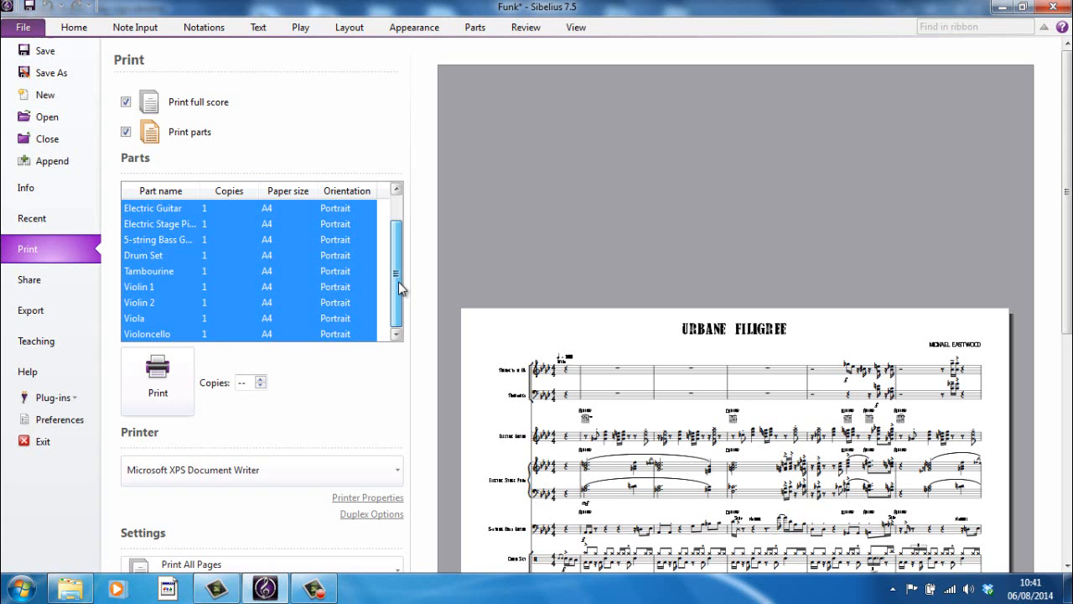
{"action": "scroll", "scroll_direction": "up", "scroll_amount": 3}
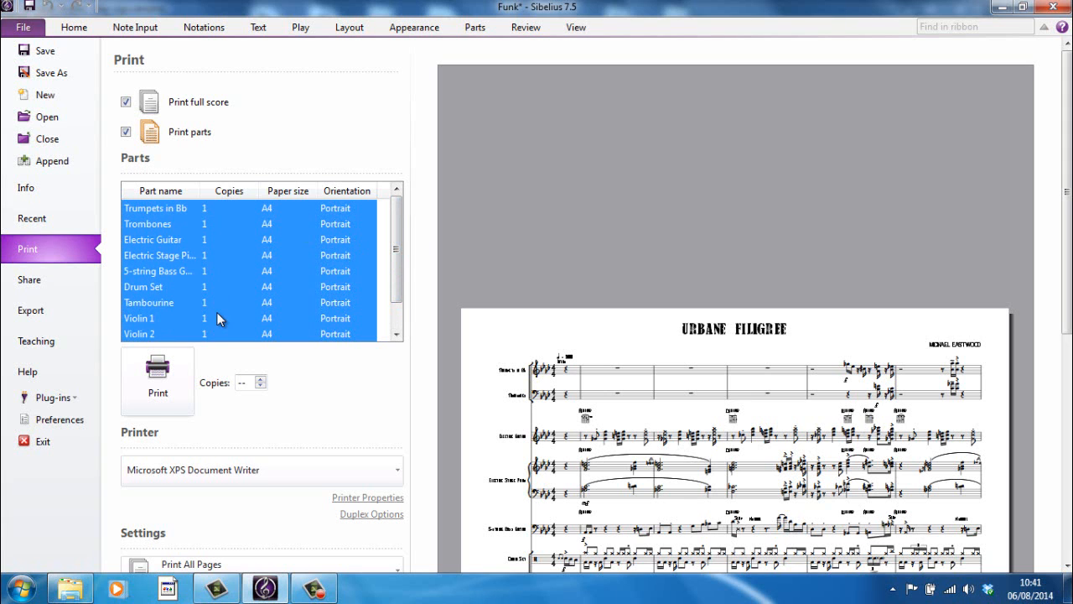
{"action": "scroll", "scroll_direction": "down", "scroll_amount": 3}
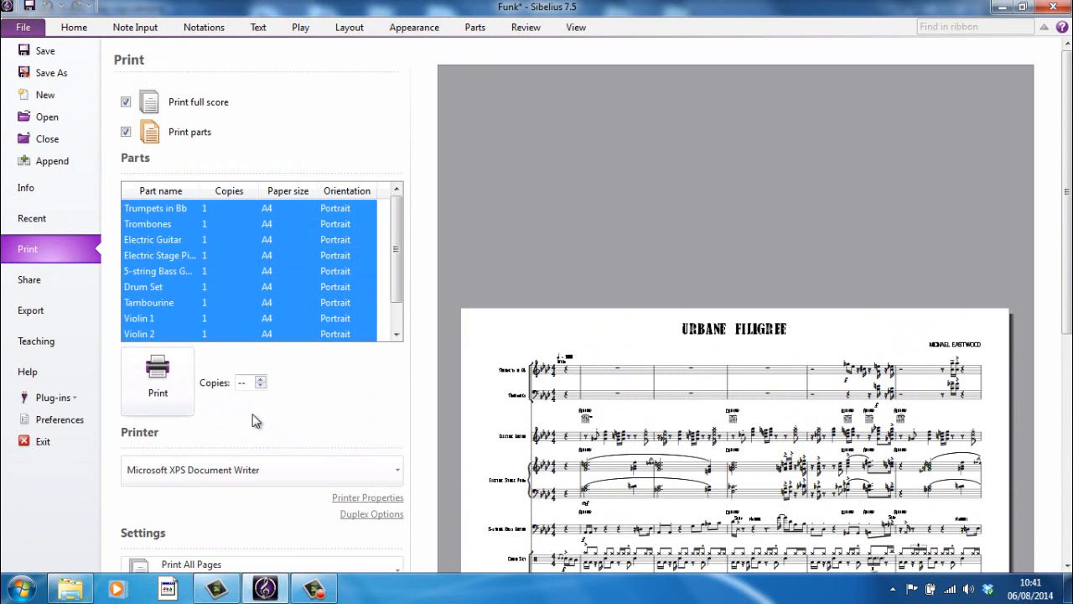
Step: Open the Share page's Send Using Email form with Funk.sib and a PDF attached
{"action": "left_click", "coordinate": [30, 279]}
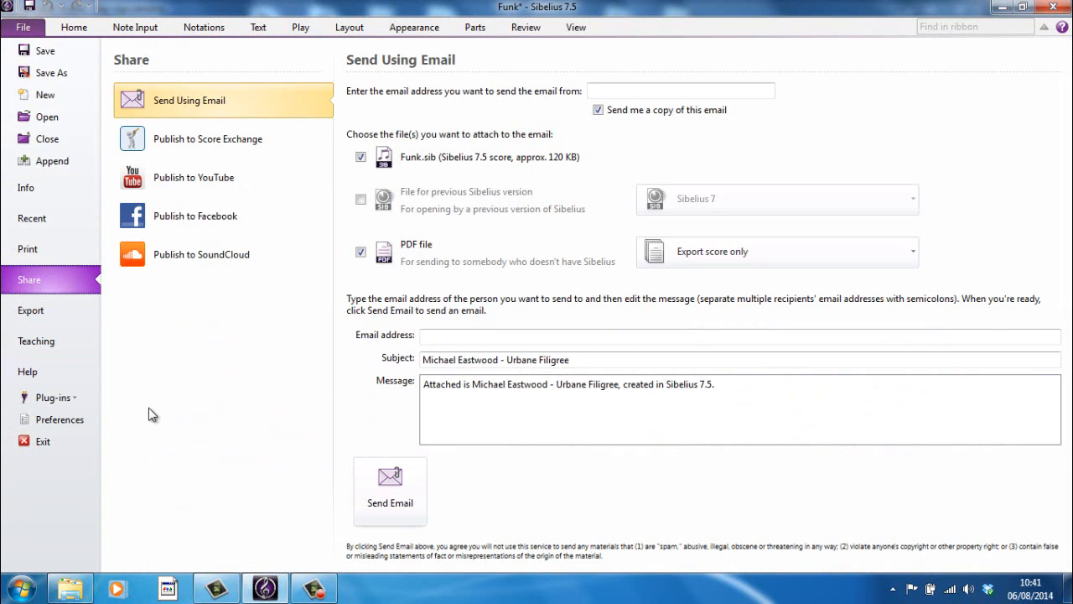
{"action": "mouse_move", "coordinate": [201, 254]}
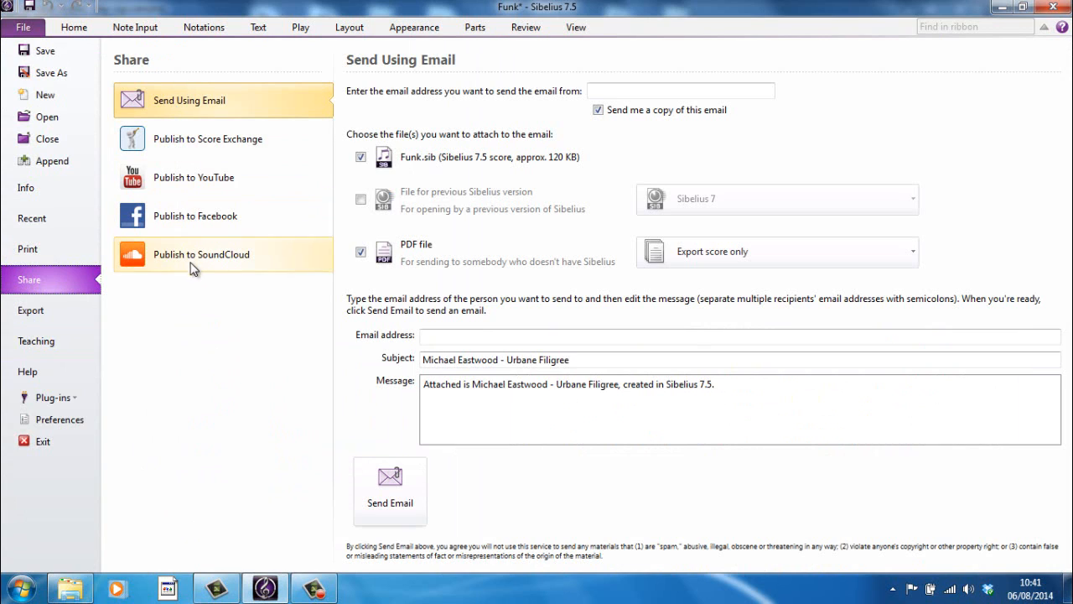
{"action": "mouse_move", "coordinate": [216, 301]}
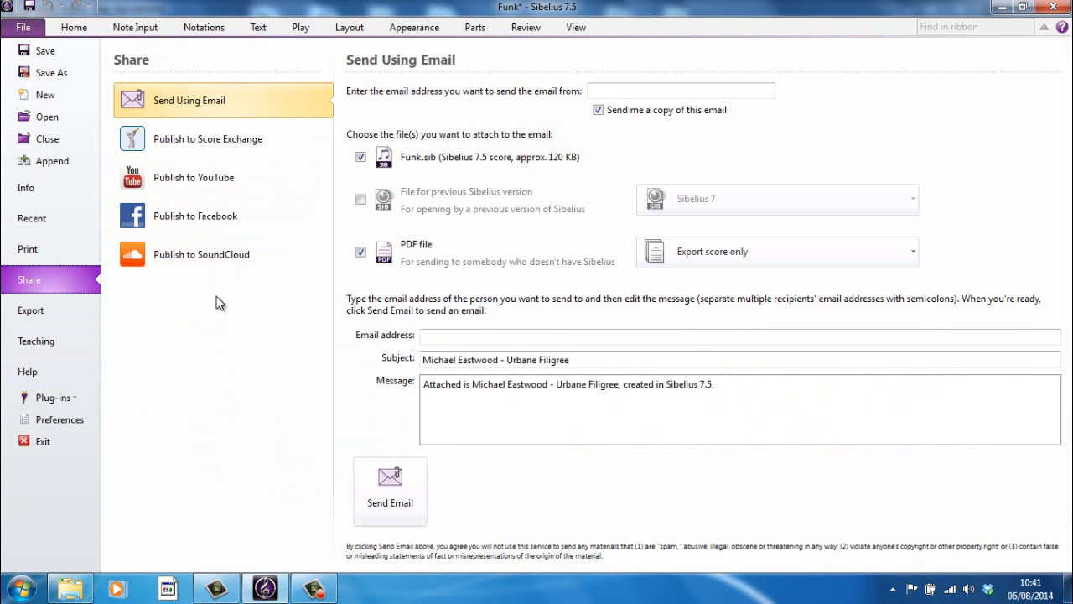
{"action": "mouse_move", "coordinate": [208, 138]}
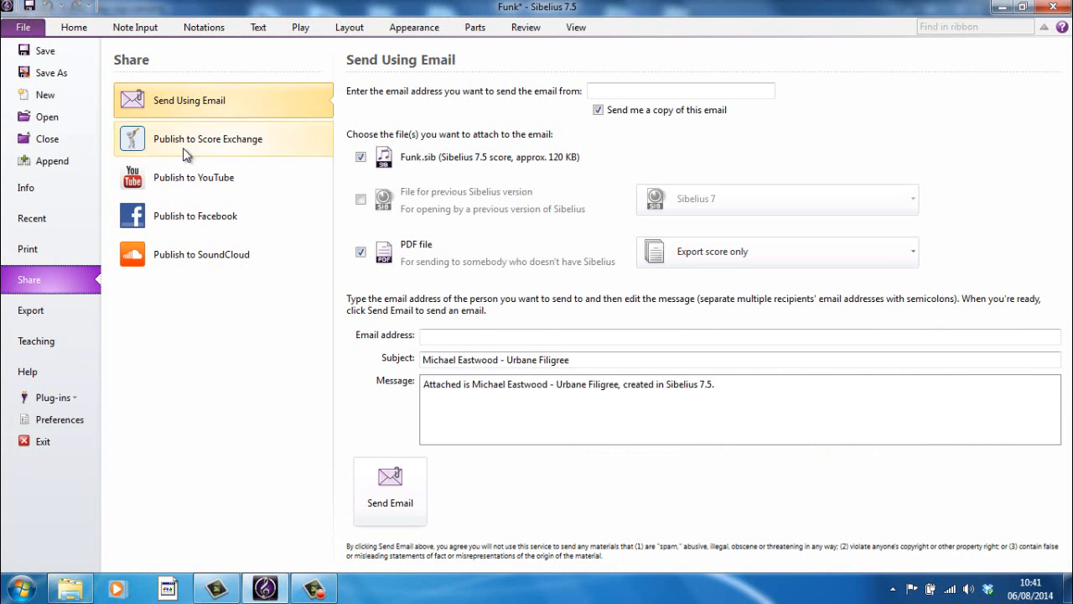
{"action": "mouse_move", "coordinate": [75, 341]}
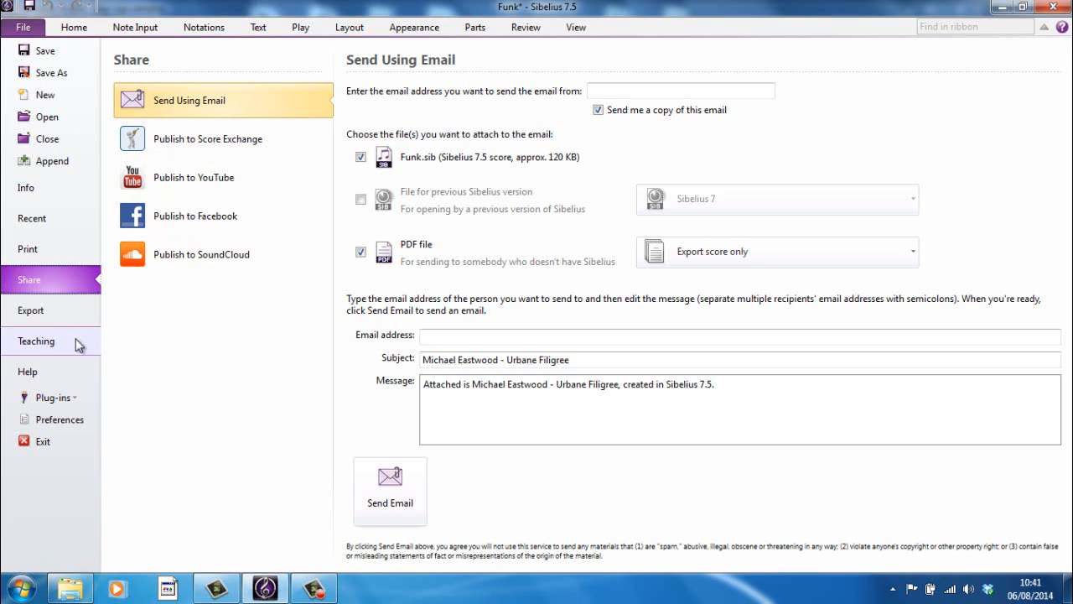
Step: Open Export > Previous Version to list file types from Sibelius 7 down to Sibelius 2
{"action": "left_click", "coordinate": [31, 310]}
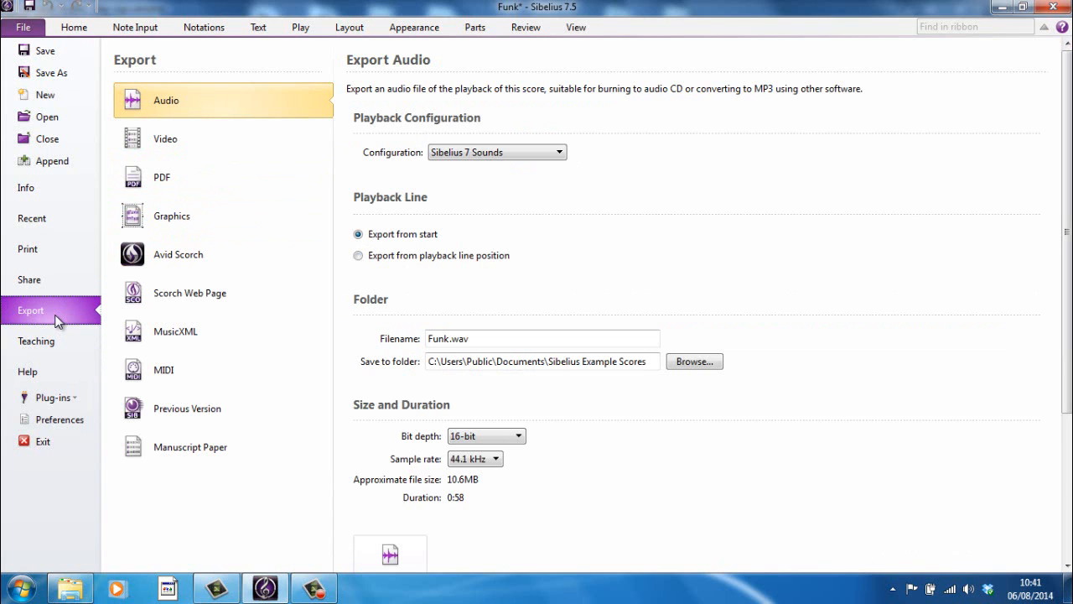
{"action": "mouse_move", "coordinate": [176, 293]}
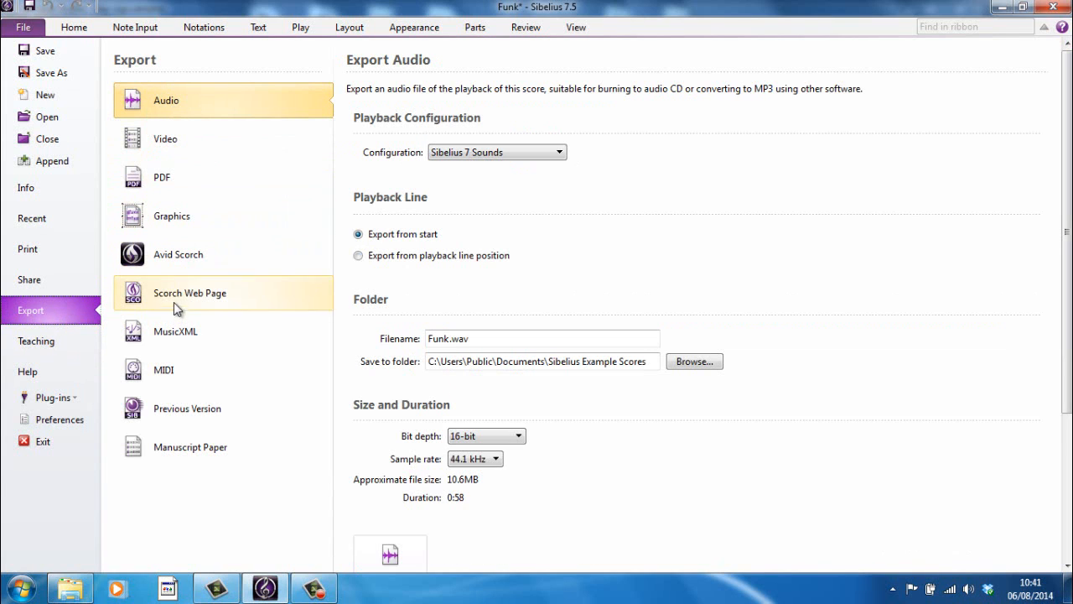
{"action": "mouse_move", "coordinate": [184, 409]}
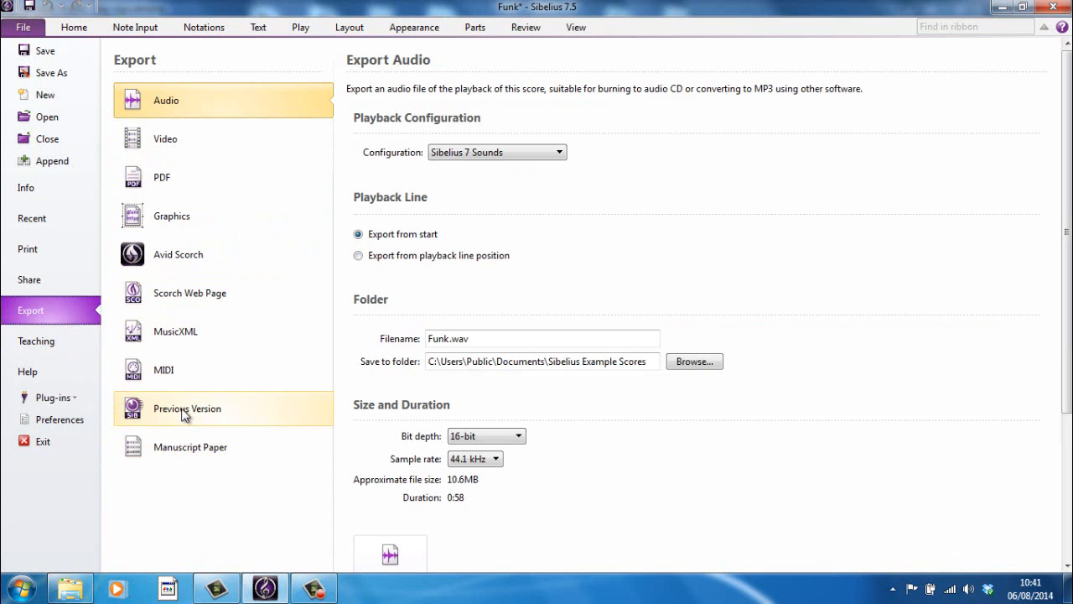
{"action": "left_click", "coordinate": [186, 409]}
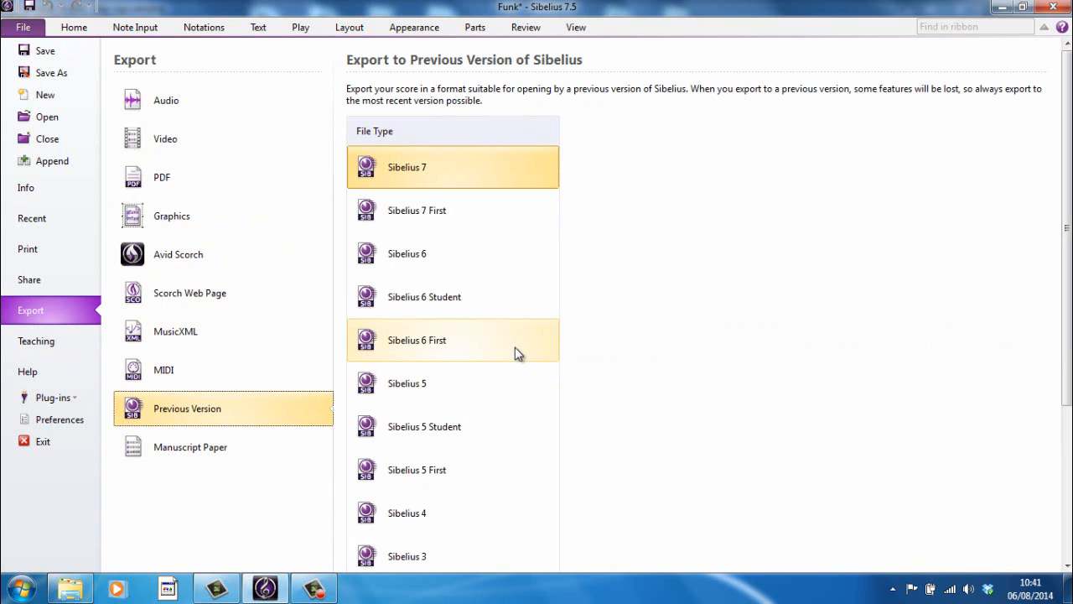
{"action": "scroll", "scroll_direction": "down", "scroll_amount": 3}
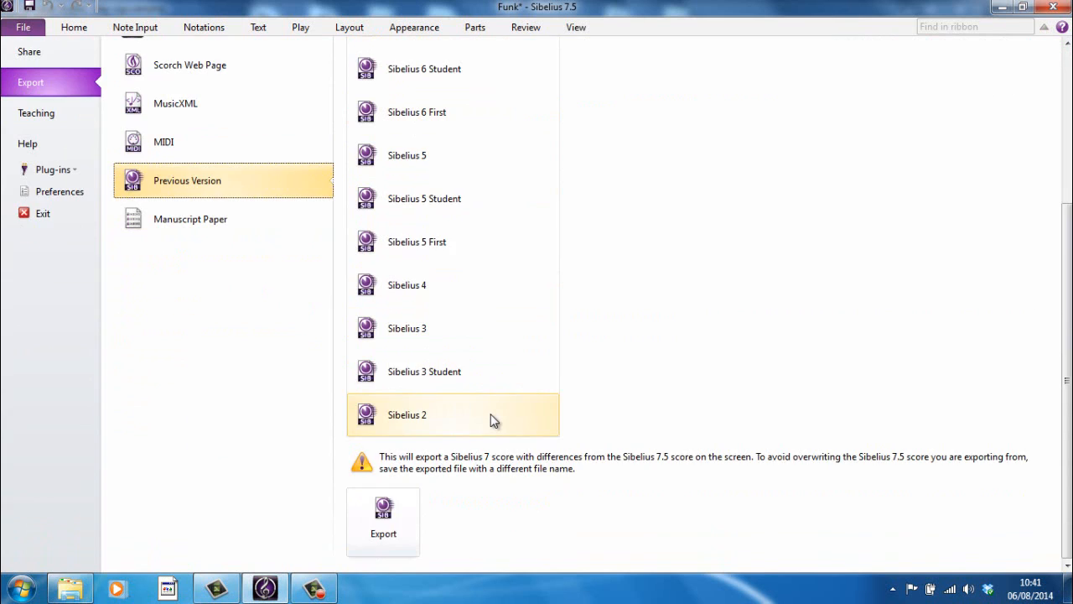
{"action": "scroll", "scroll_direction": "up", "scroll_amount": 3}
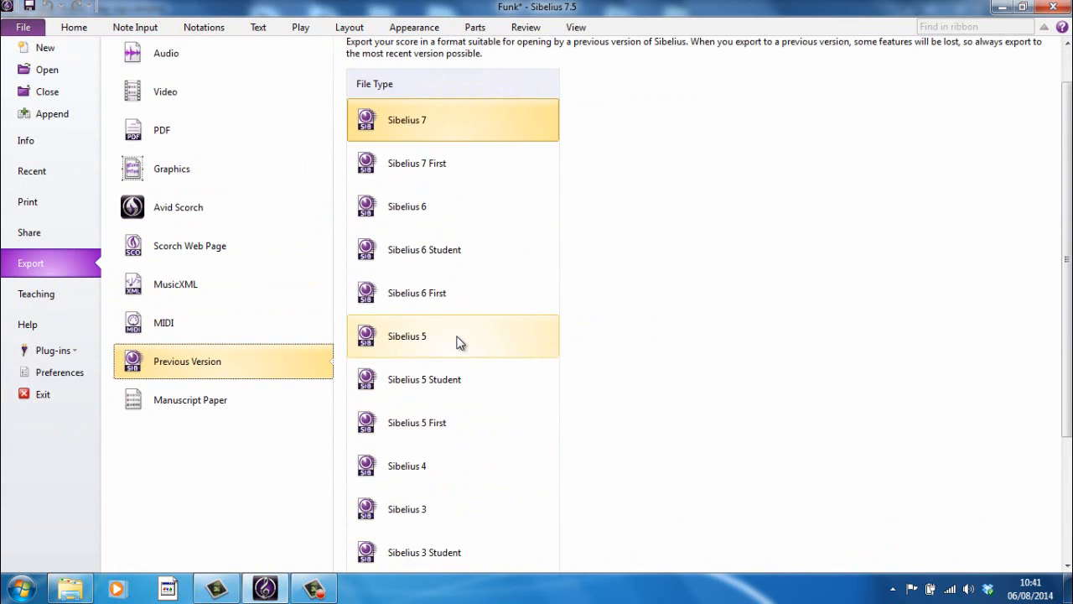
Step: Glance at the Teaching page, then open the Help page with documentation and activation details
{"action": "left_click", "coordinate": [37, 293]}
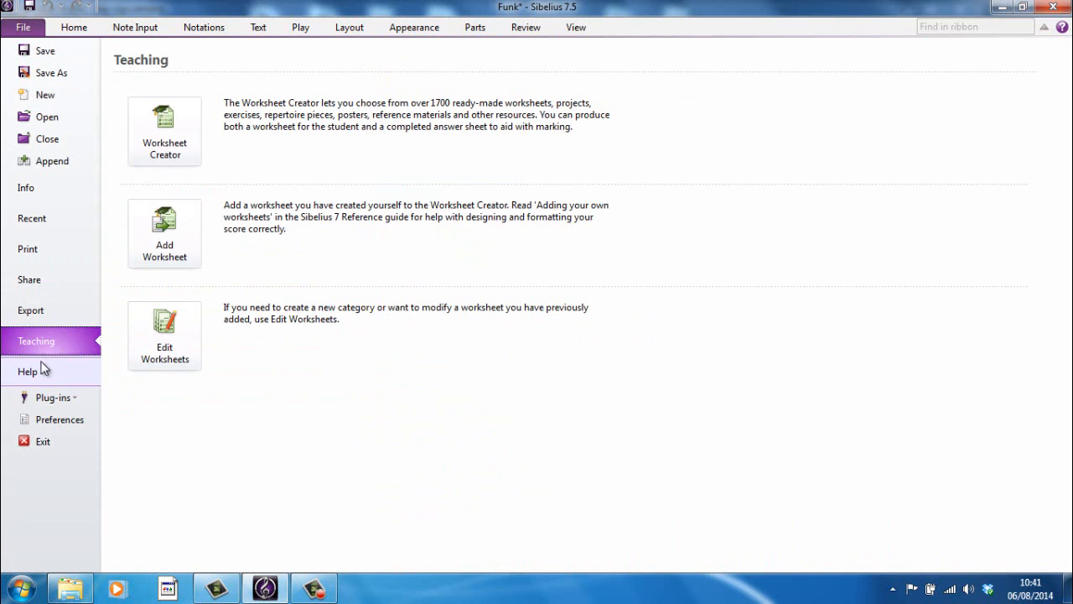
{"action": "mouse_move", "coordinate": [52, 396]}
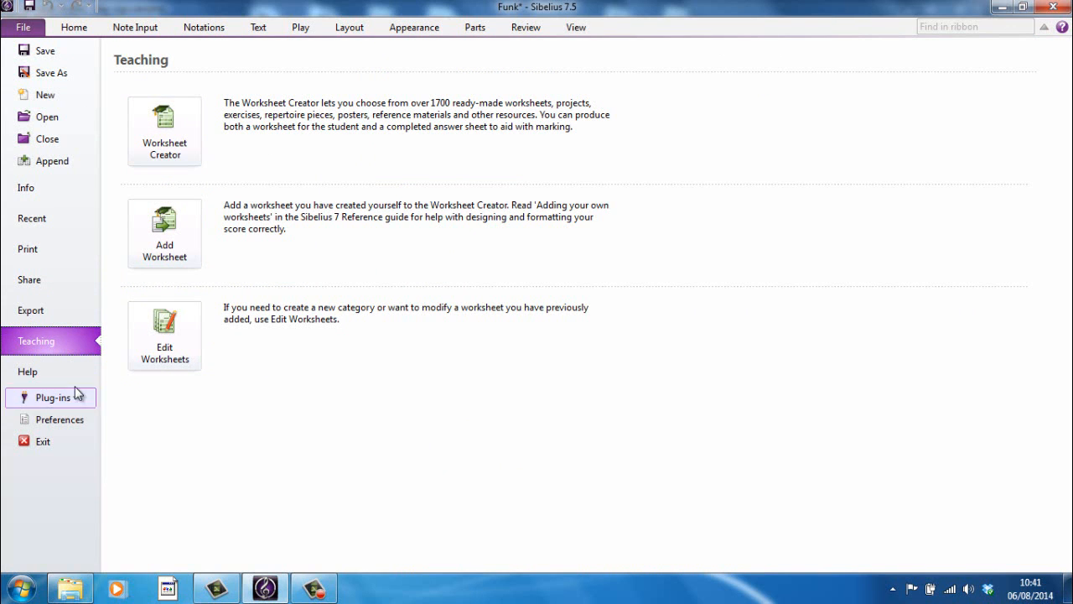
{"action": "left_click", "coordinate": [27, 372]}
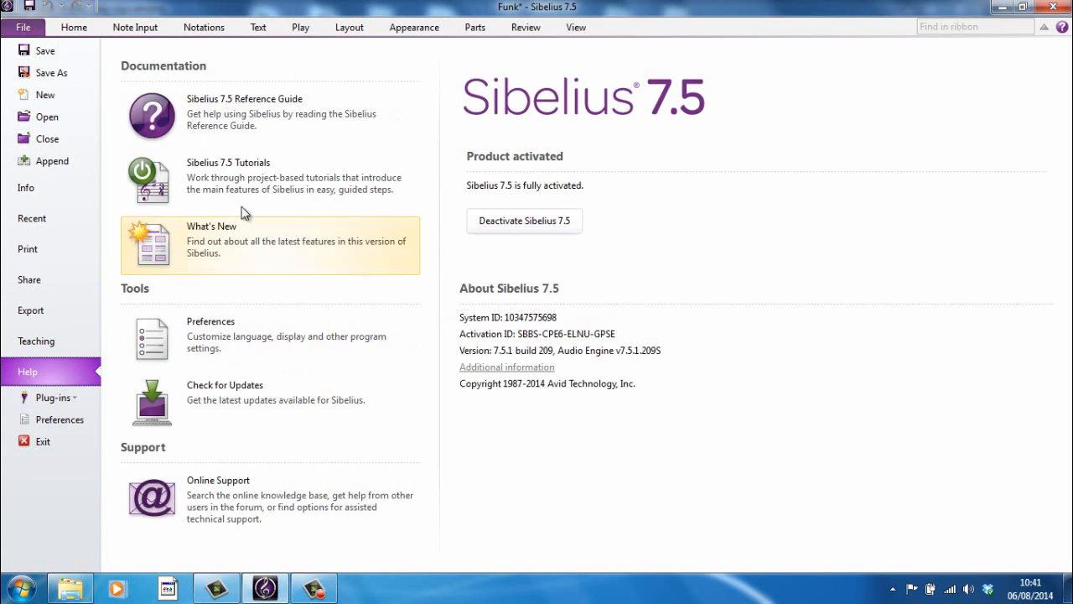
{"action": "mouse_move", "coordinate": [239, 135]}
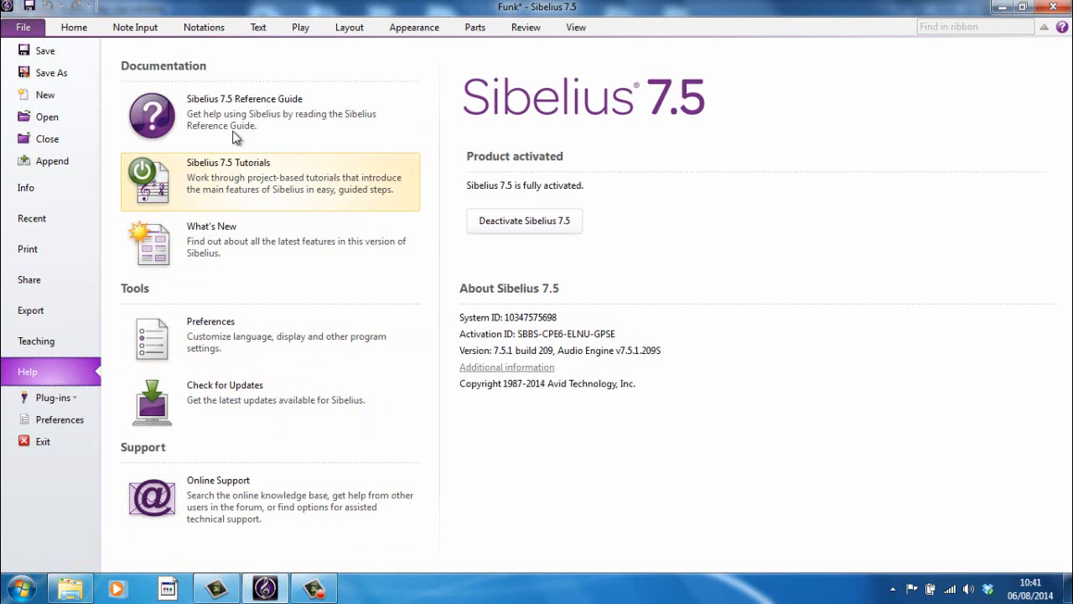
{"action": "mouse_move", "coordinate": [244, 113]}
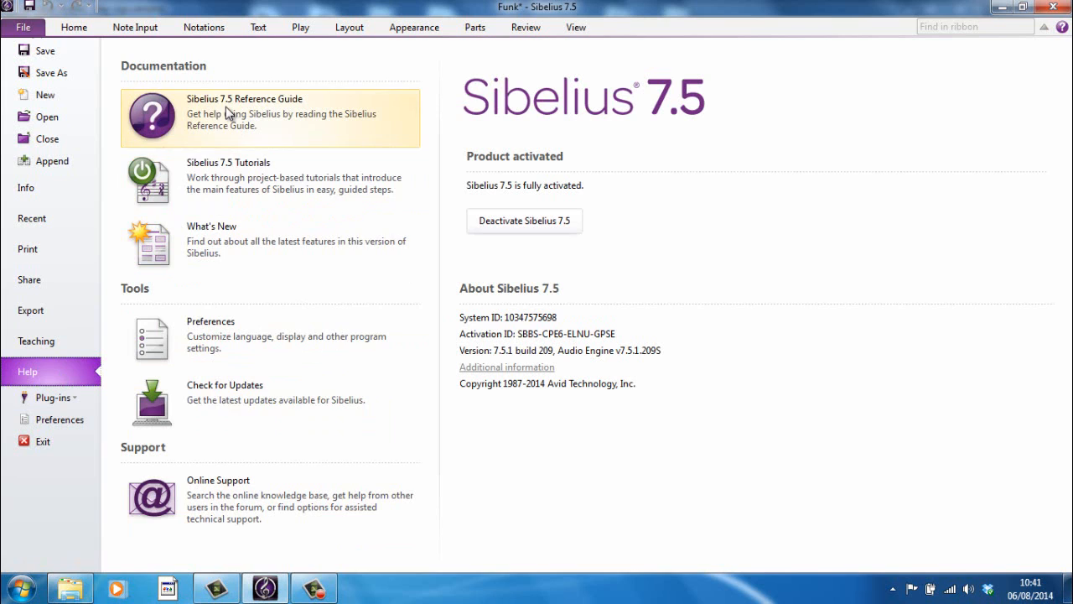
{"action": "mouse_move", "coordinate": [277, 291]}
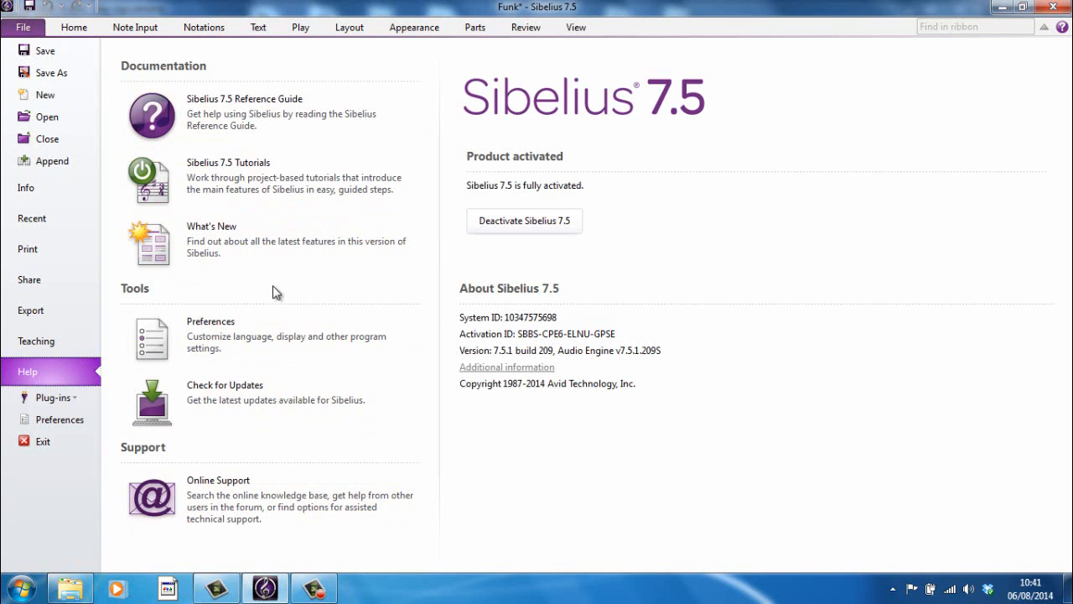
{"action": "mouse_move", "coordinate": [239, 117]}
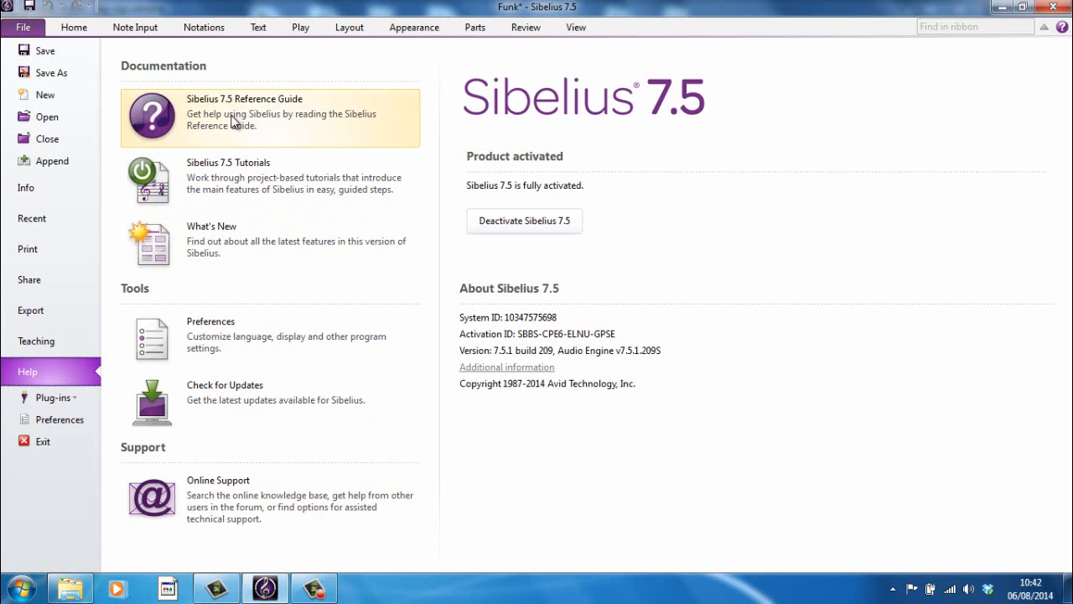
{"action": "mouse_move", "coordinate": [53, 398]}
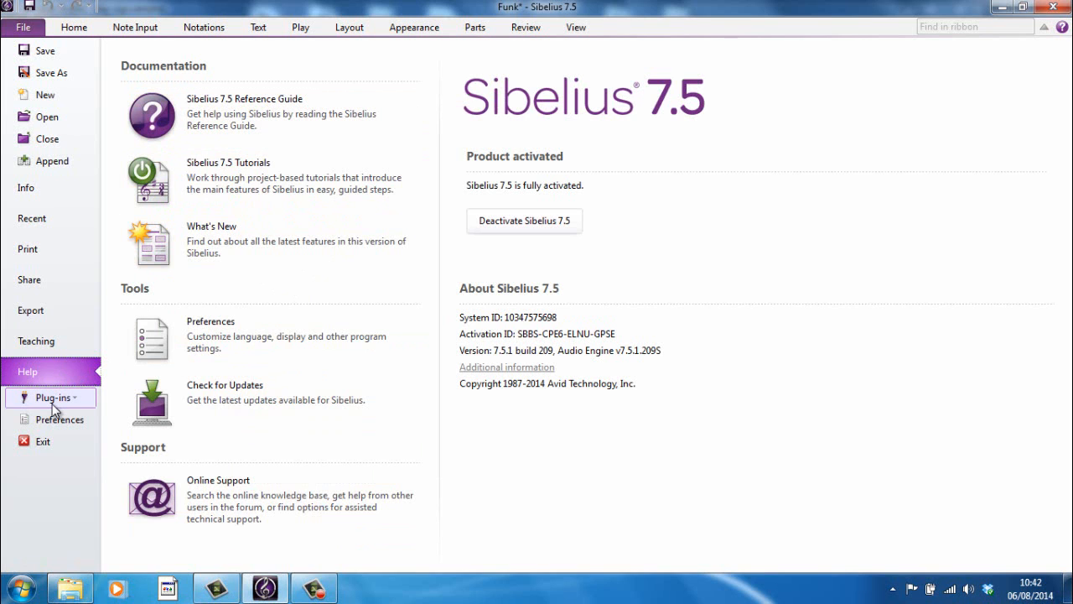
{"action": "mouse_move", "coordinate": [73, 26]}
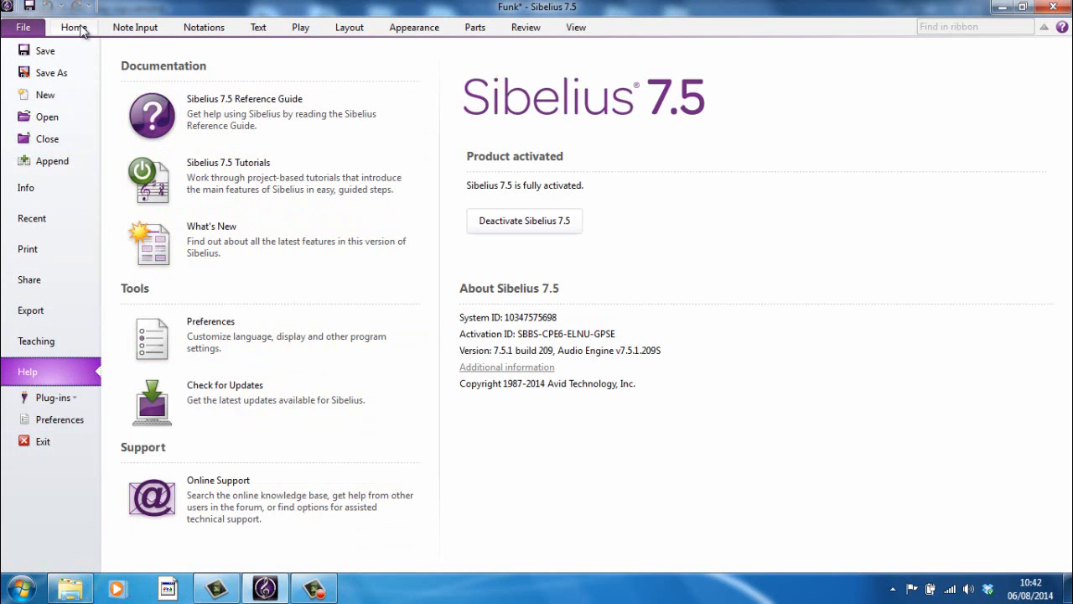
Step: Leave the File menu and undo the last change, leaving the Funk score five pages
{"action": "left_click", "coordinate": [73, 26]}
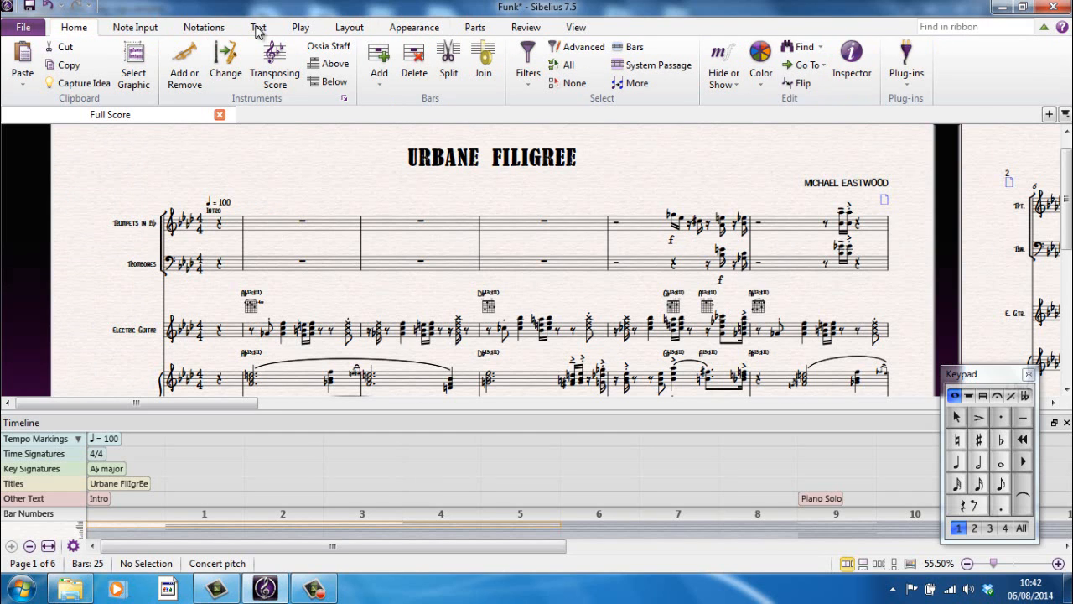
{"action": "mouse_move", "coordinate": [694, 84]}
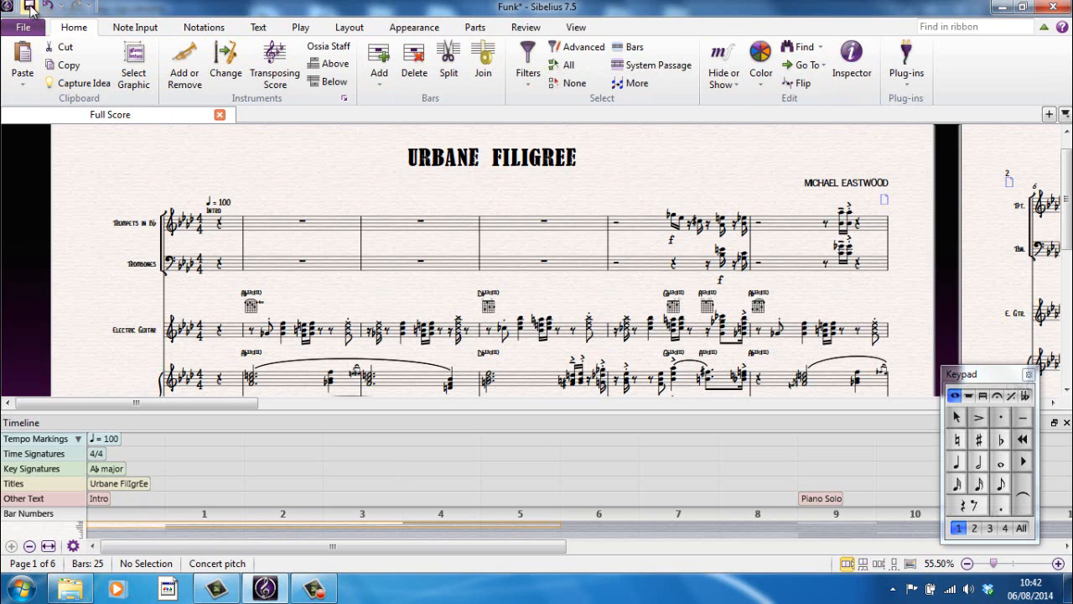
{"action": "mouse_move", "coordinate": [28, 7]}
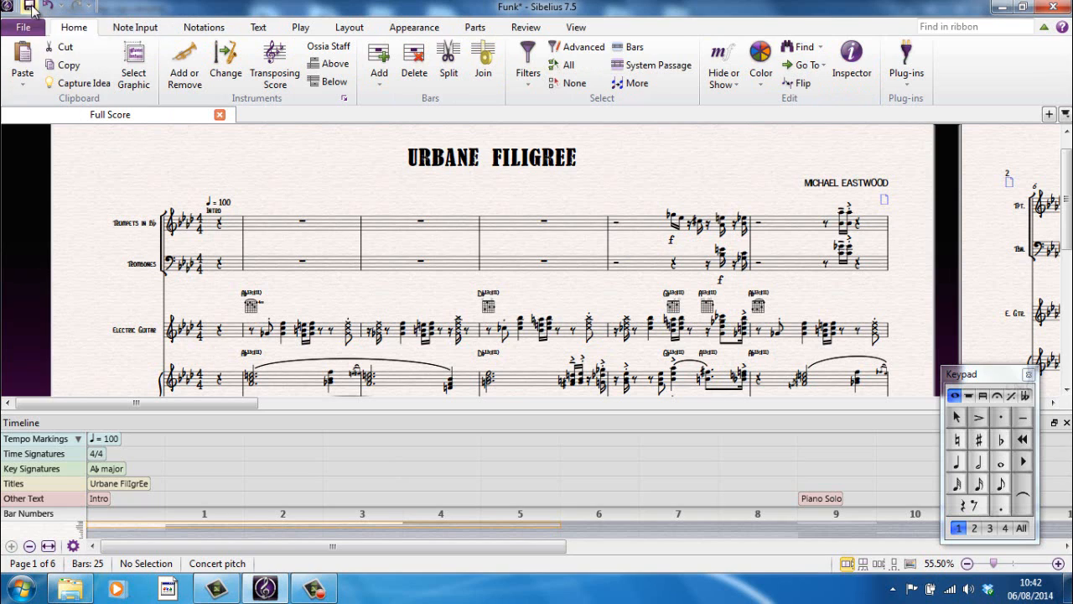
{"action": "mouse_move", "coordinate": [30, 8]}
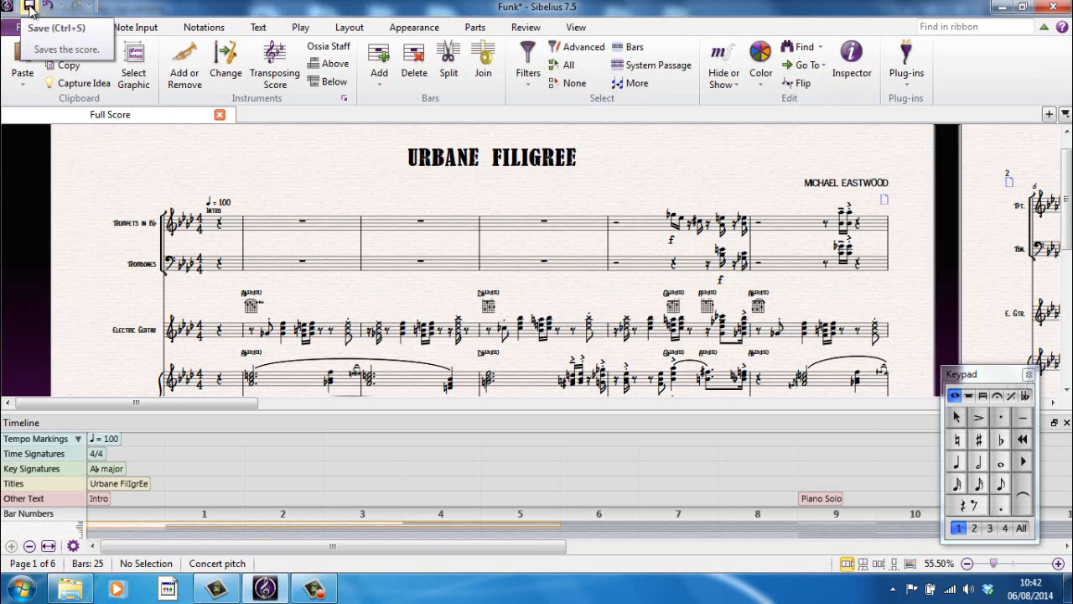
{"action": "mouse_move", "coordinate": [52, 7]}
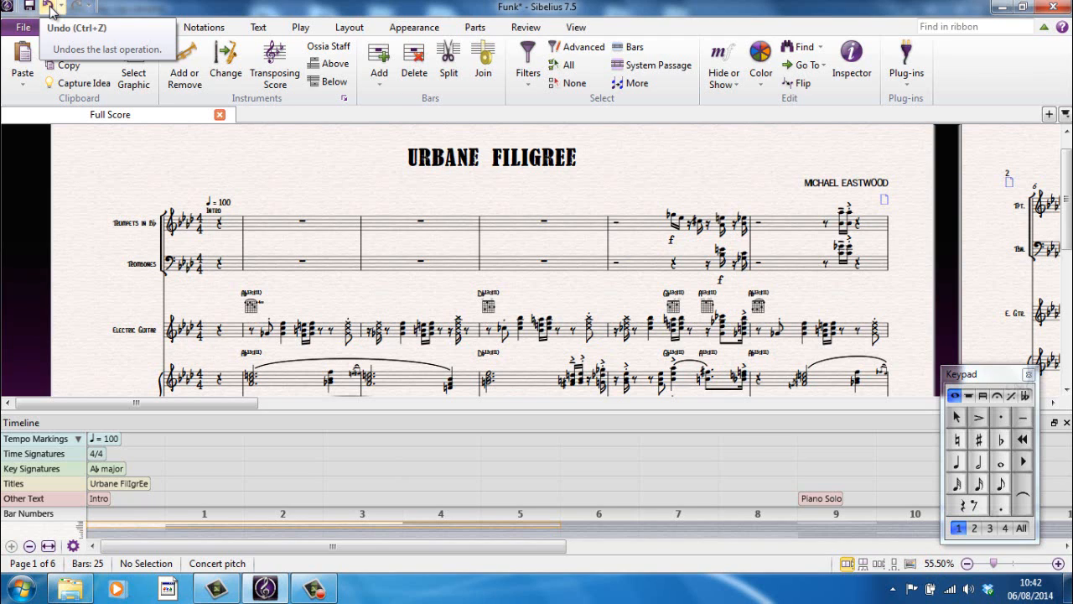
{"action": "left_click", "coordinate": [673, 220]}
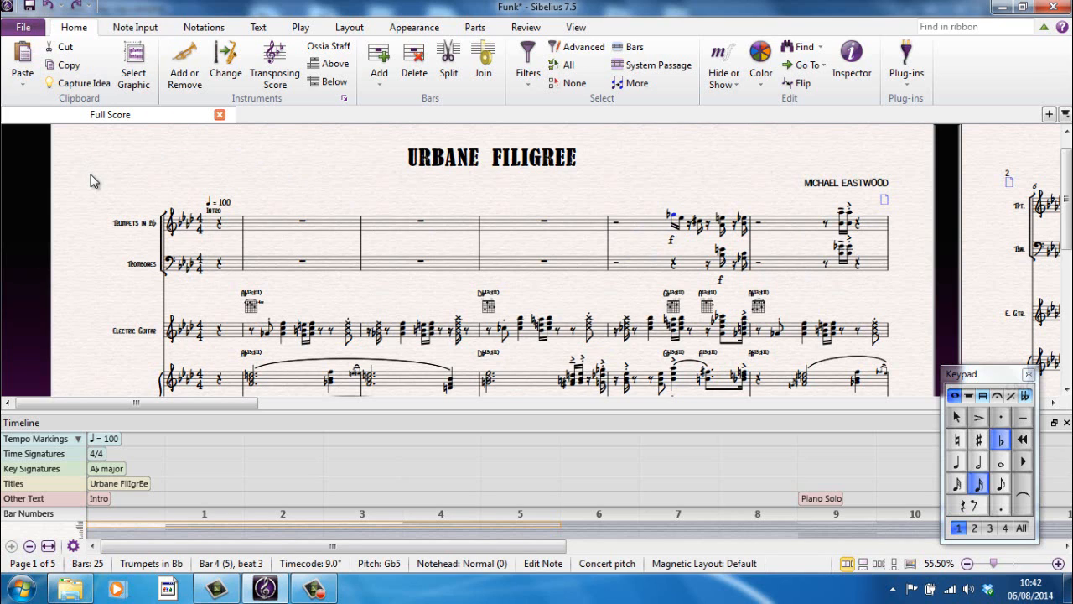
{"action": "mouse_move", "coordinate": [91, 204]}
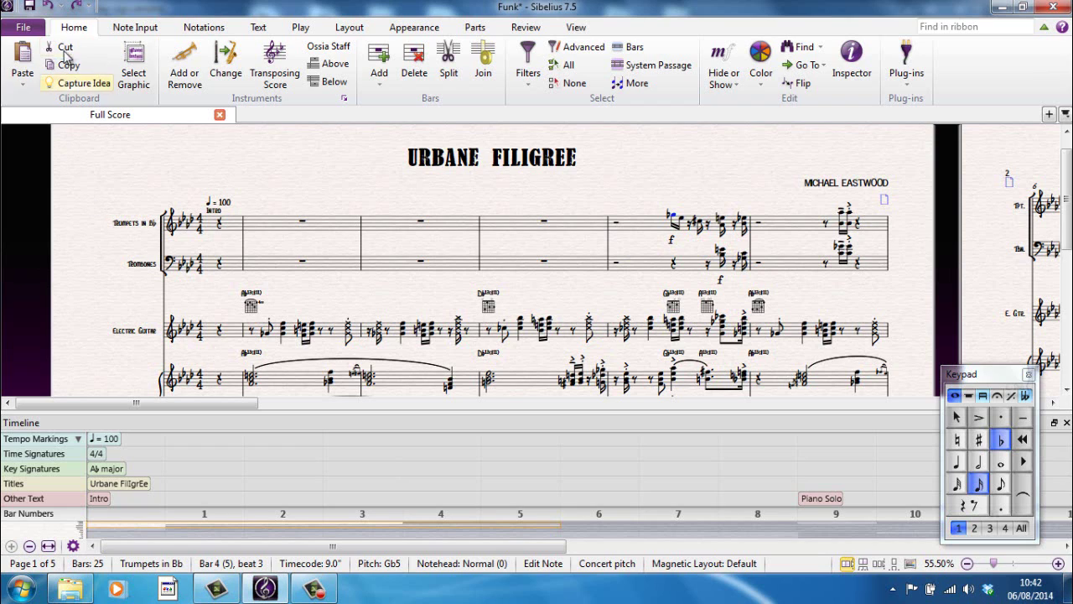
{"action": "mouse_move", "coordinate": [50, 7]}
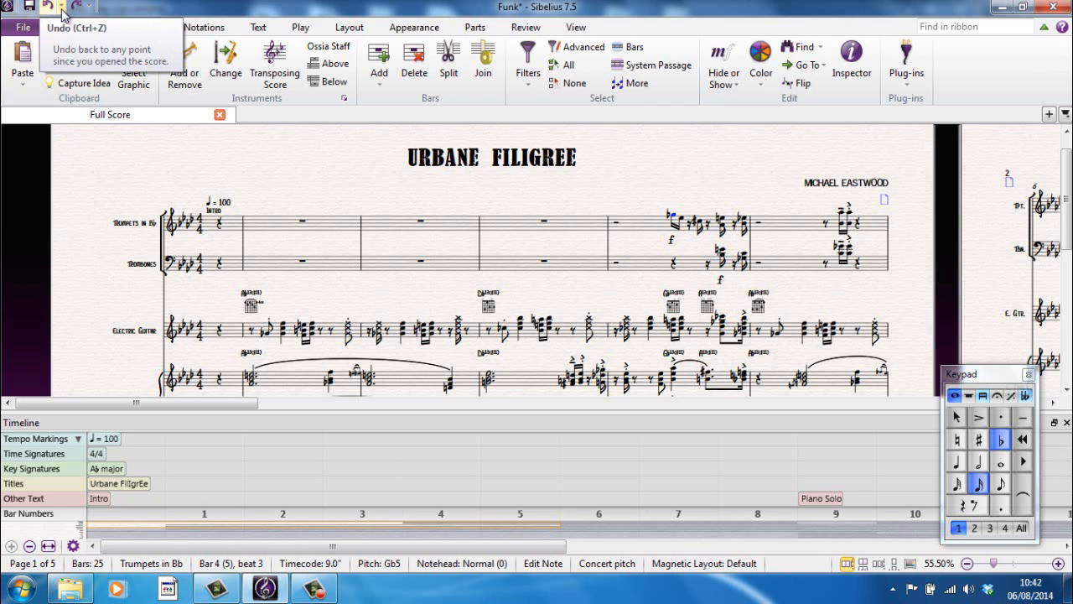
{"action": "left_click", "coordinate": [64, 14]}
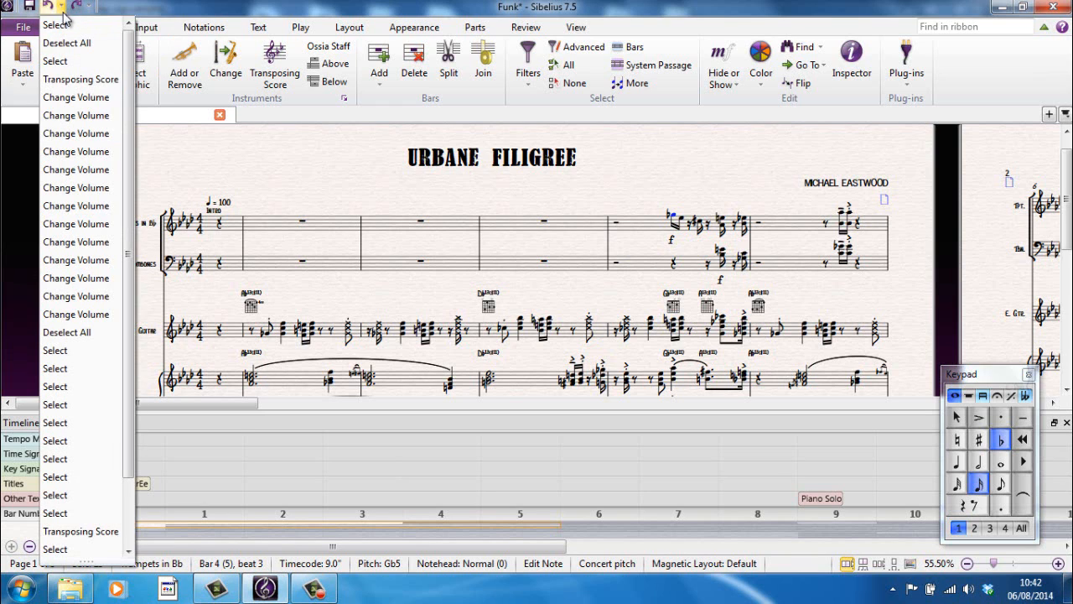
{"action": "scroll", "scroll_direction": "down", "scroll_amount": 3}
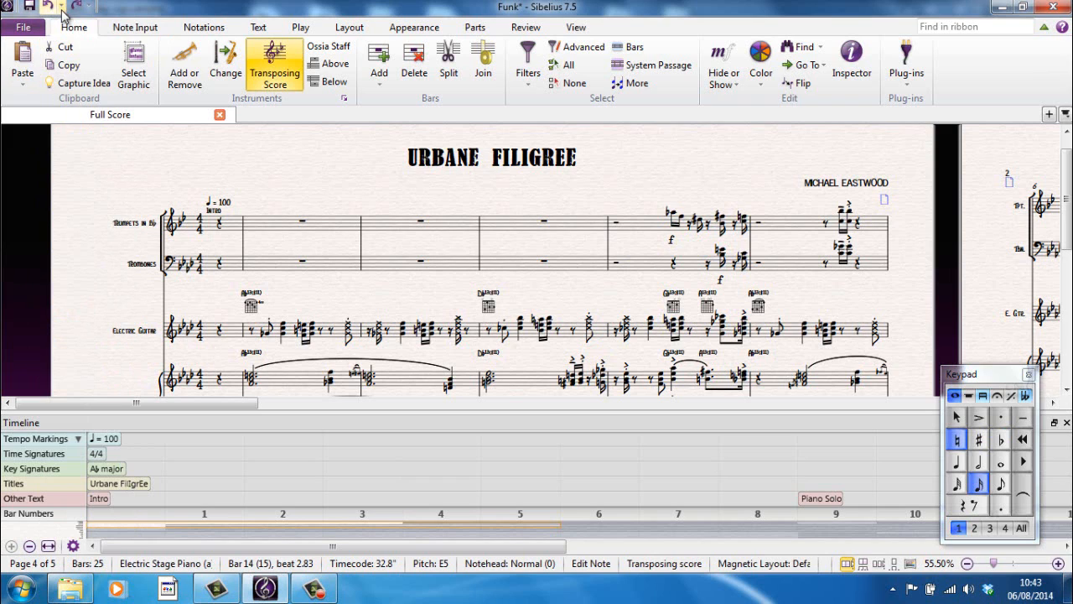
{"action": "left_click", "coordinate": [63, 15]}
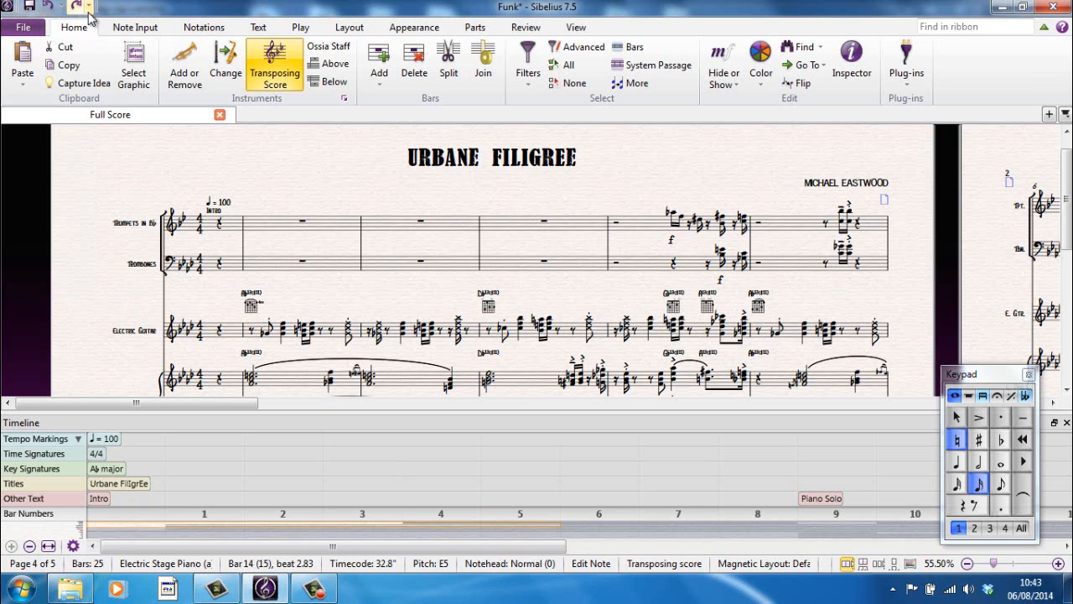
{"action": "left_click", "coordinate": [88, 7]}
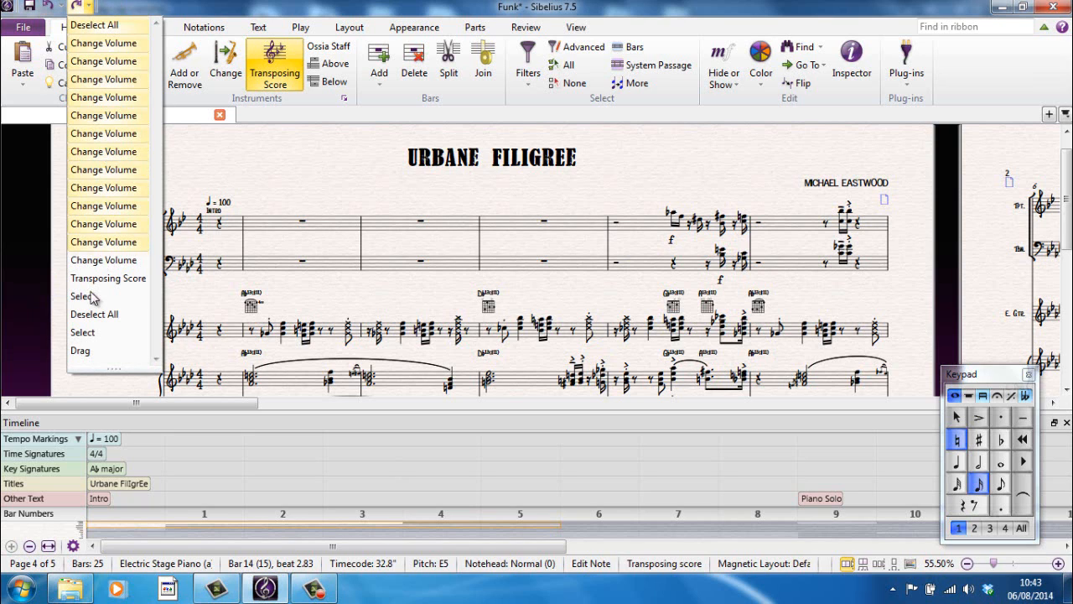
{"action": "mouse_move", "coordinate": [90, 356]}
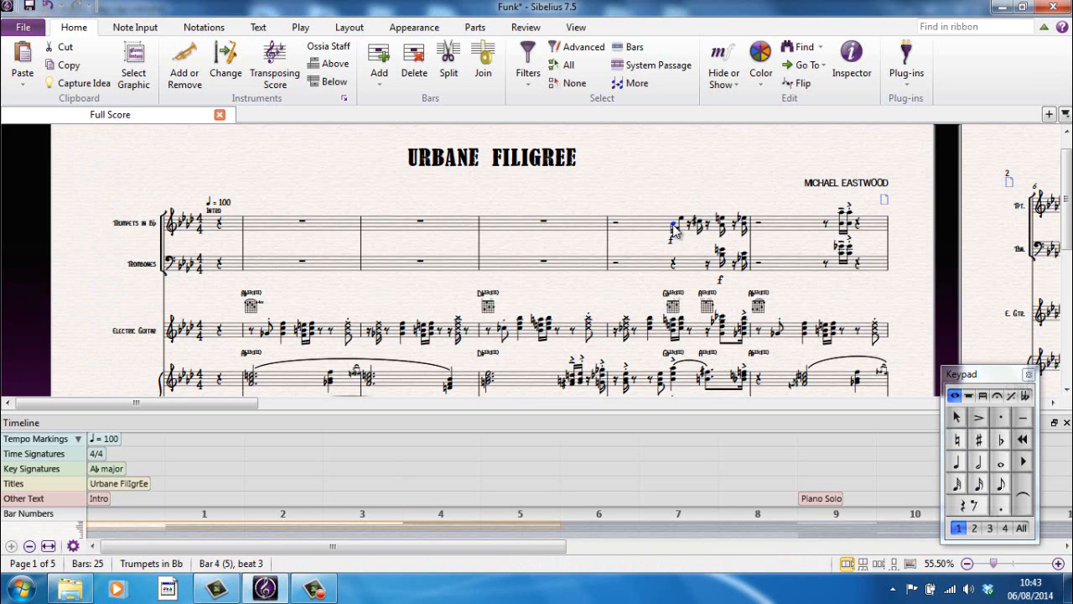
{"action": "left_click", "coordinate": [672, 228]}
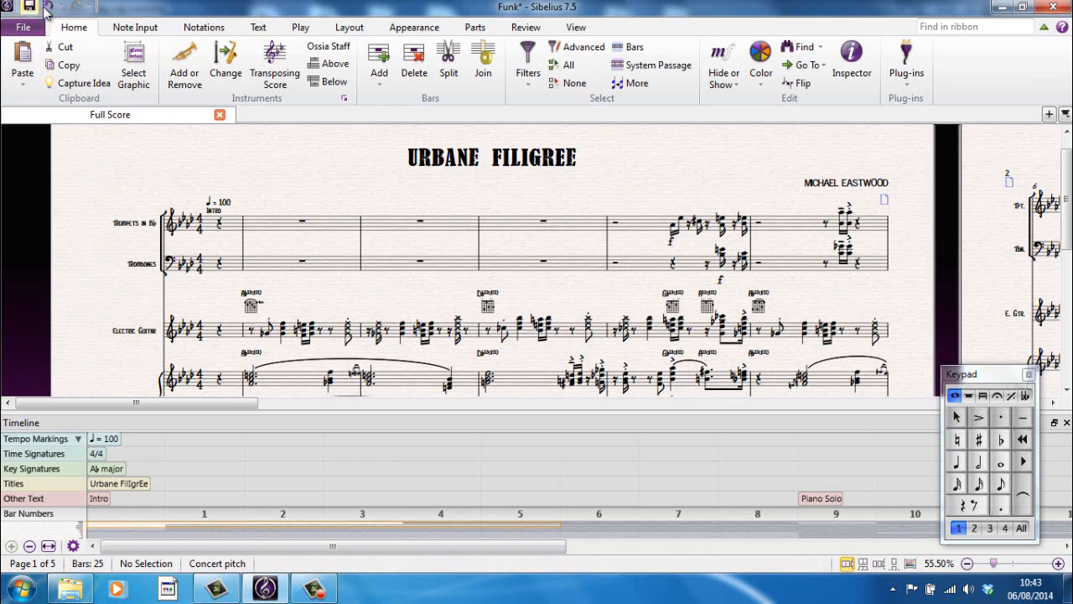
{"action": "mouse_move", "coordinate": [279, 188]}
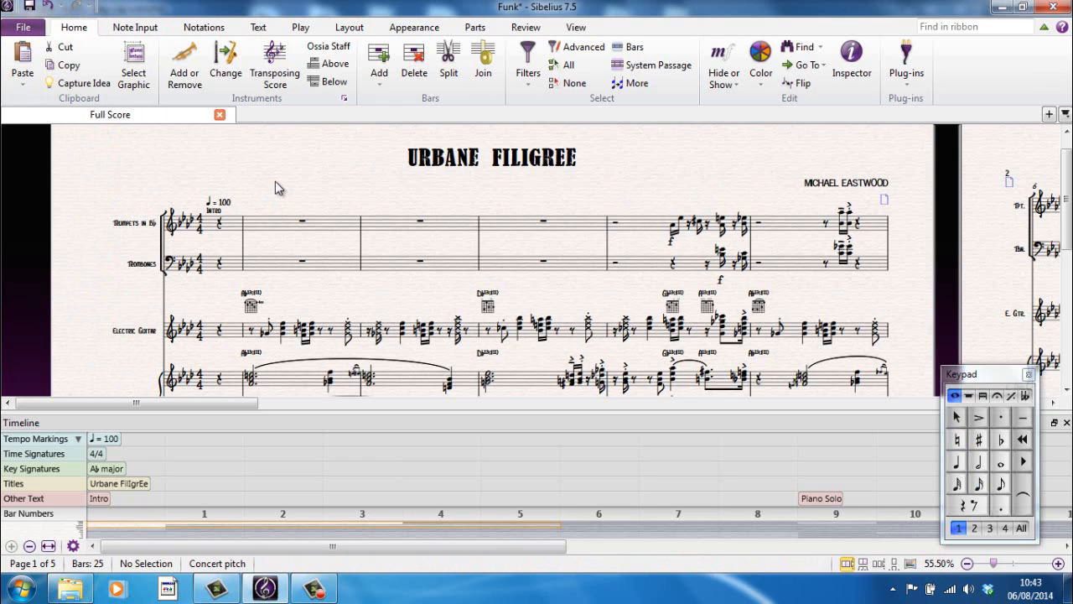
{"action": "mouse_move", "coordinate": [377, 161]}
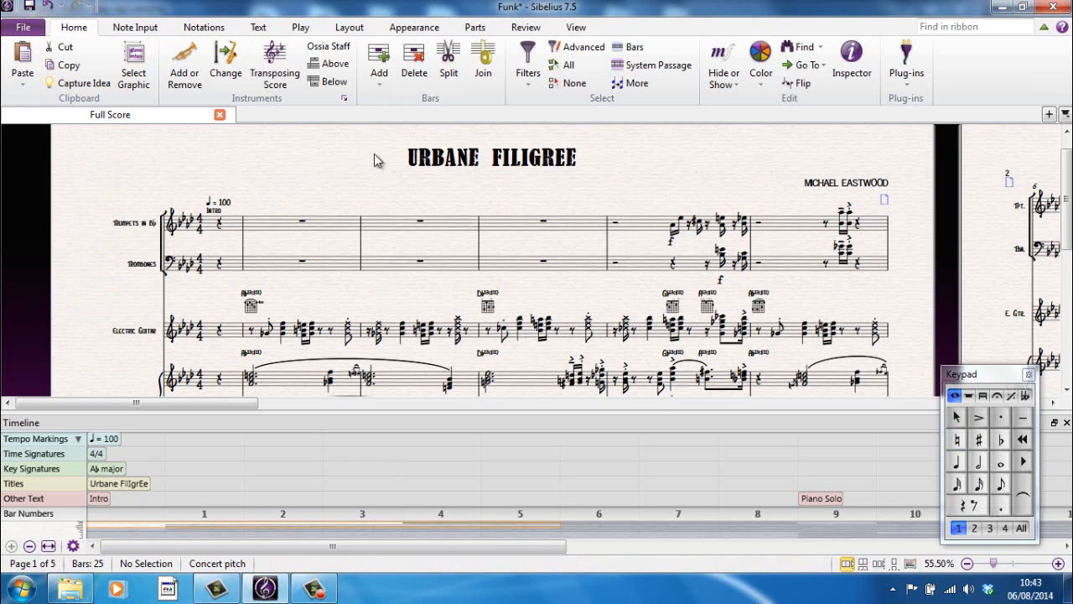
{"action": "mouse_move", "coordinate": [254, 152]}
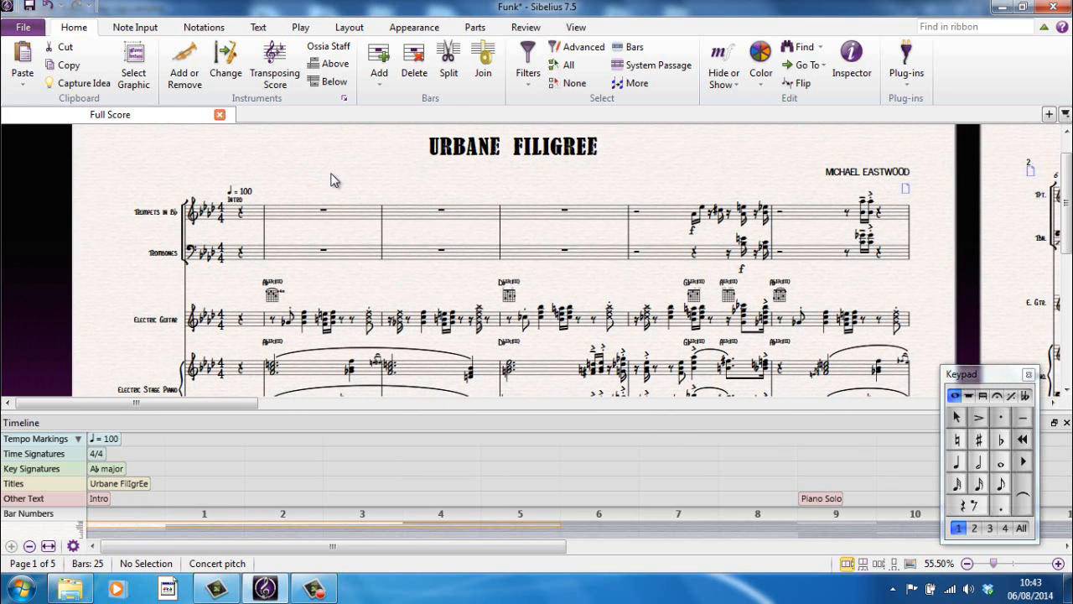
{"action": "mouse_move", "coordinate": [238, 342]}
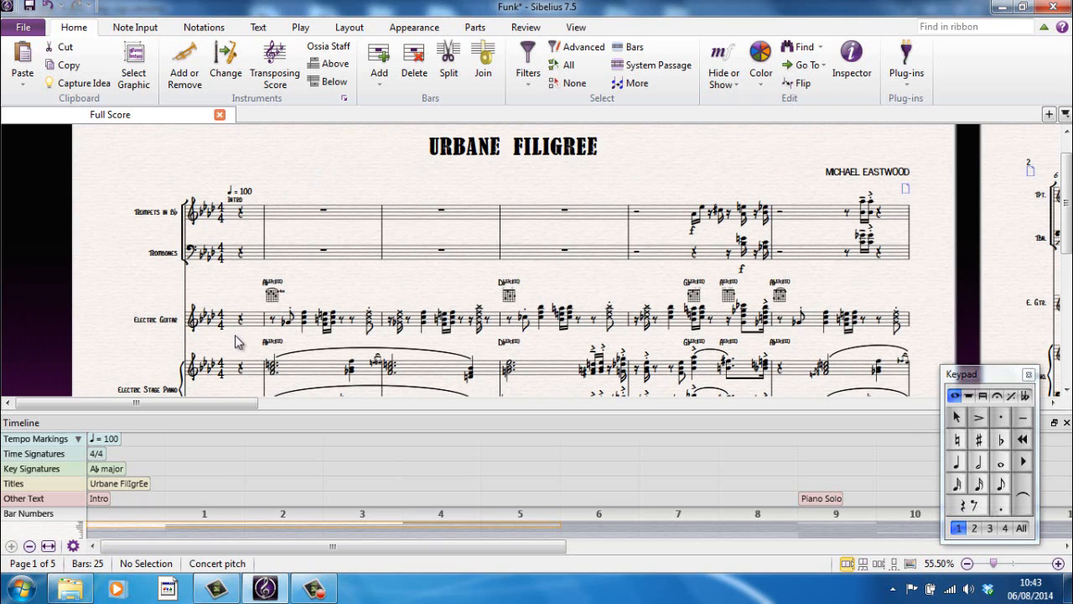
{"action": "mouse_move", "coordinate": [707, 208]}
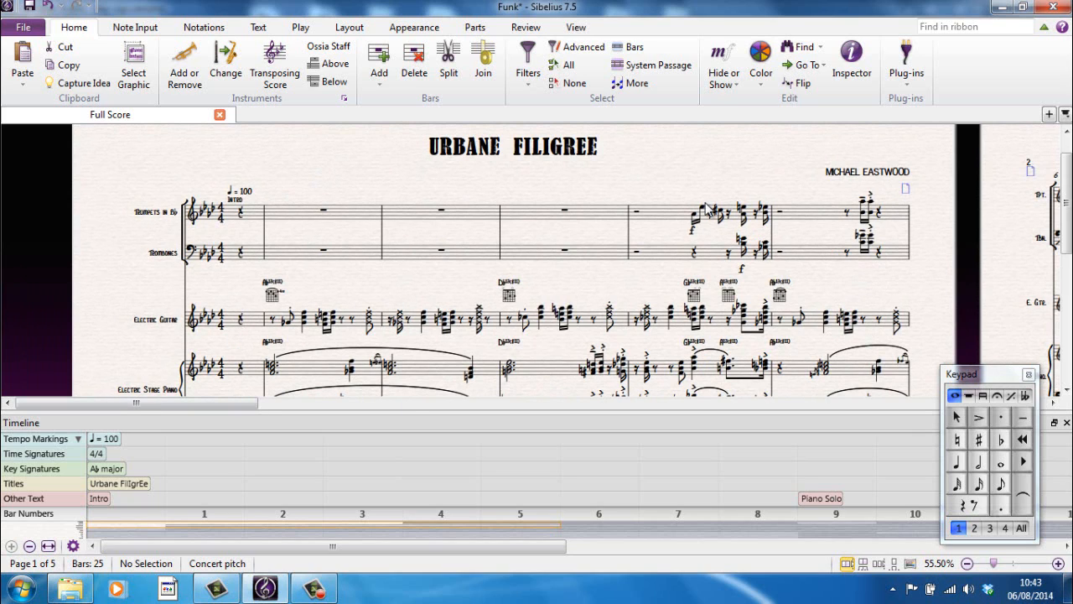
{"action": "mouse_move", "coordinate": [666, 130]}
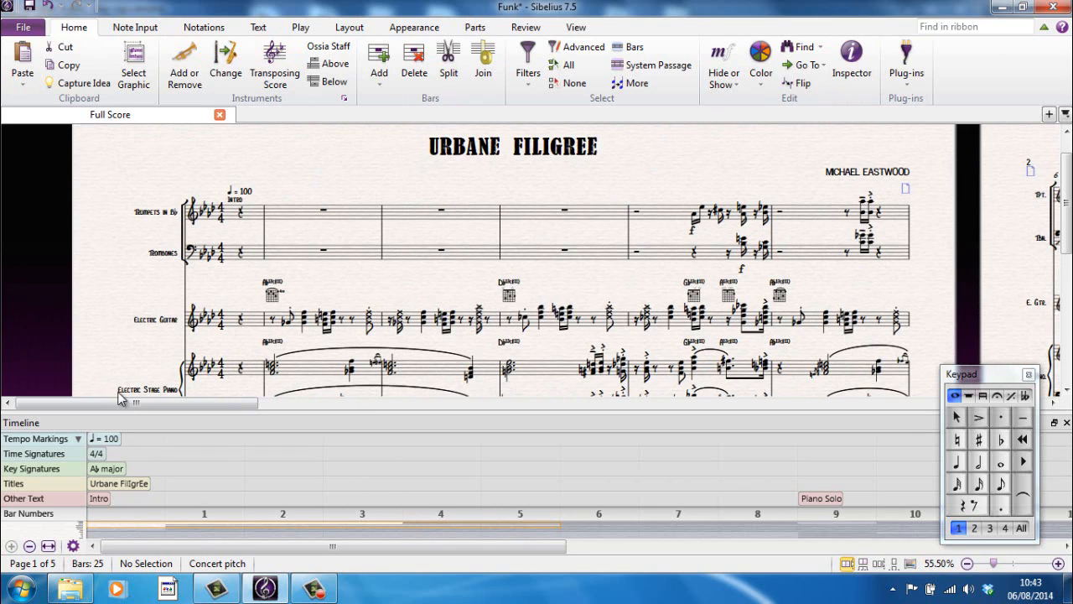
{"action": "mouse_move", "coordinate": [397, 173]}
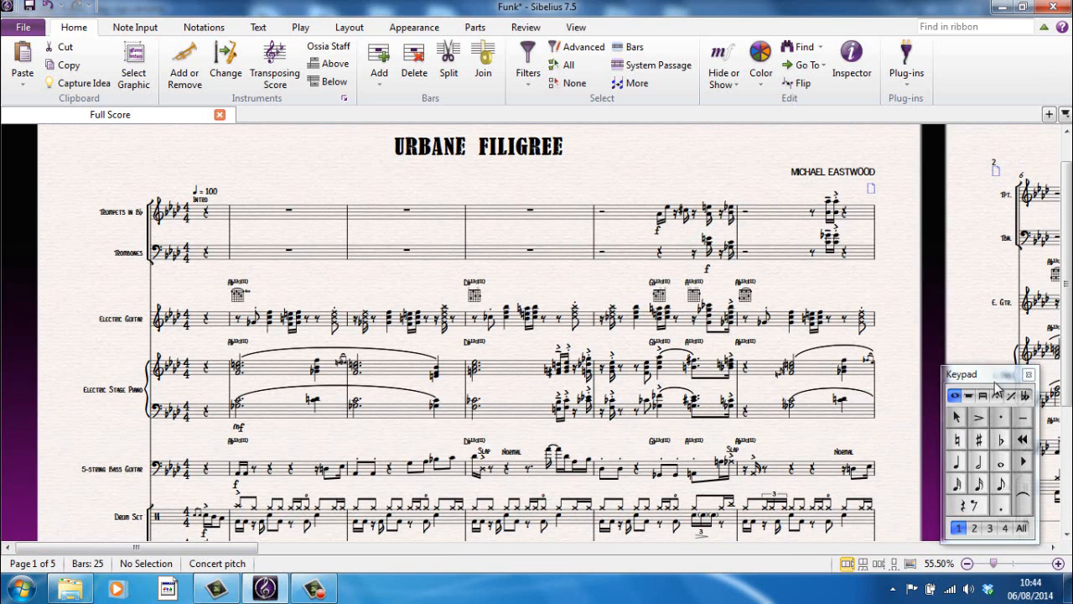
Step: Move the Keypad panel slightly out of the score's way
{"action": "left_click_drag", "start_coordinate": [989, 374], "coordinate": [1010, 379]}
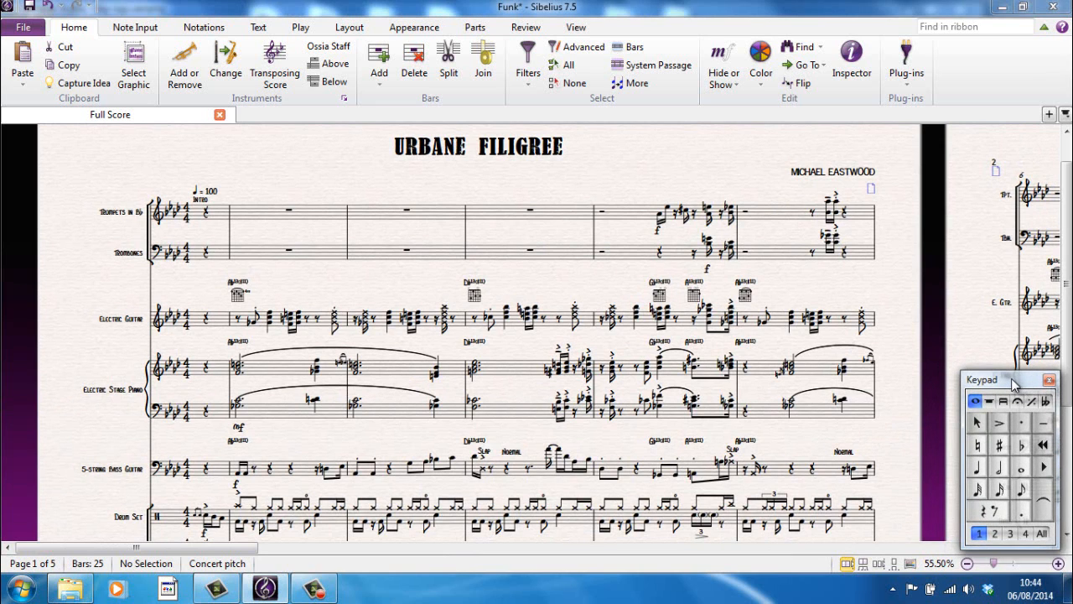
{"action": "mouse_move", "coordinate": [899, 386]}
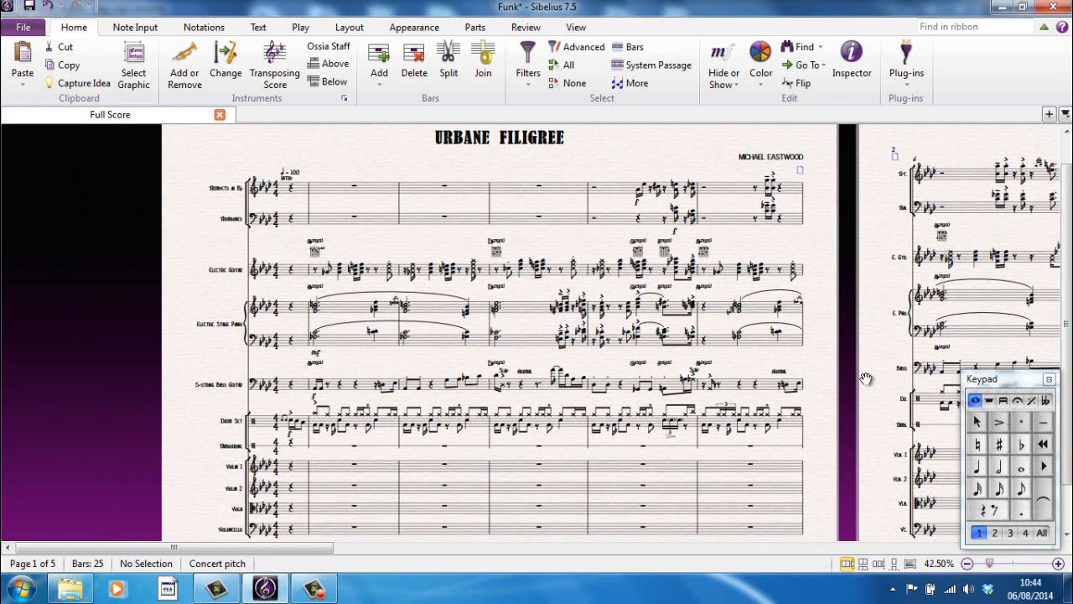
{"action": "mouse_move", "coordinate": [188, 104]}
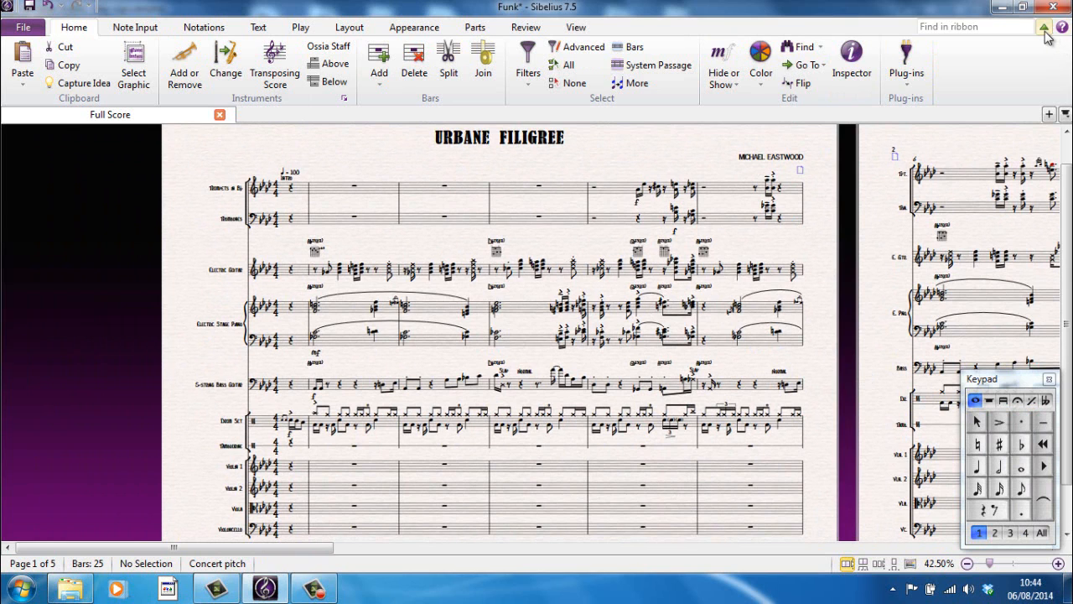
{"action": "mouse_move", "coordinate": [1043, 28]}
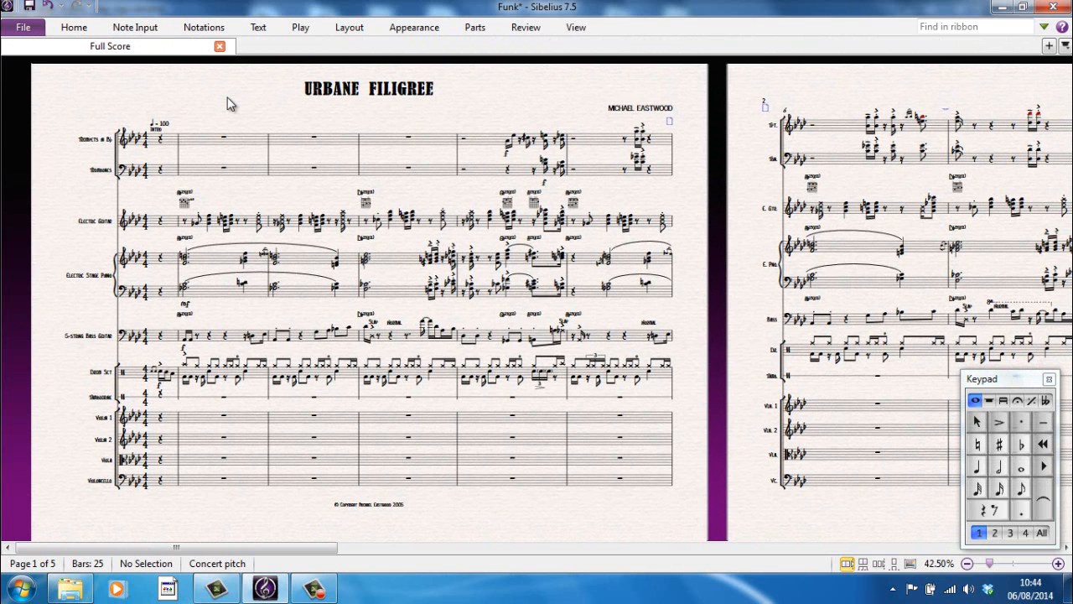
Step: Toggle Full Screen view with Ctrl+U, show the Layout tab, then exit full screen
{"action": "key", "text": "ctrl+u"}
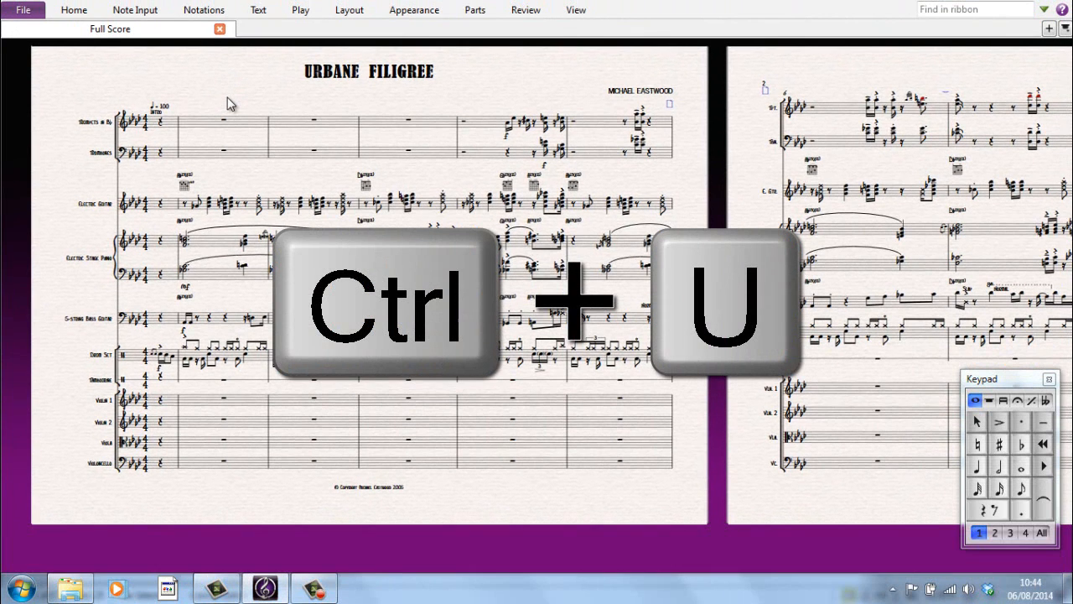
{"action": "key", "text": "ctrl+u"}
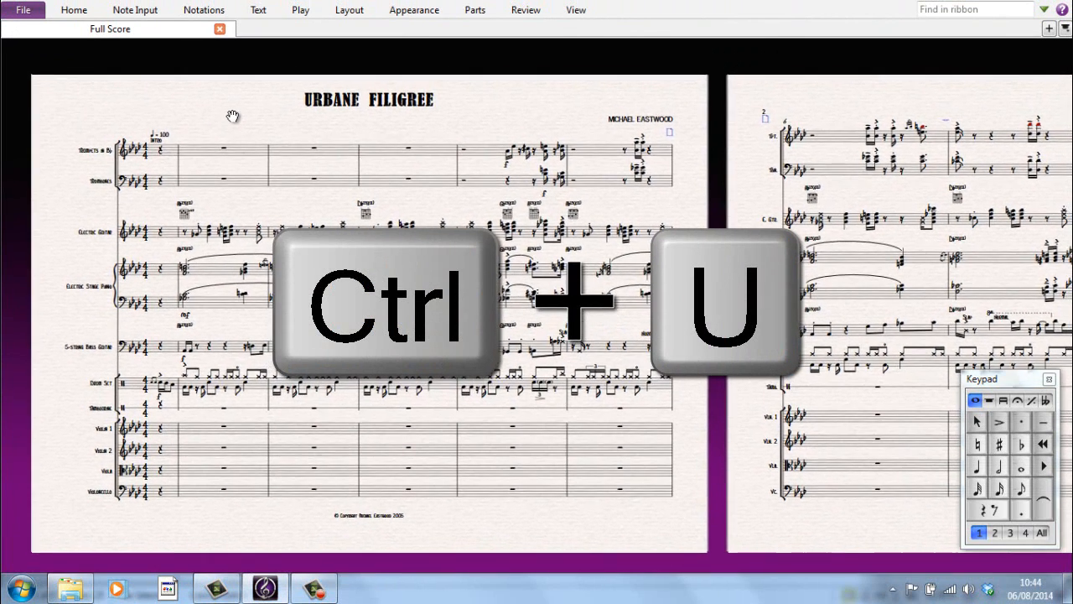
{"action": "key", "text": "ctrl+u"}
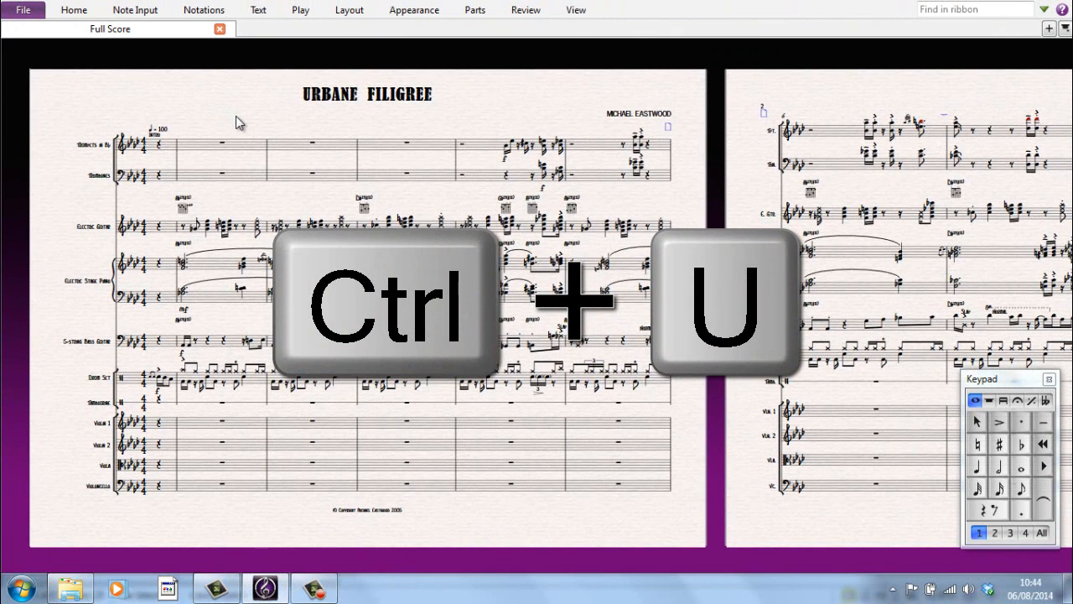
{"action": "key", "text": "ctrl+u"}
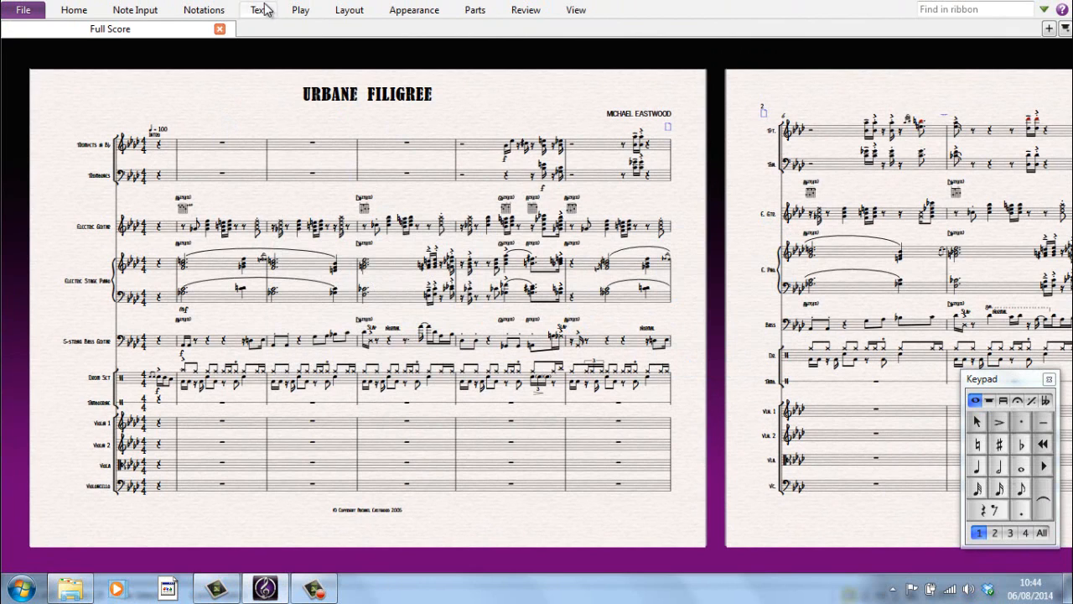
{"action": "left_click", "coordinate": [349, 9]}
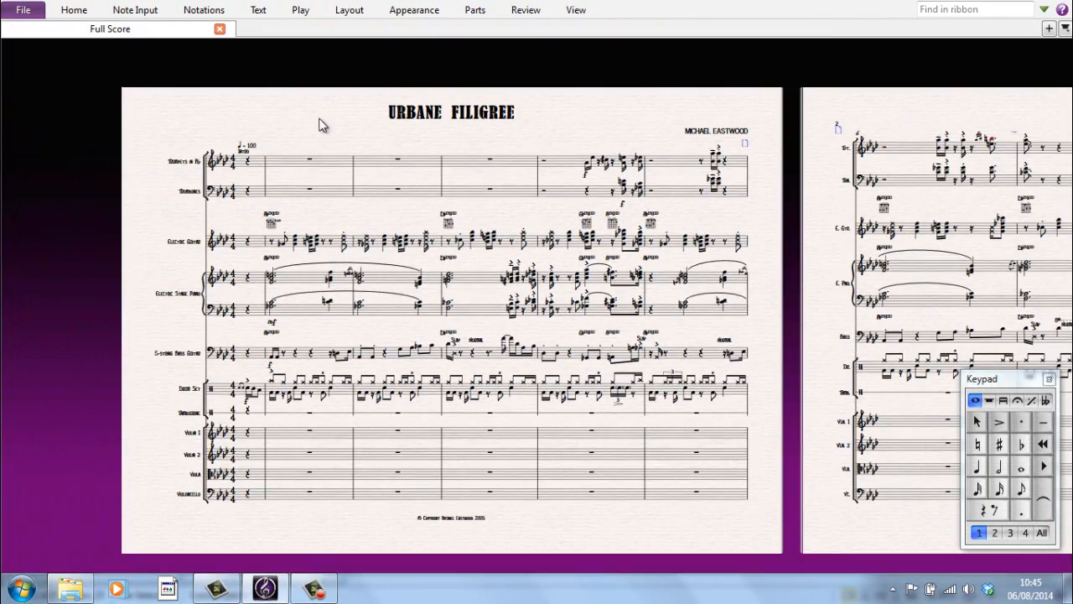
{"action": "key", "text": "ctrl+u"}
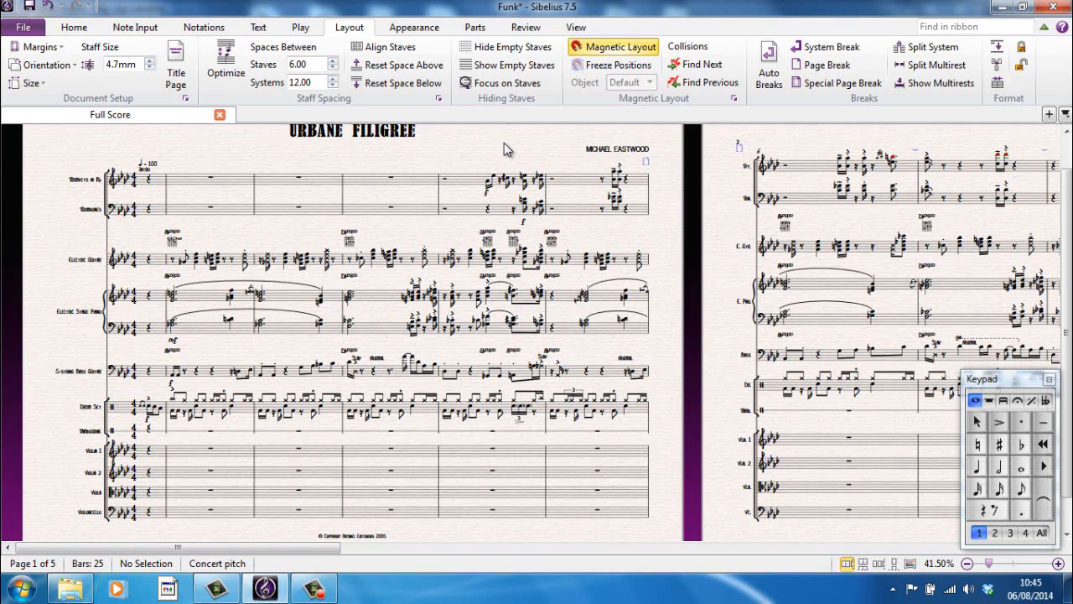
{"action": "mouse_move", "coordinate": [497, 153]}
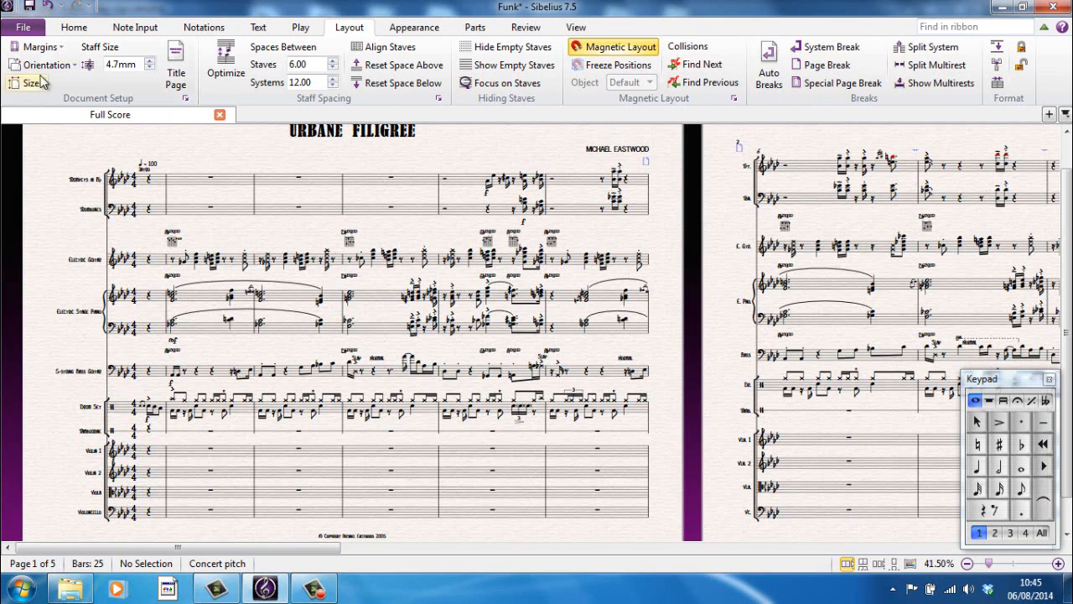
{"action": "left_click", "coordinate": [73, 27]}
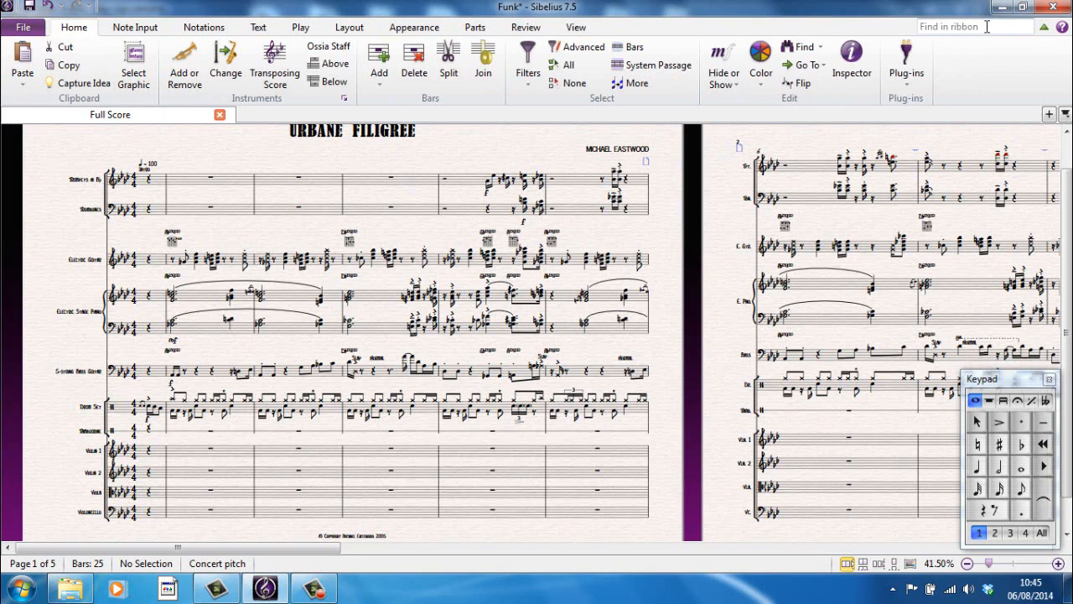
{"action": "left_click", "coordinate": [972, 26]}
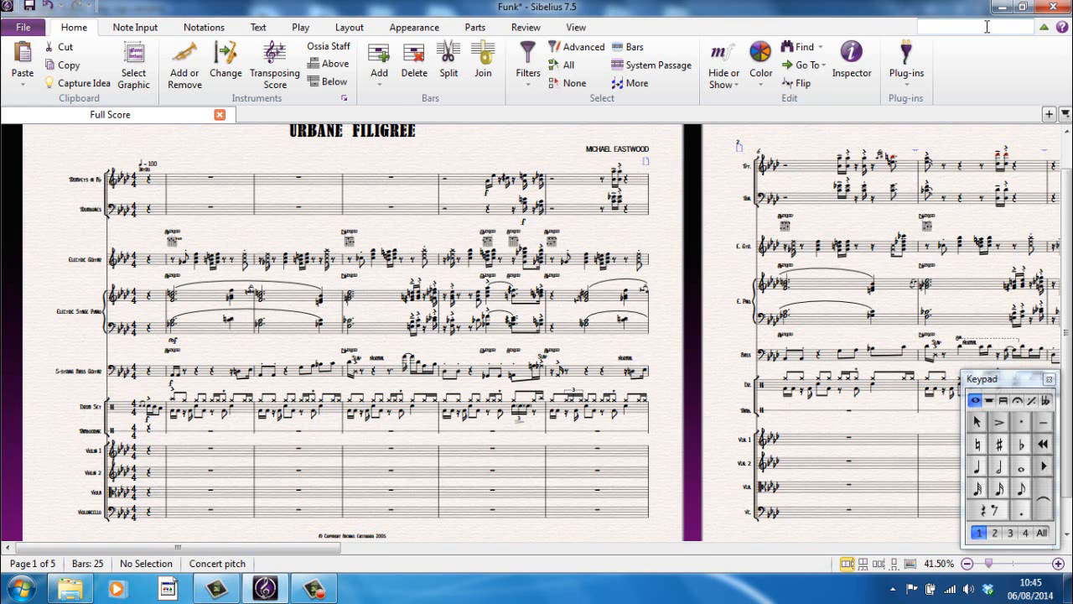
Step: Search the ribbon for 're-in', go to Re-input Pitches, then return to Home
{"action": "type", "text": "rein"}
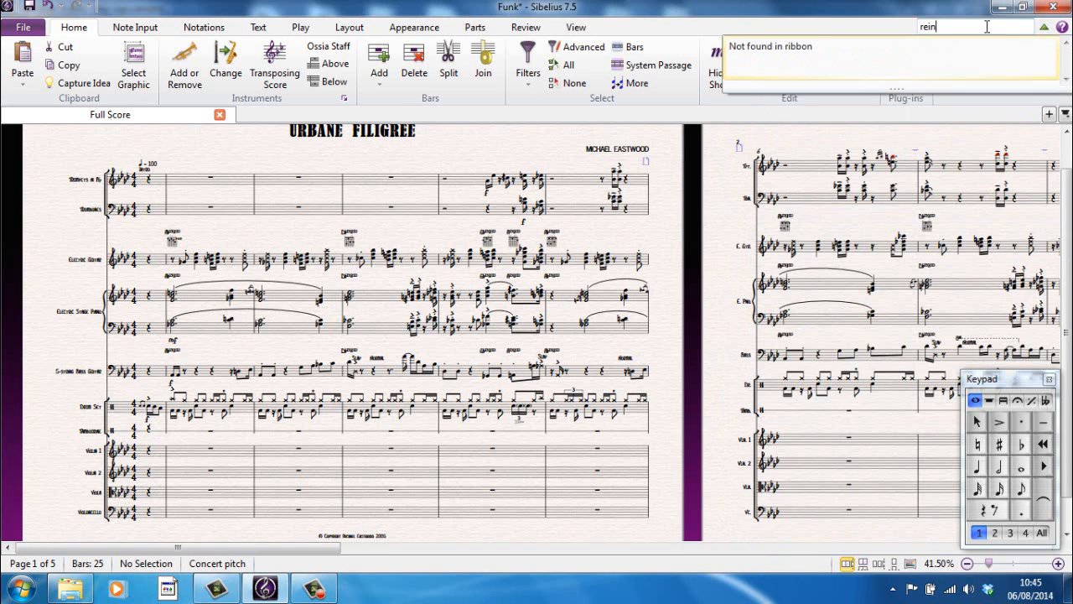
{"action": "key", "text": "BackSpace"}
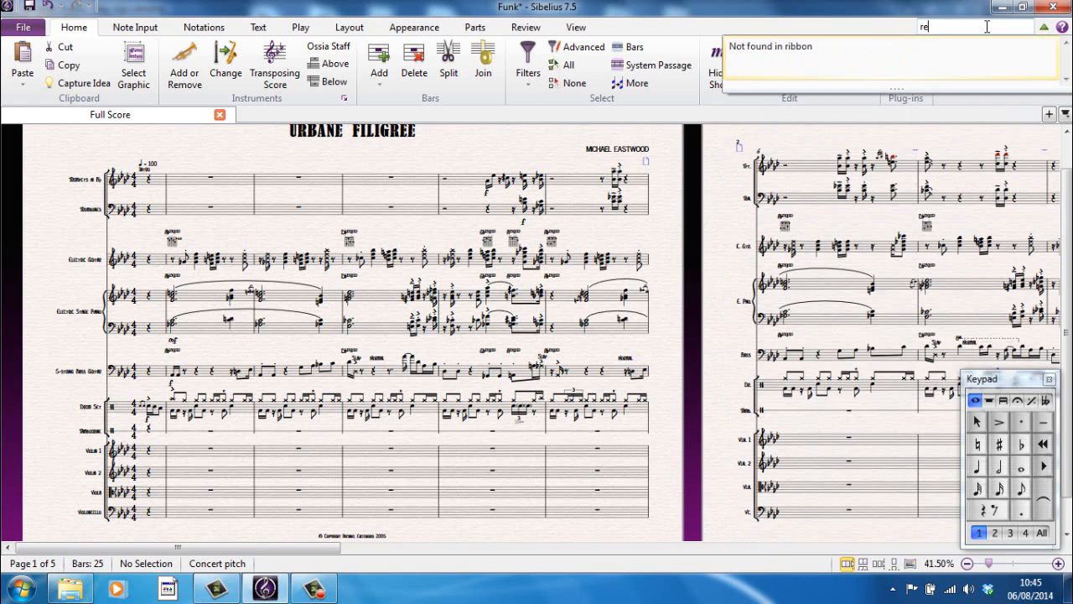
{"action": "type", "text": "-in"}
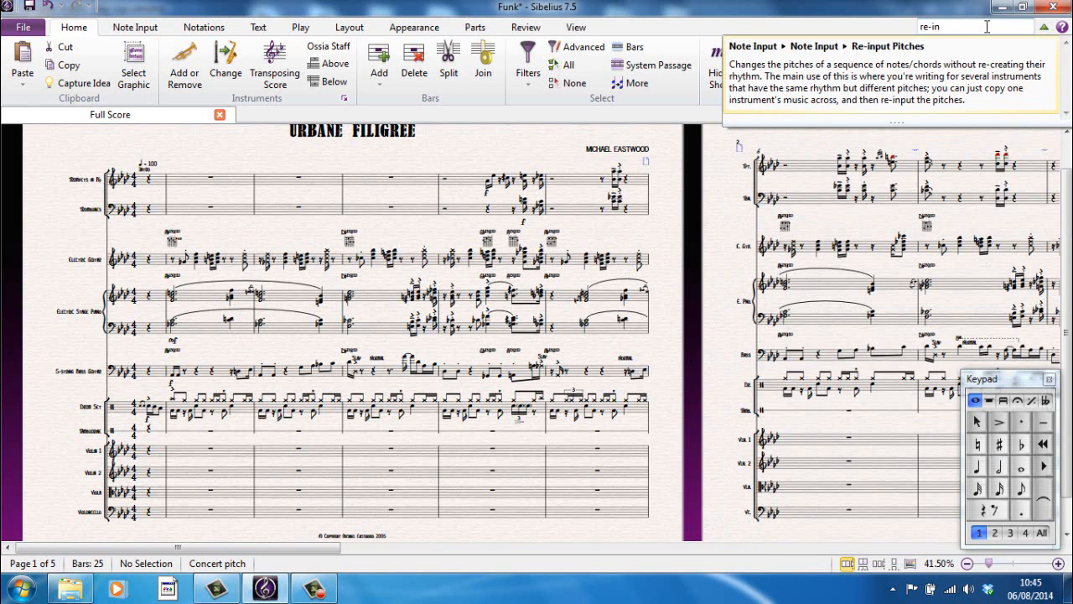
{"action": "mouse_move", "coordinate": [830, 93]}
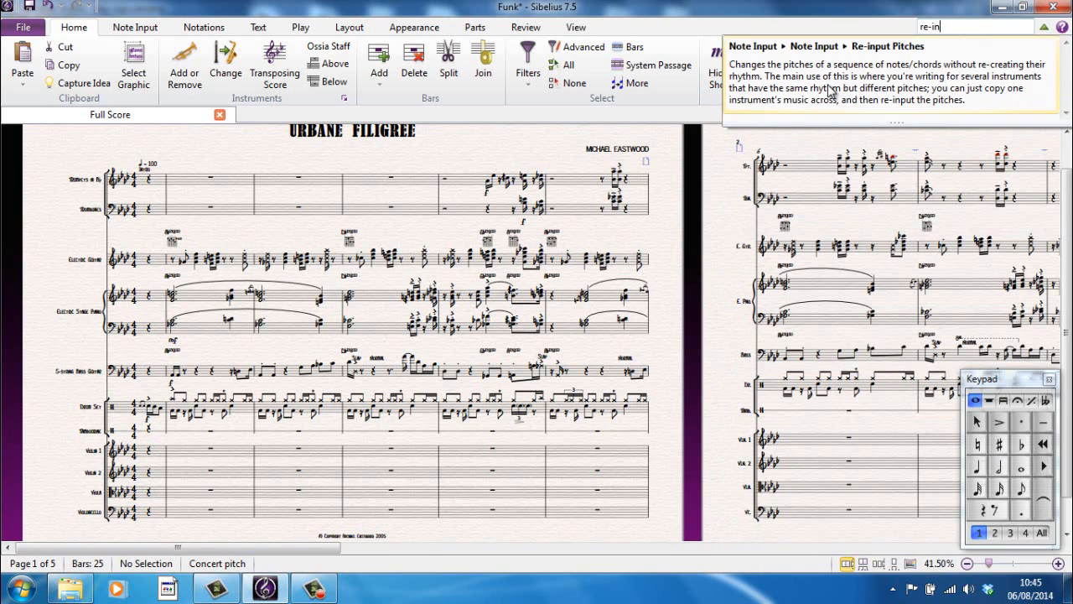
{"action": "left_click", "coordinate": [134, 27]}
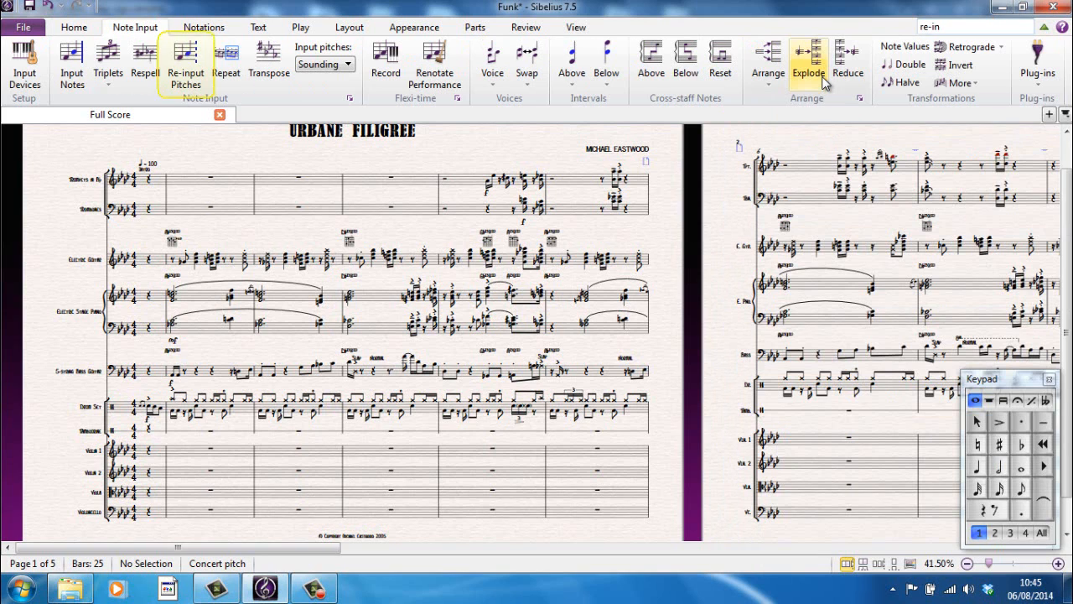
{"action": "mouse_move", "coordinate": [185, 63]}
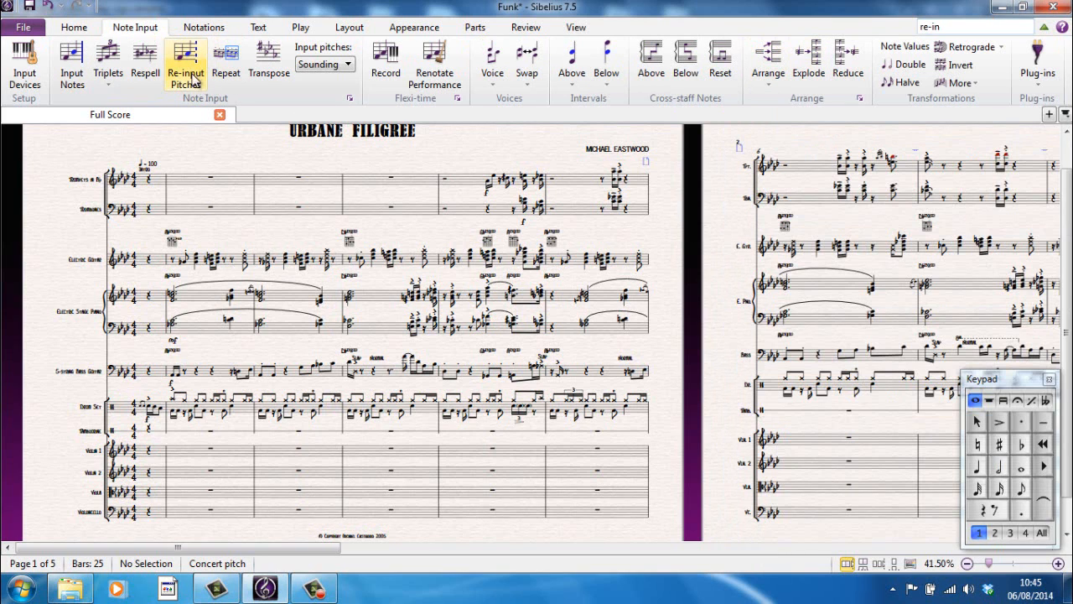
{"action": "mouse_move", "coordinate": [209, 163]}
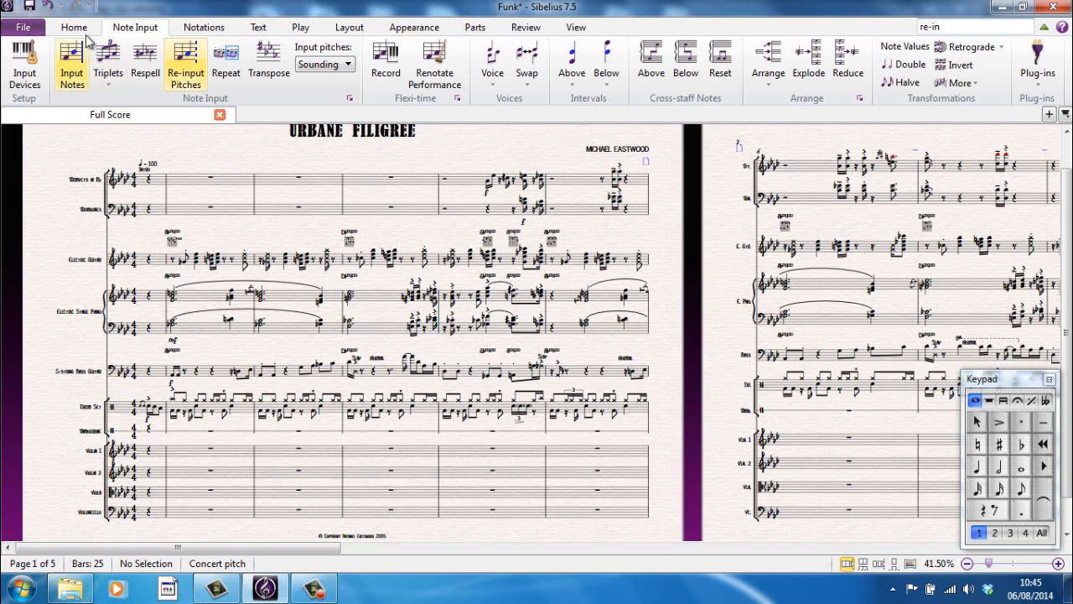
{"action": "left_click", "coordinate": [74, 27]}
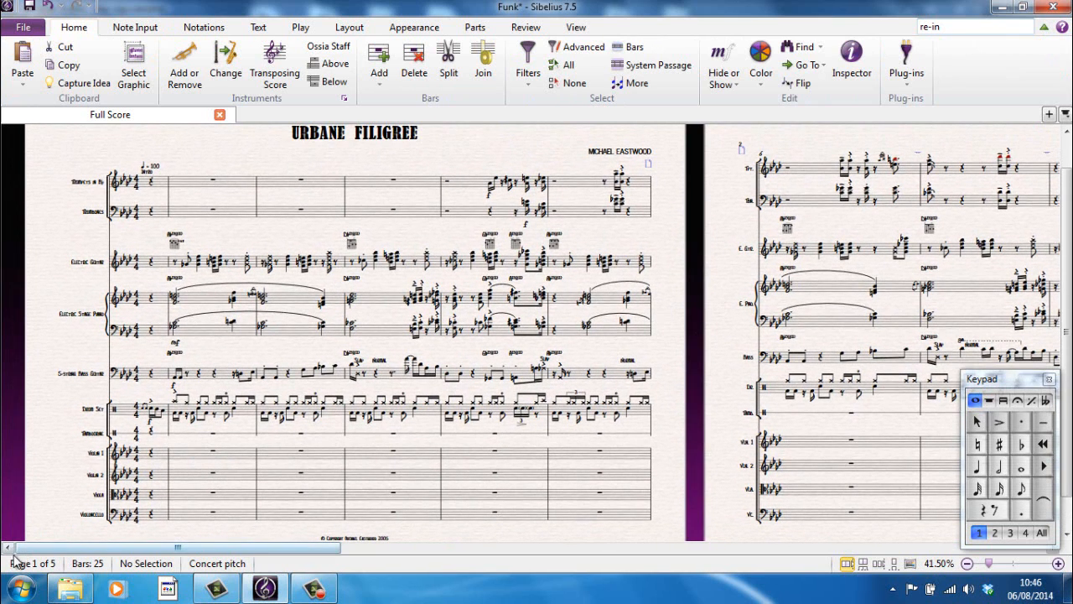
{"action": "mouse_move", "coordinate": [243, 563]}
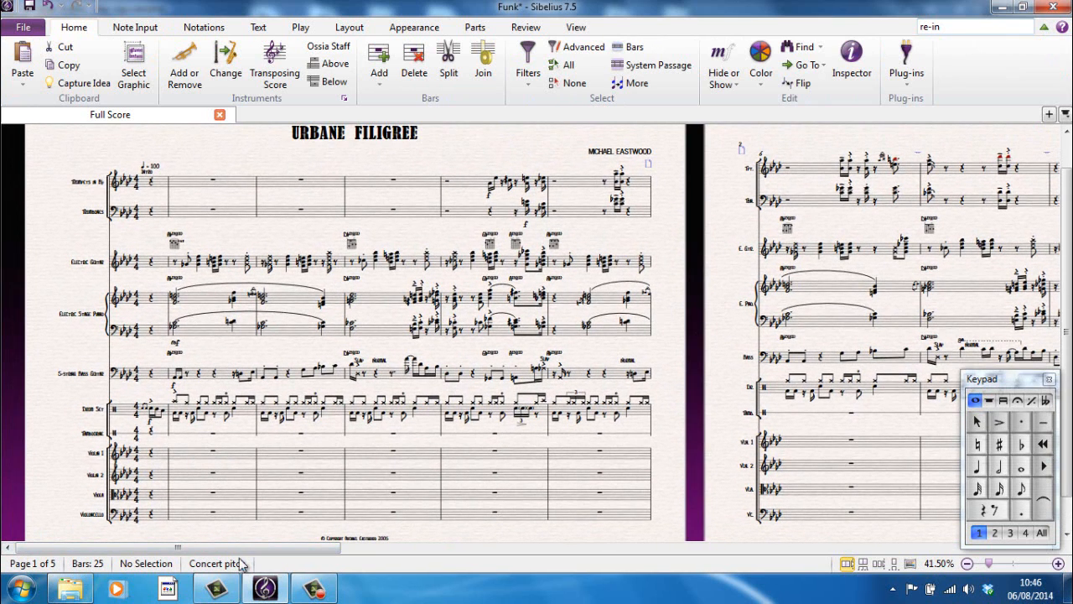
{"action": "mouse_move", "coordinate": [91, 336]}
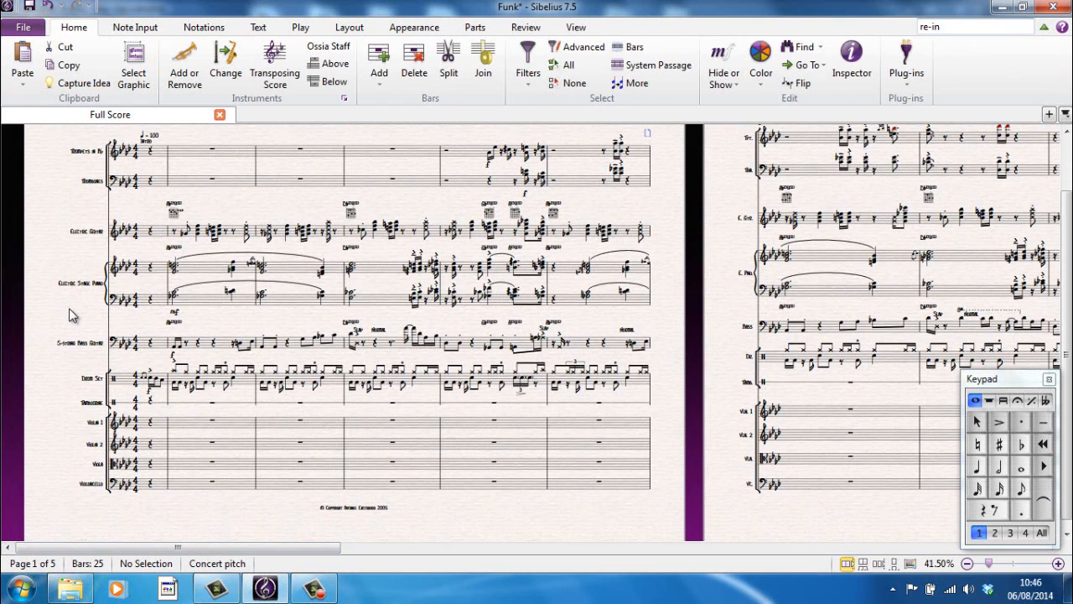
{"action": "mouse_move", "coordinate": [52, 505]}
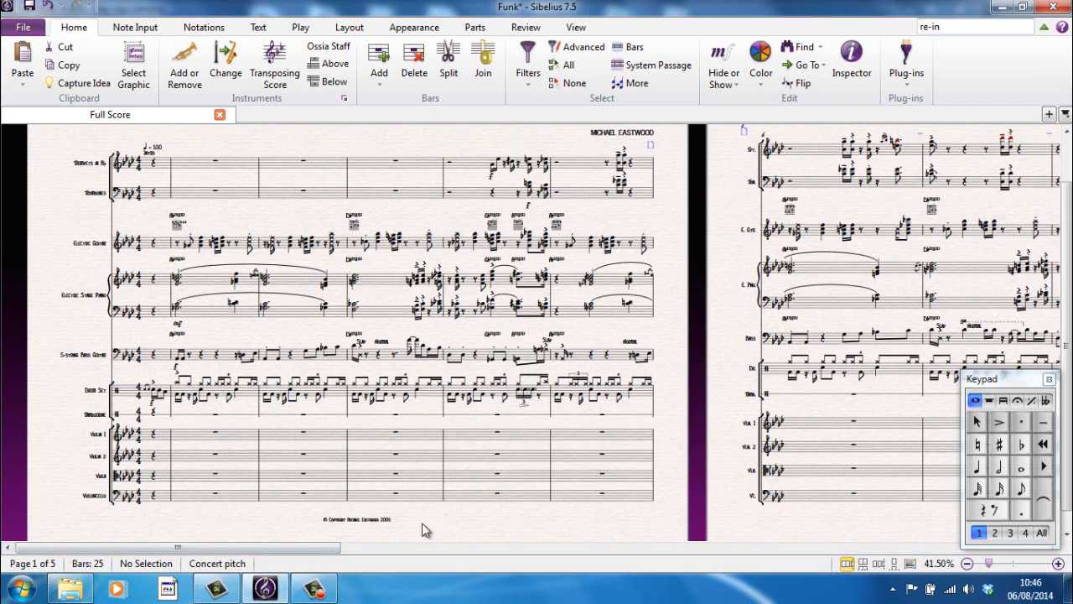
Step: Scroll through to page 2 and deselect the Violin 1 bar
{"action": "scroll", "scroll_direction": "right", "scroll_amount": 3}
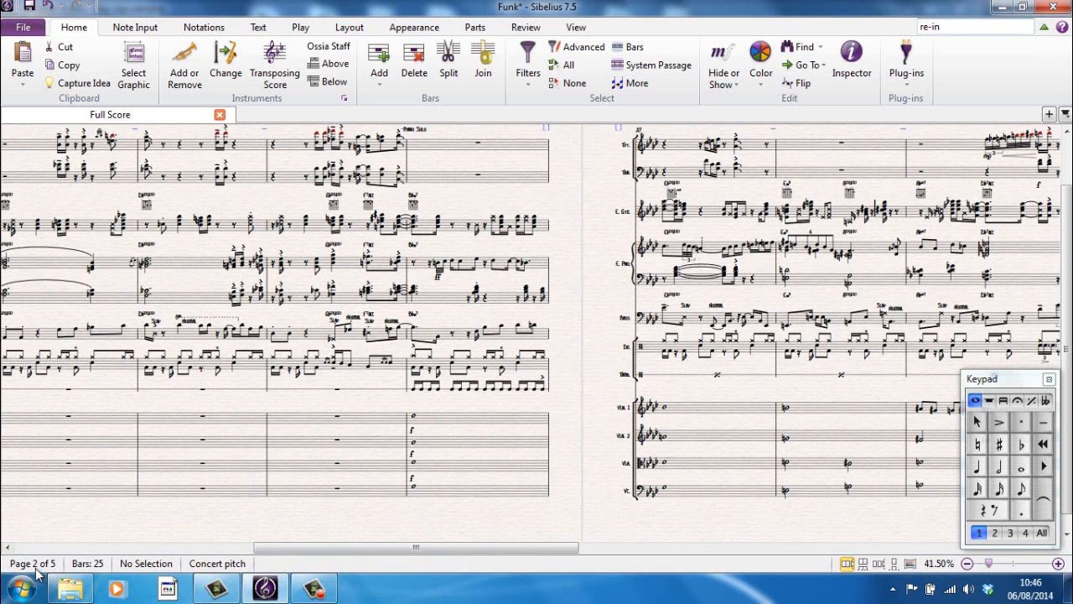
{"action": "mouse_move", "coordinate": [178, 510]}
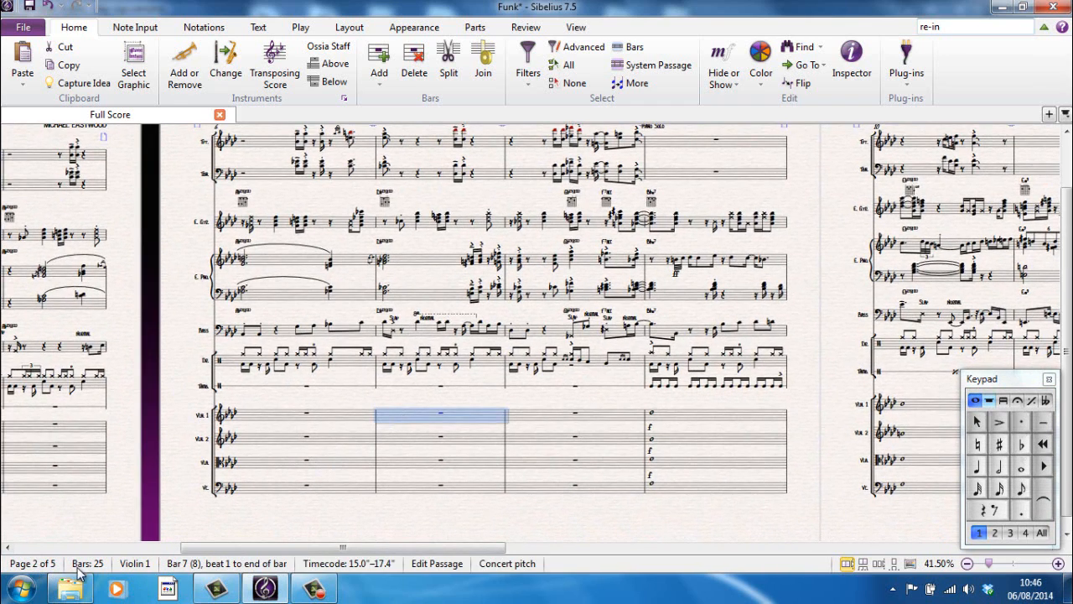
{"action": "mouse_move", "coordinate": [87, 562]}
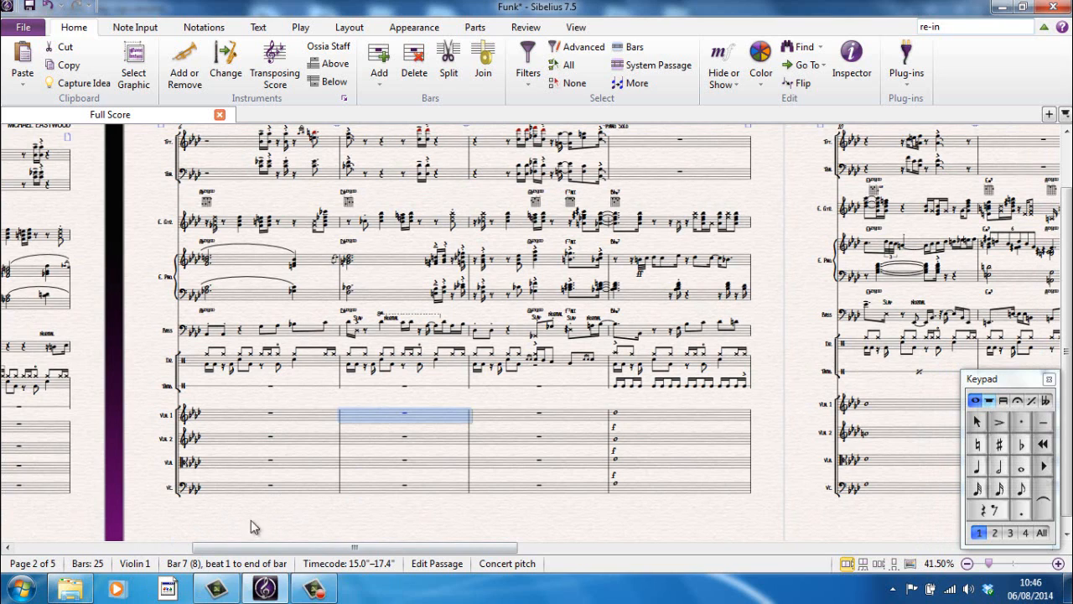
{"action": "mouse_move", "coordinate": [228, 573]}
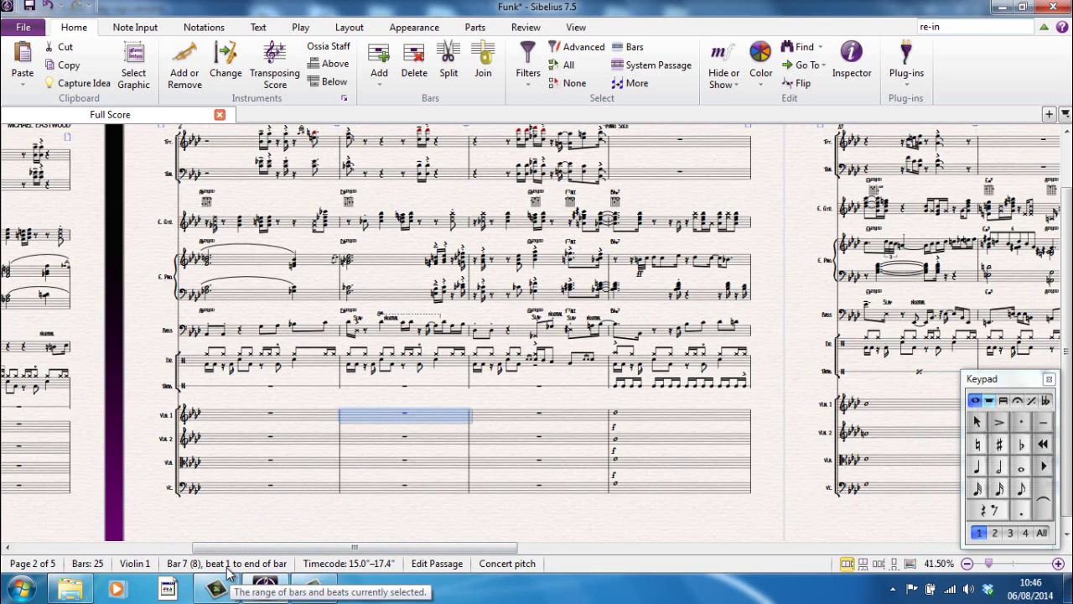
{"action": "mouse_move", "coordinate": [423, 425]}
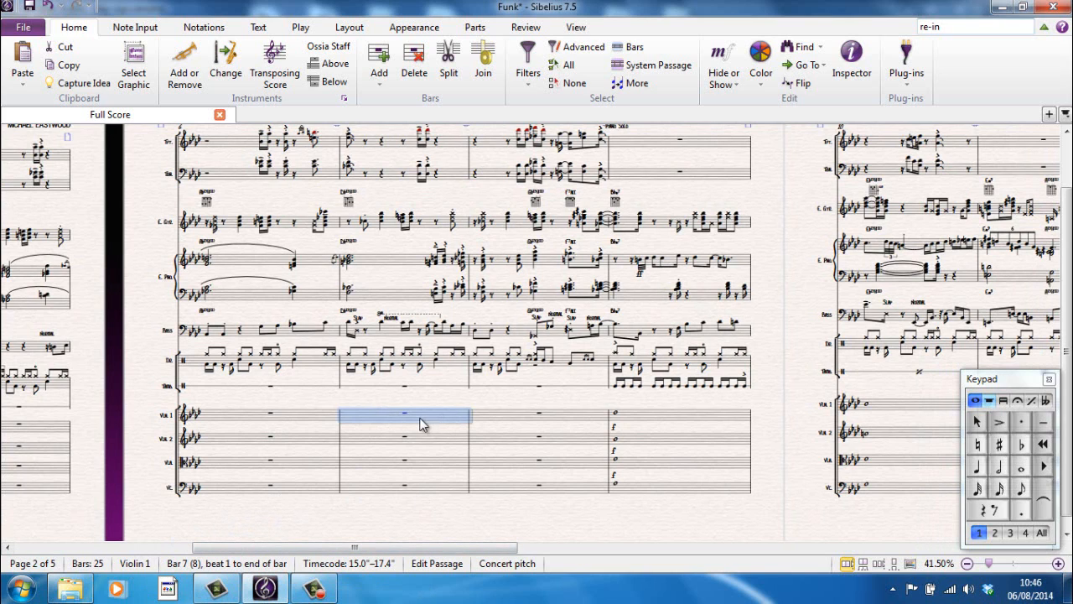
{"action": "scroll", "scroll_direction": "down", "scroll_amount": 3}
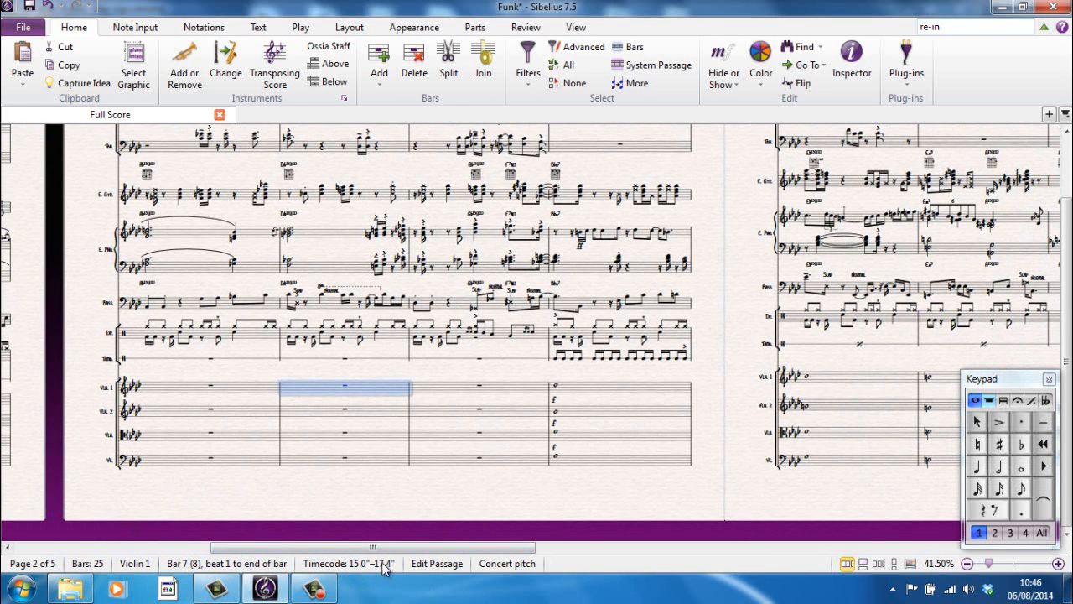
{"action": "mouse_move", "coordinate": [369, 517]}
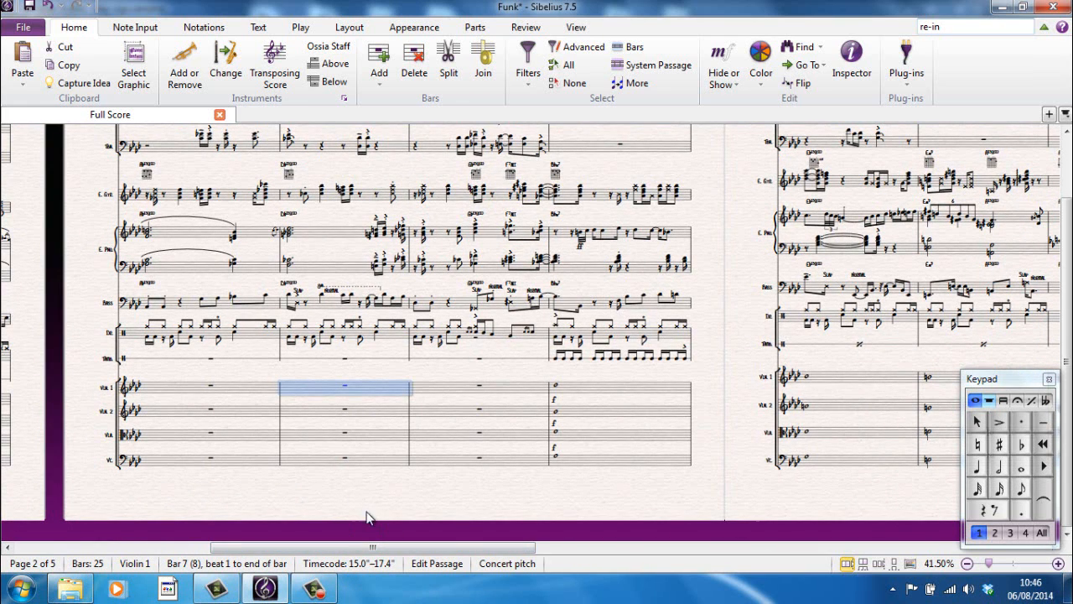
{"action": "mouse_move", "coordinate": [494, 576]}
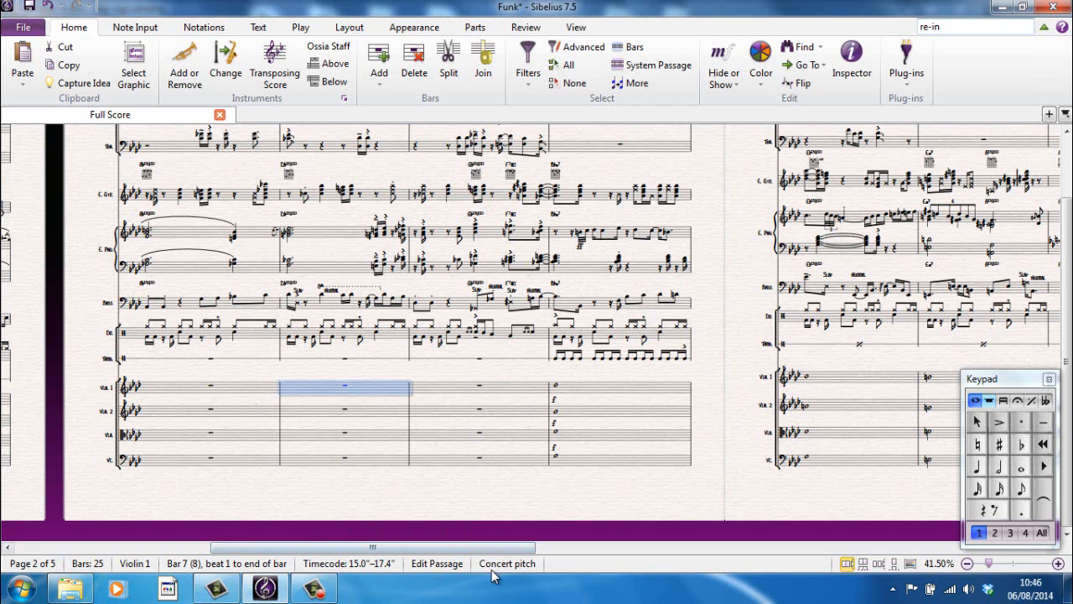
{"action": "left_click", "coordinate": [557, 501]}
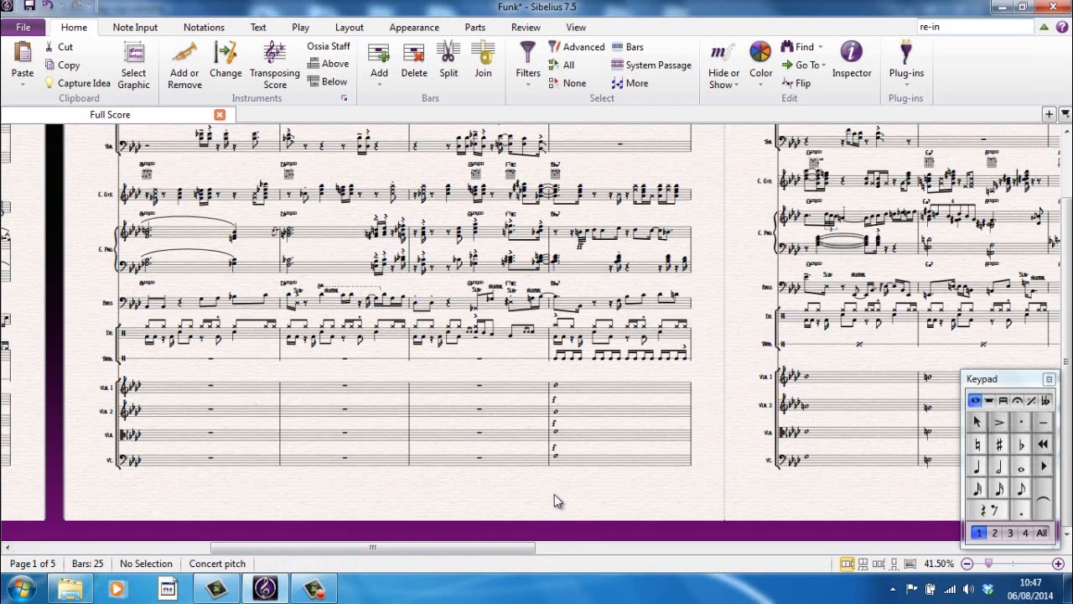
{"action": "mouse_move", "coordinate": [428, 570]}
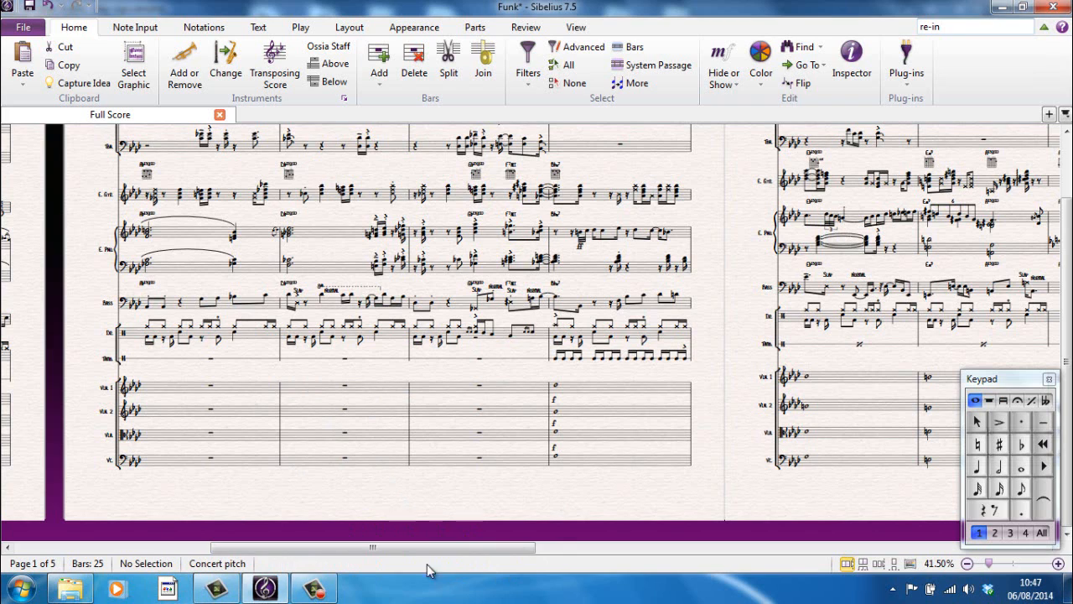
{"action": "mouse_move", "coordinate": [365, 498]}
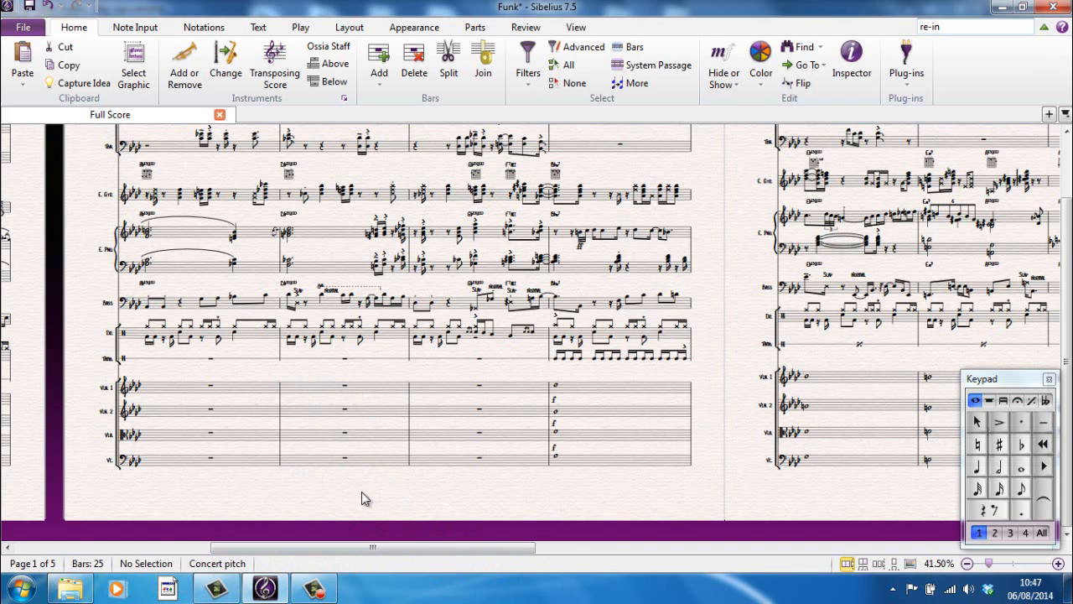
{"action": "mouse_move", "coordinate": [295, 232]}
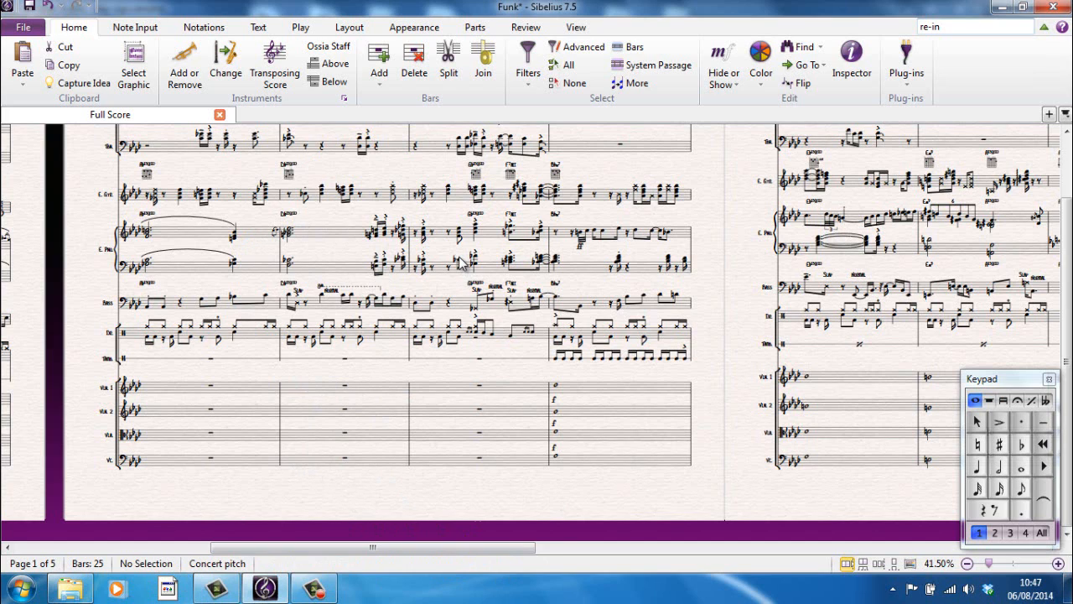
Step: Select a stage piano Cb4, then a drum-set cross-notehead G5 in bar 7
{"action": "left_click", "coordinate": [461, 264]}
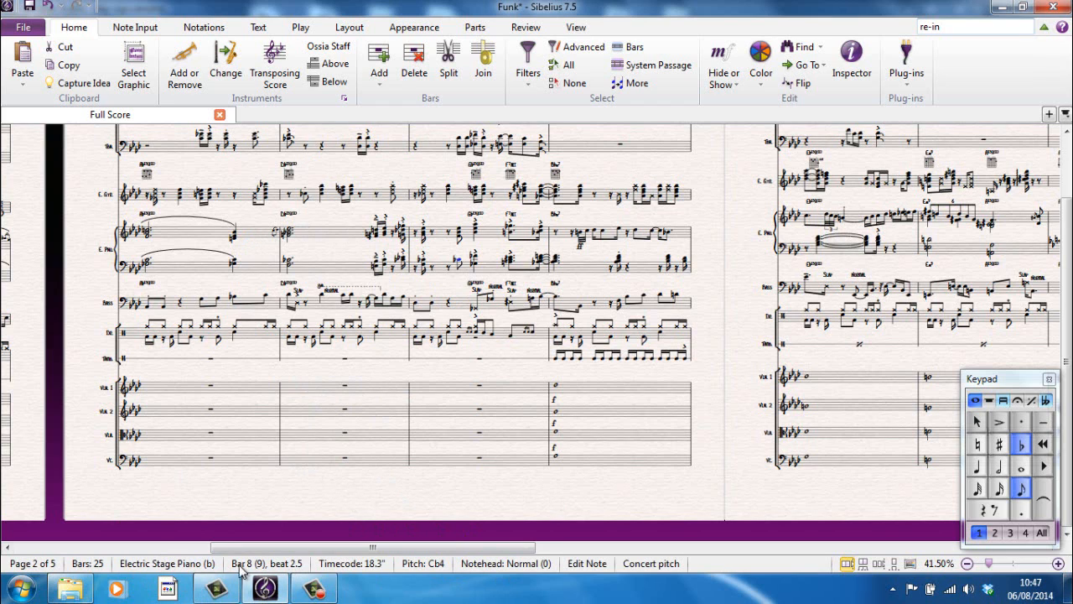
{"action": "mouse_move", "coordinate": [299, 570]}
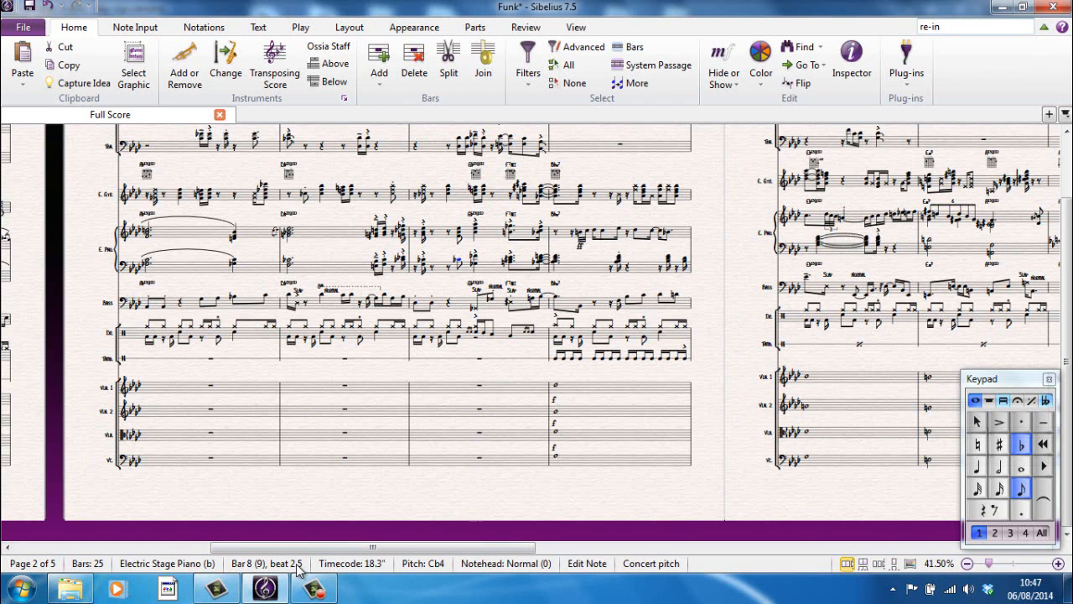
{"action": "mouse_move", "coordinate": [373, 562]}
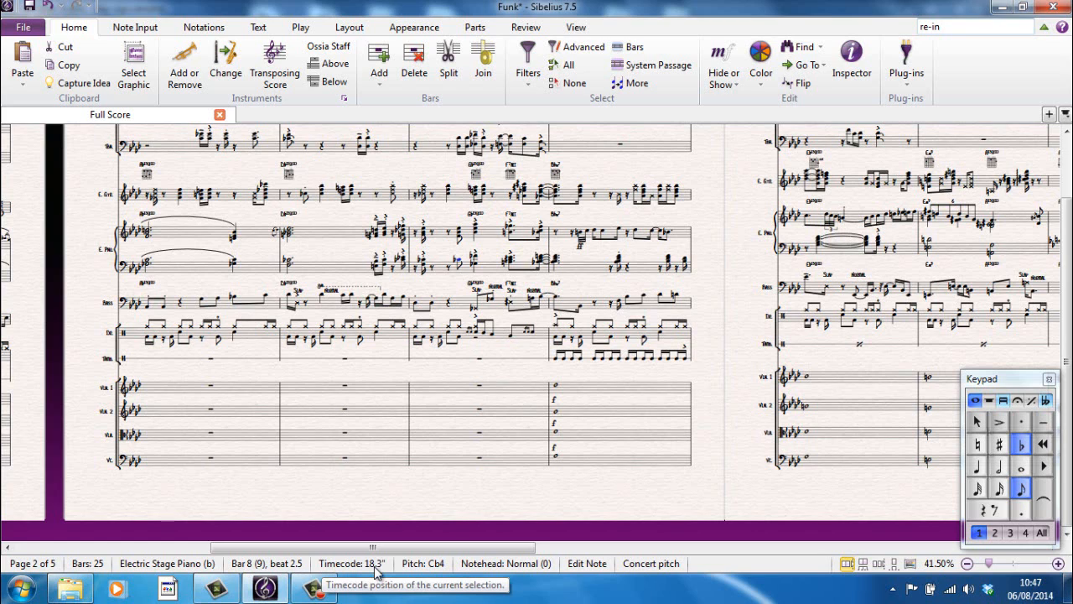
{"action": "mouse_move", "coordinate": [424, 573]}
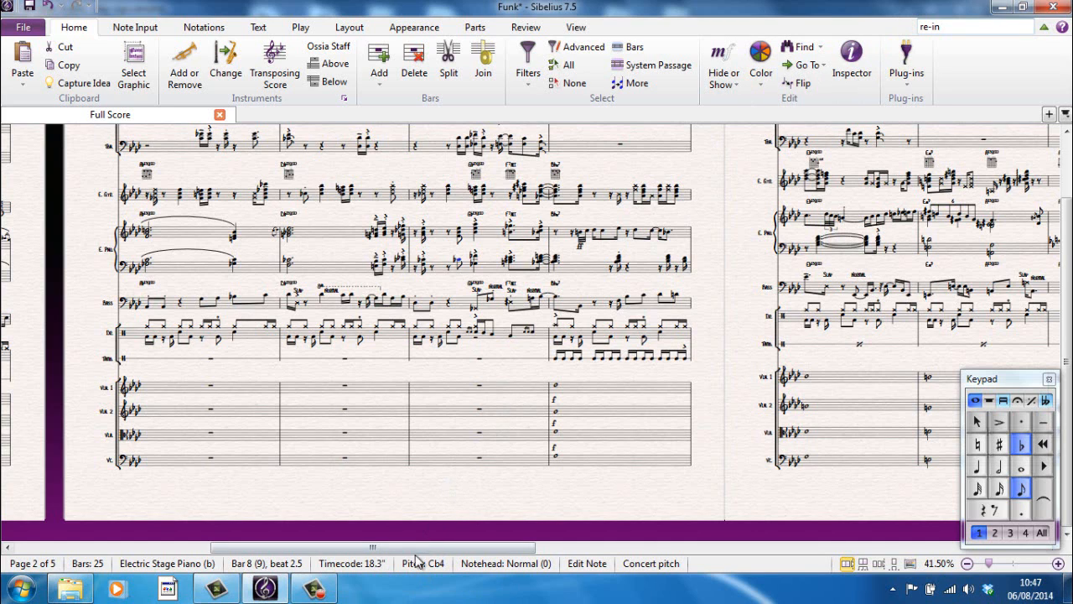
{"action": "mouse_move", "coordinate": [435, 571]}
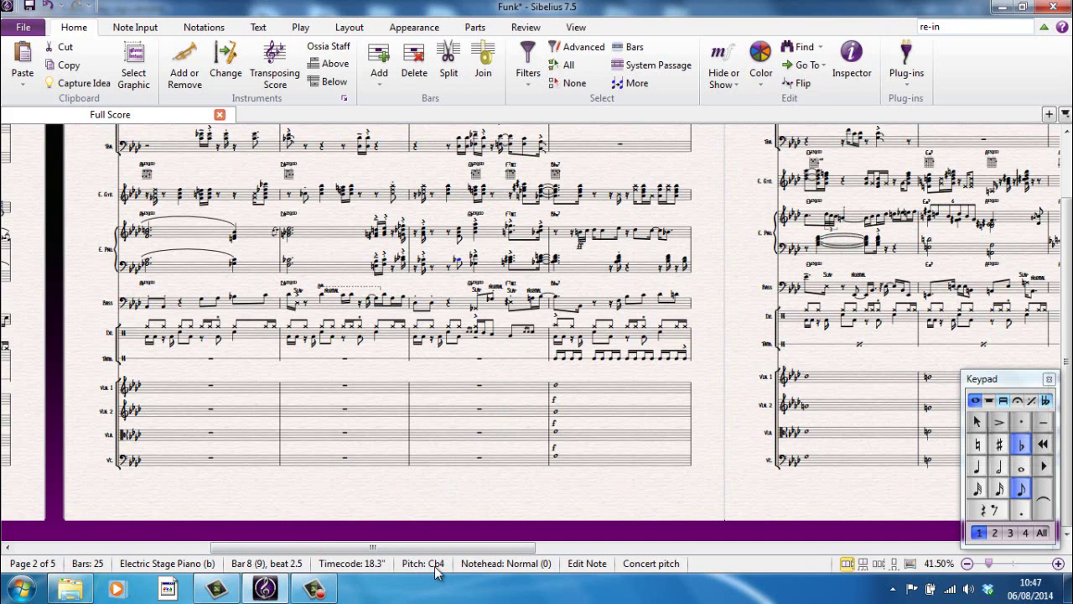
{"action": "mouse_move", "coordinate": [587, 563]}
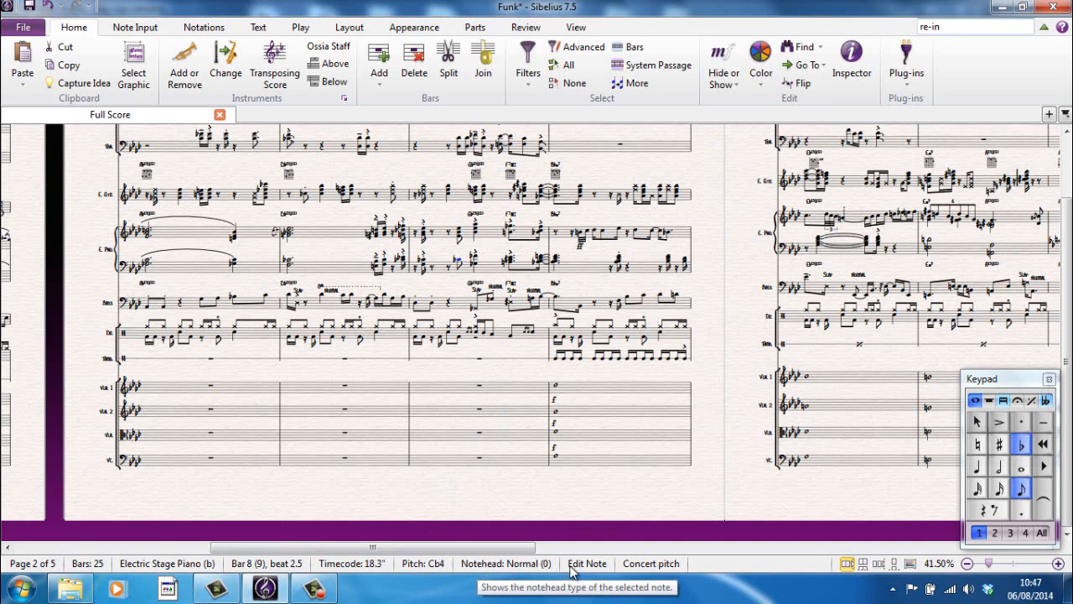
{"action": "mouse_move", "coordinate": [593, 572]}
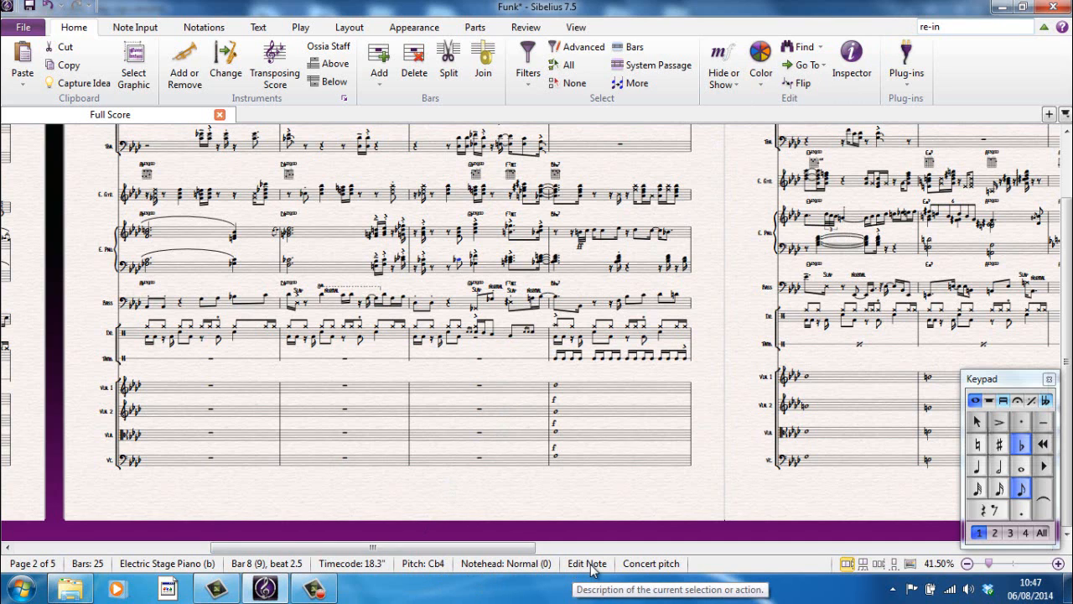
{"action": "mouse_move", "coordinate": [650, 563]}
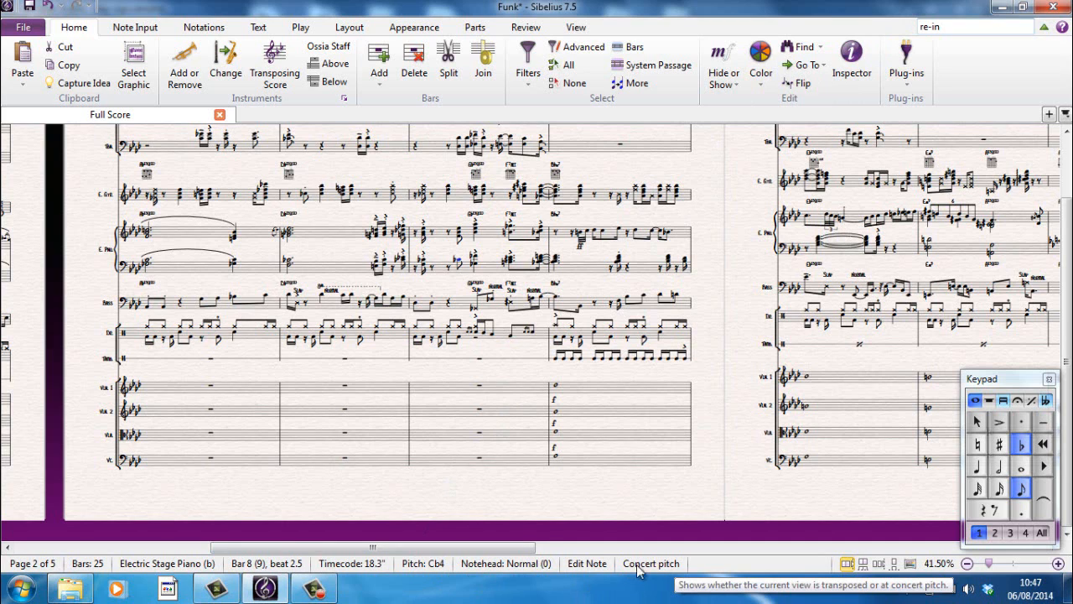
{"action": "mouse_move", "coordinate": [516, 503]}
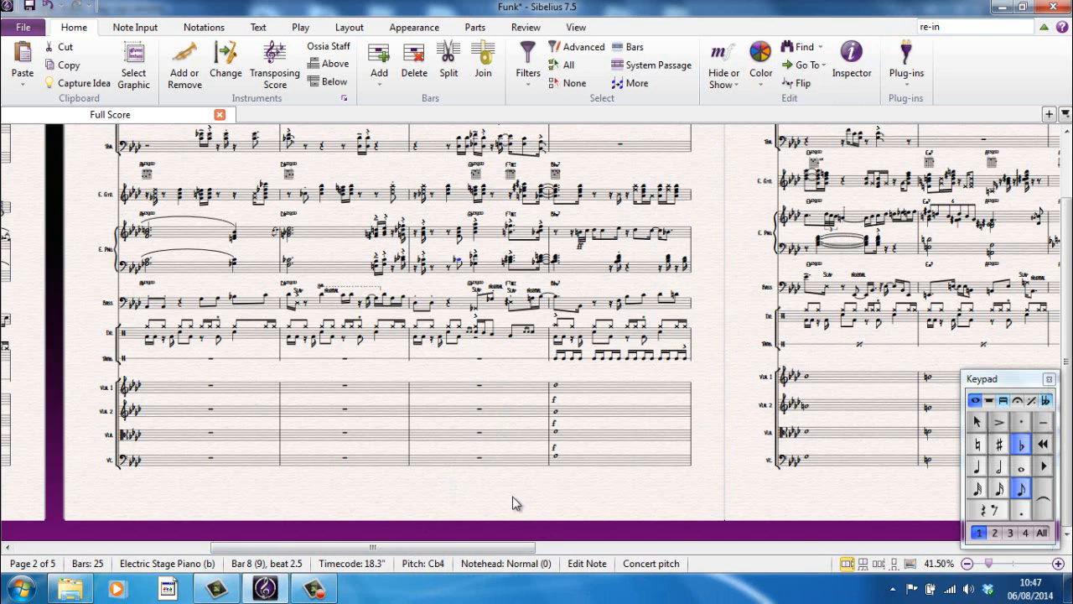
{"action": "mouse_move", "coordinate": [352, 312]}
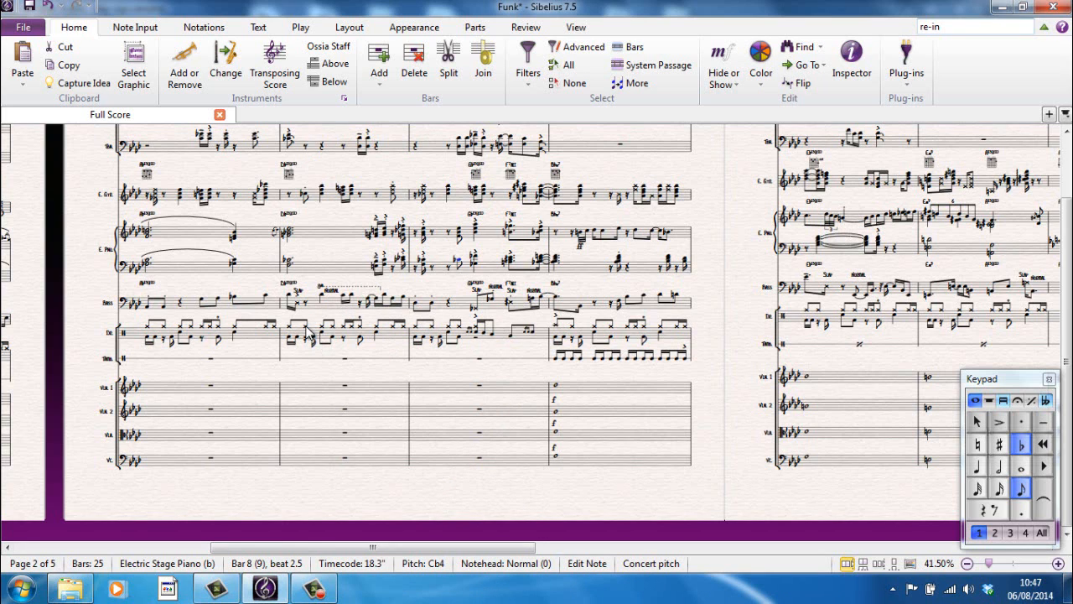
{"action": "left_click", "coordinate": [310, 323]}
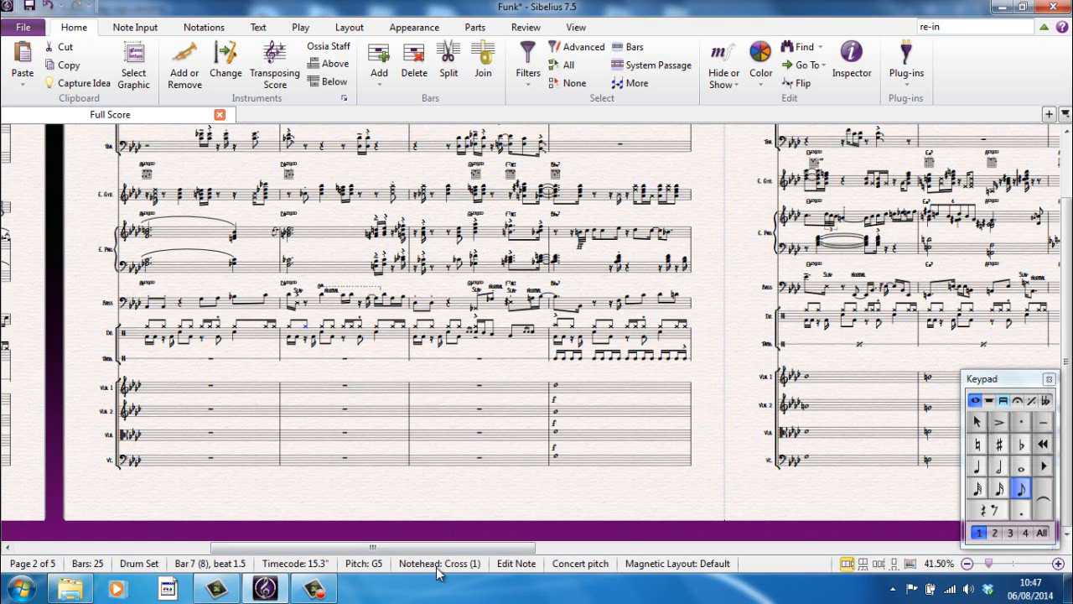
{"action": "mouse_move", "coordinate": [482, 567]}
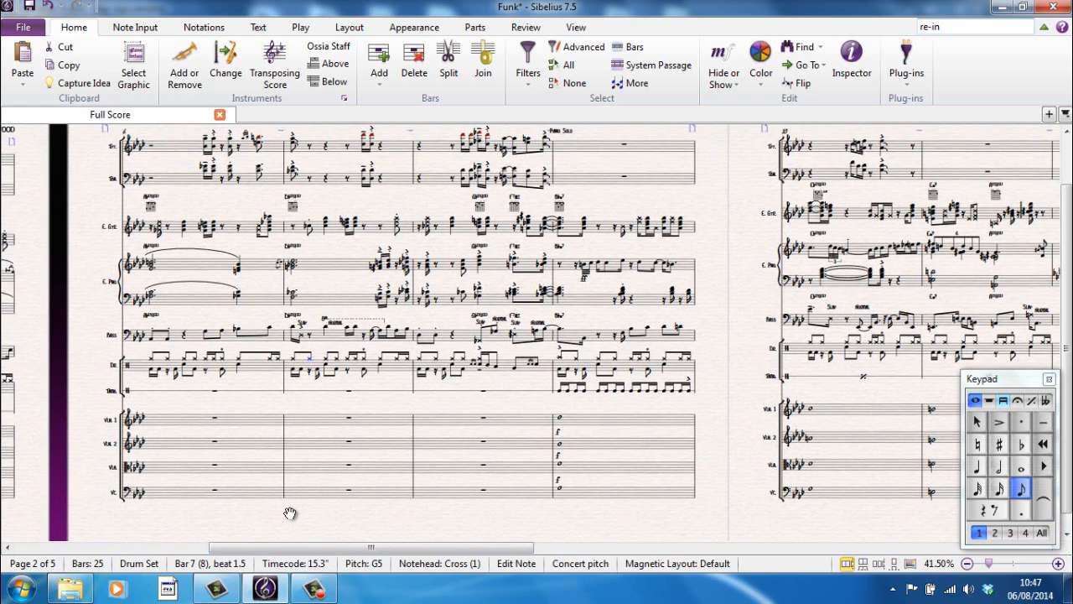
{"action": "mouse_move", "coordinate": [336, 294]}
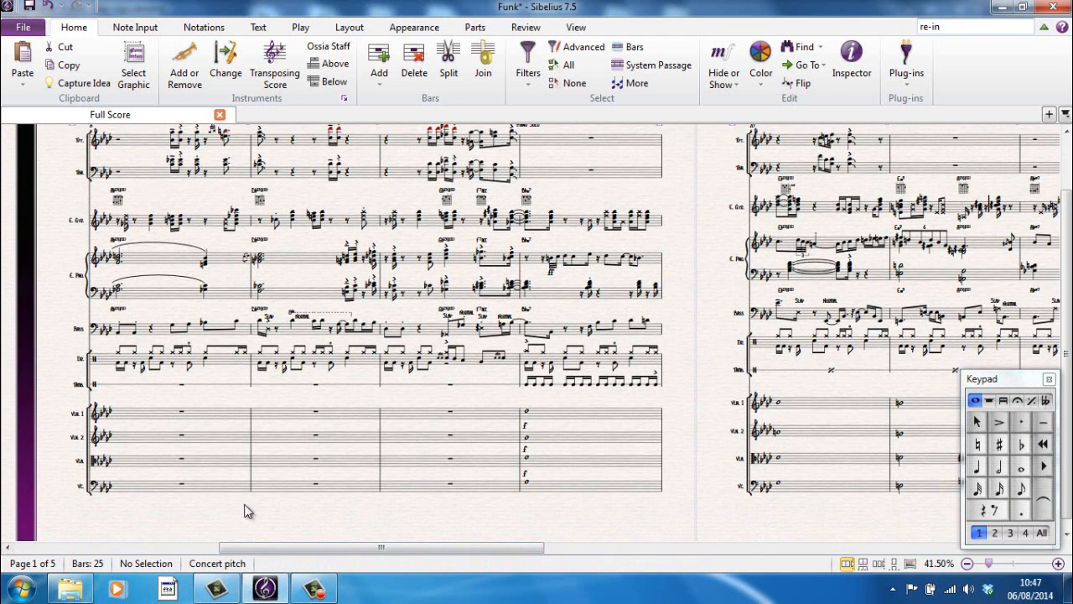
{"action": "mouse_move", "coordinate": [640, 517]}
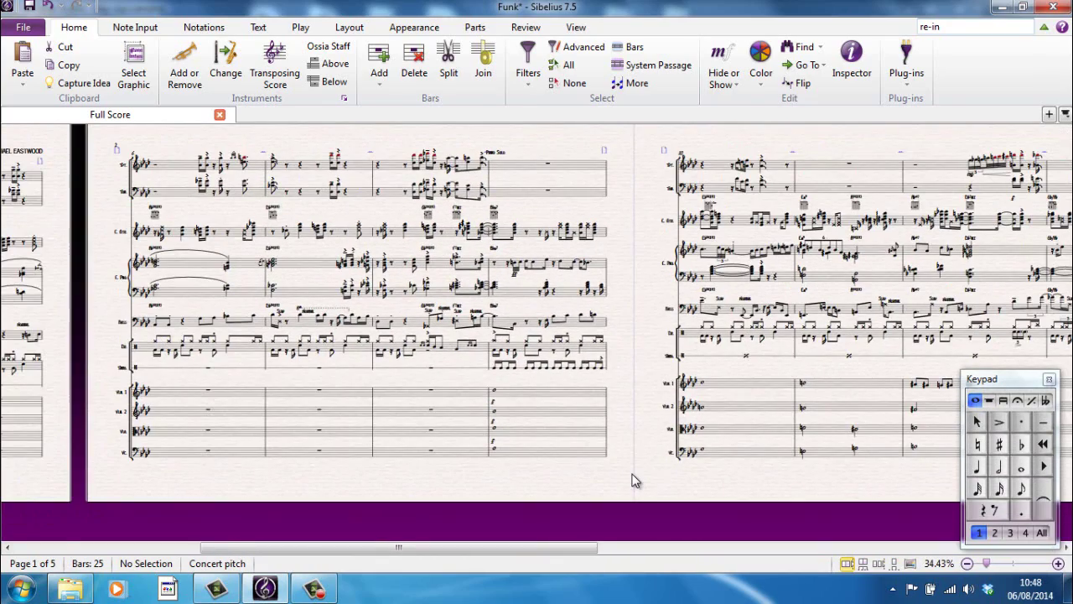
Step: Reduce the status-bar zoom to about 37%
{"action": "left_click", "coordinate": [966, 563]}
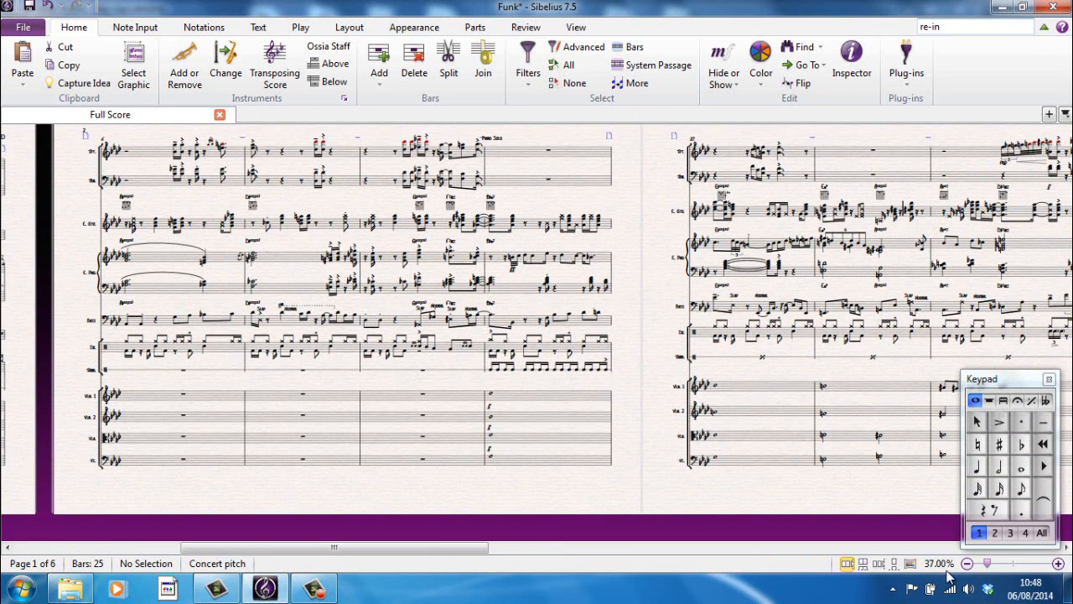
{"action": "mouse_move", "coordinate": [692, 514]}
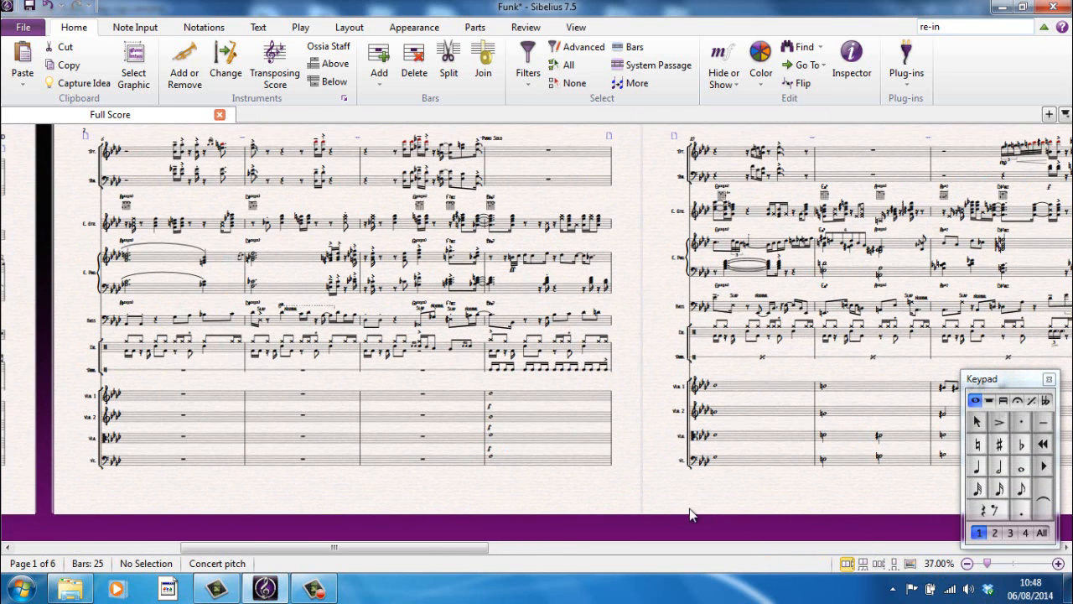
{"action": "mouse_move", "coordinate": [889, 583]}
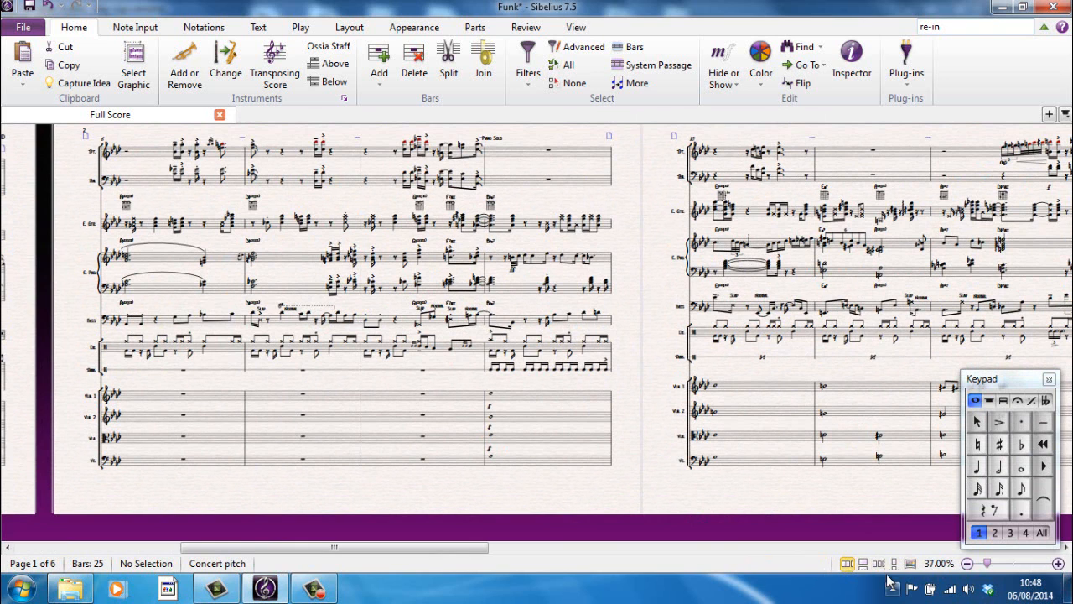
{"action": "mouse_move", "coordinate": [662, 496]}
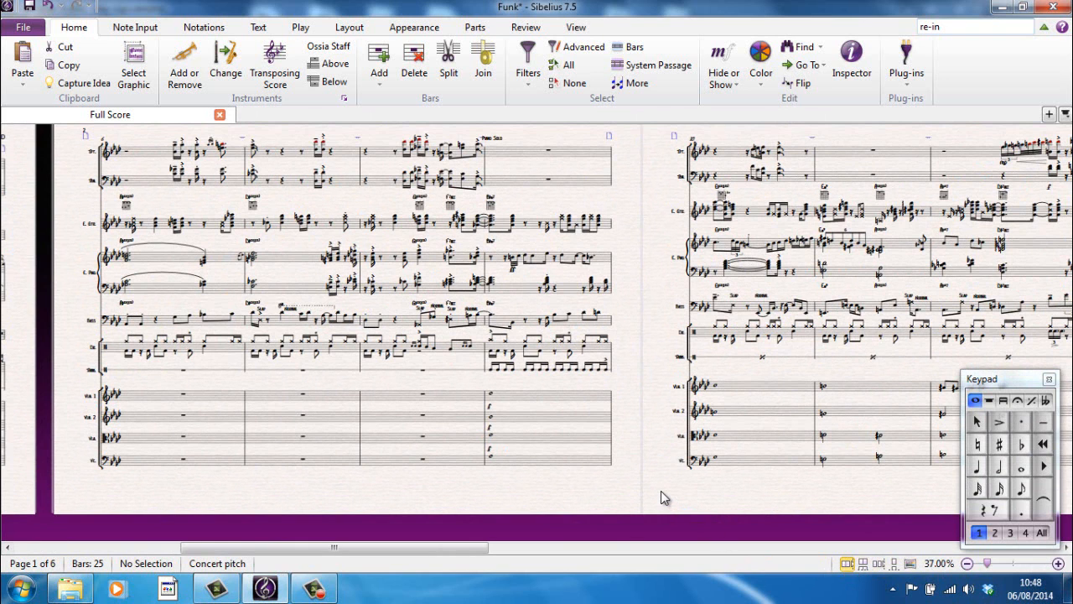
Step: Zoom out twice to 27% and scroll along to page 3
{"action": "left_click", "coordinate": [965, 562]}
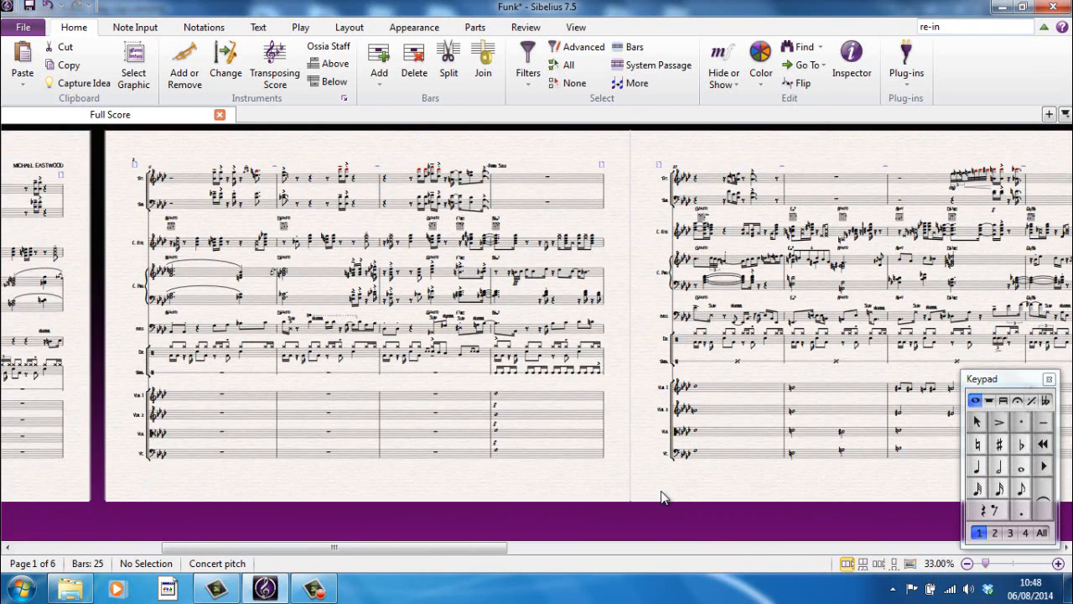
{"action": "left_click", "coordinate": [966, 563]}
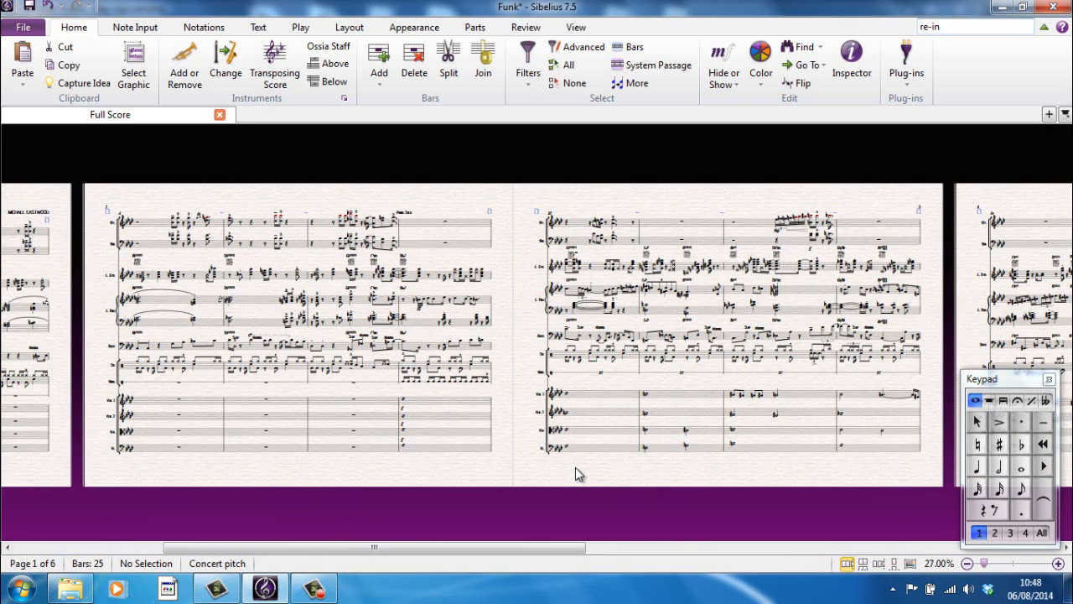
{"action": "mouse_move", "coordinate": [515, 188]}
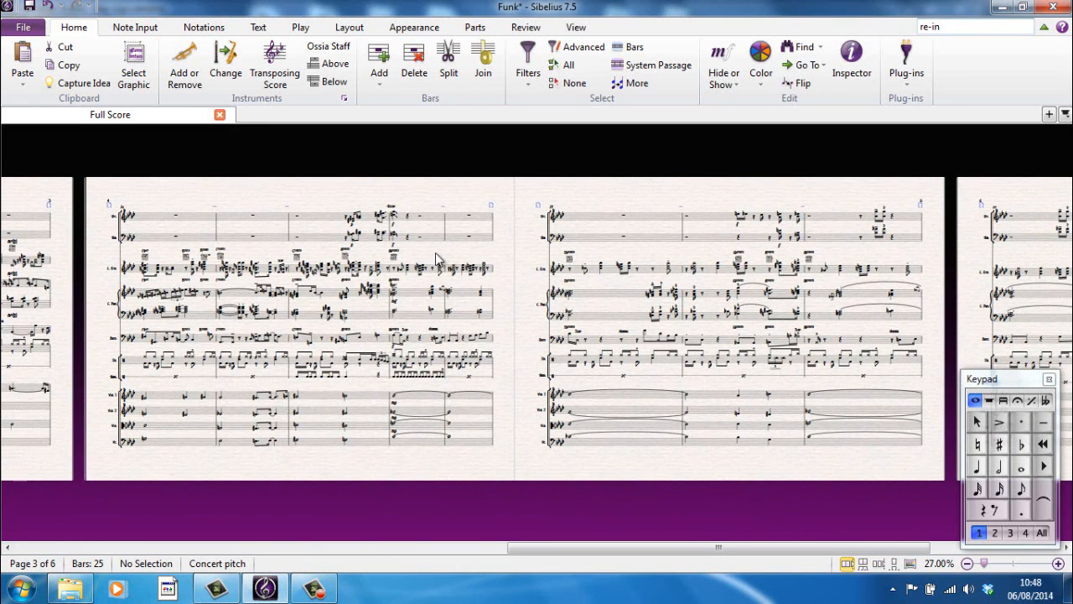
{"action": "mouse_move", "coordinate": [557, 469]}
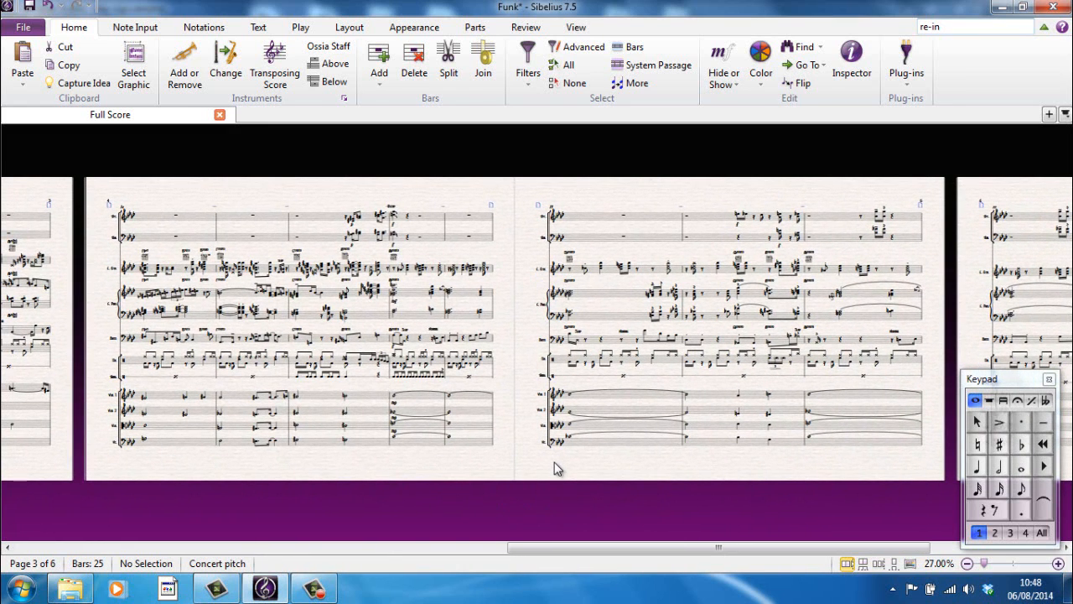
{"action": "mouse_move", "coordinate": [512, 461]}
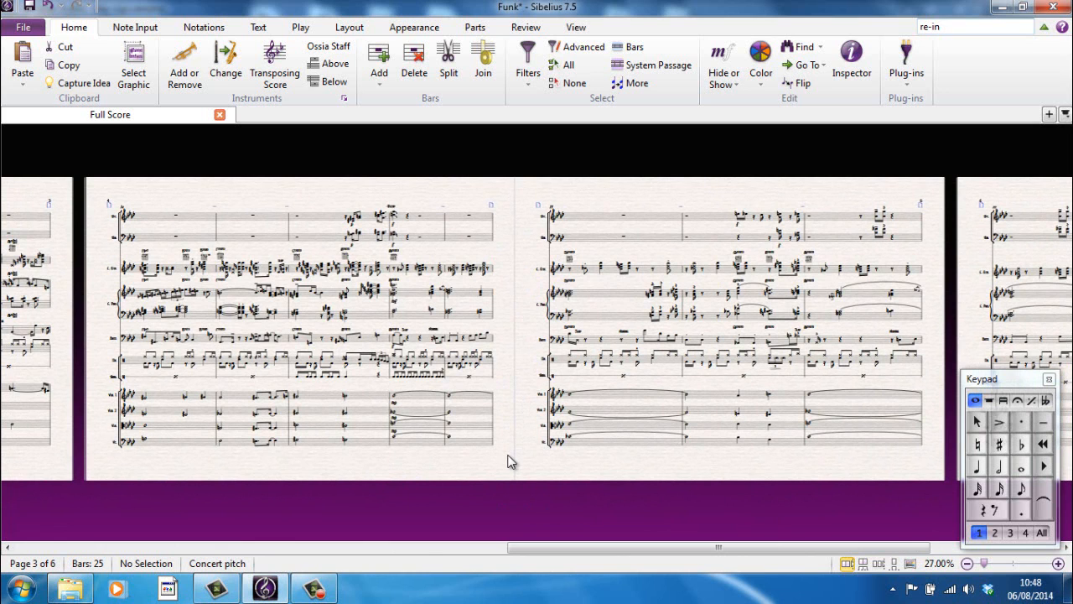
{"action": "mouse_move", "coordinate": [693, 466]}
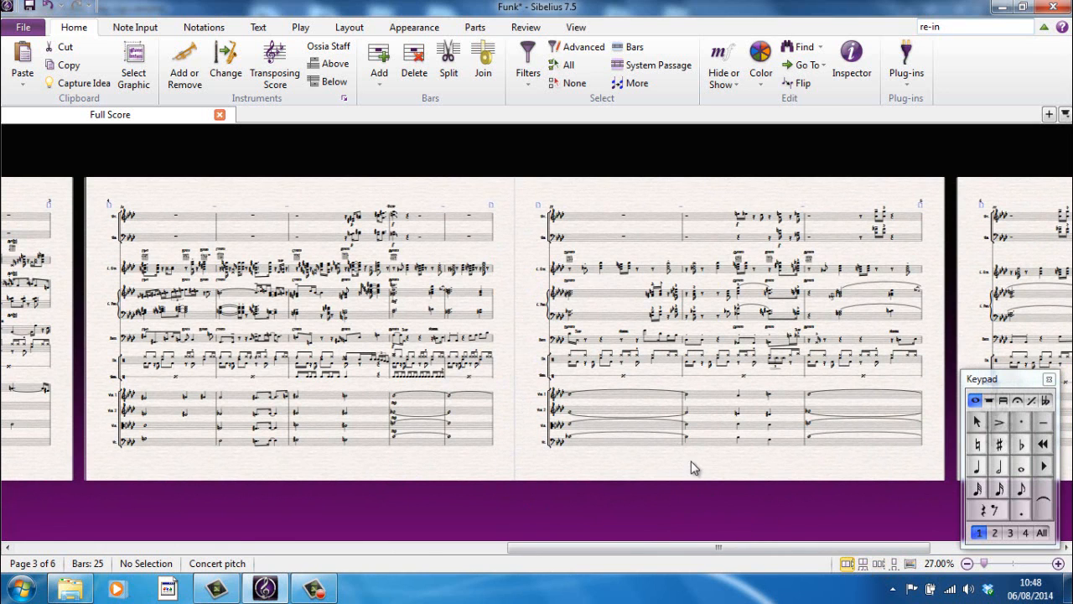
{"action": "scroll", "scroll_direction": "left", "scroll_amount": 3}
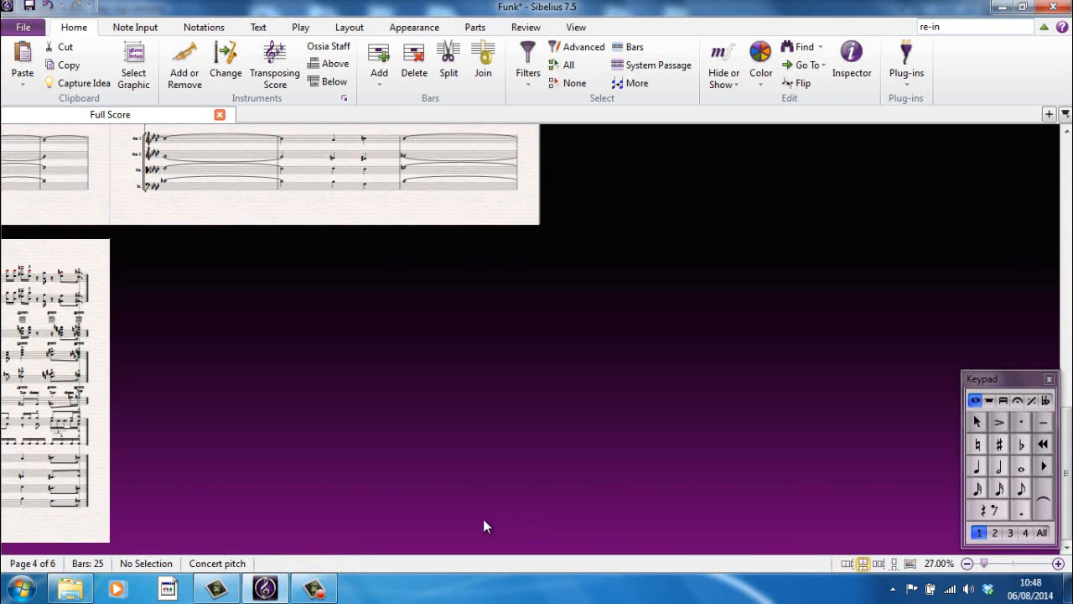
Step: Scroll down through the vertically stacked pages to page 3
{"action": "scroll", "scroll_direction": "down", "scroll_amount": 3}
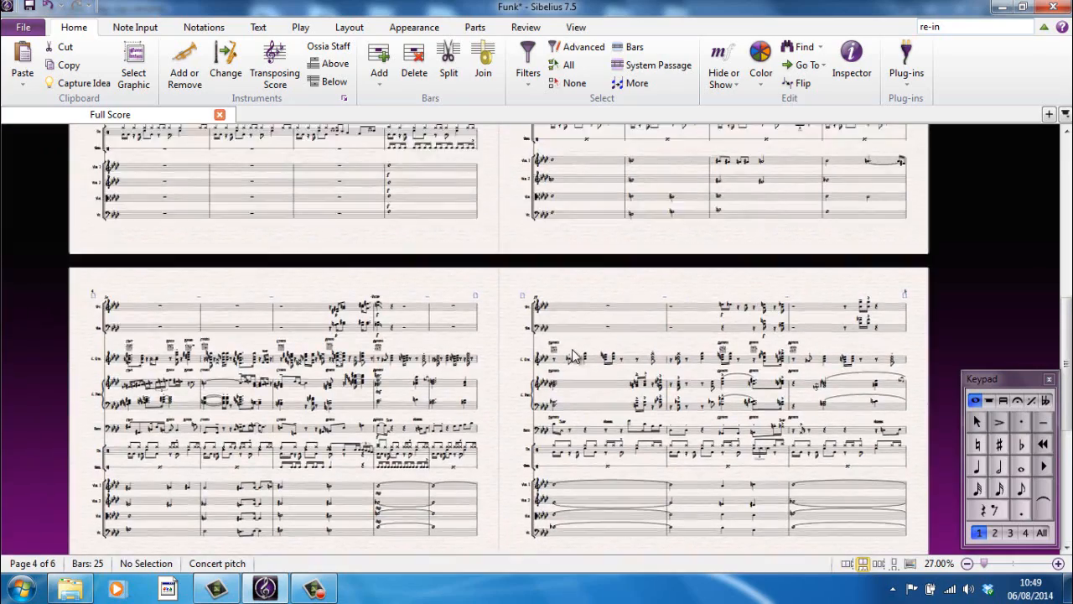
{"action": "scroll", "scroll_direction": "up", "scroll_amount": 3}
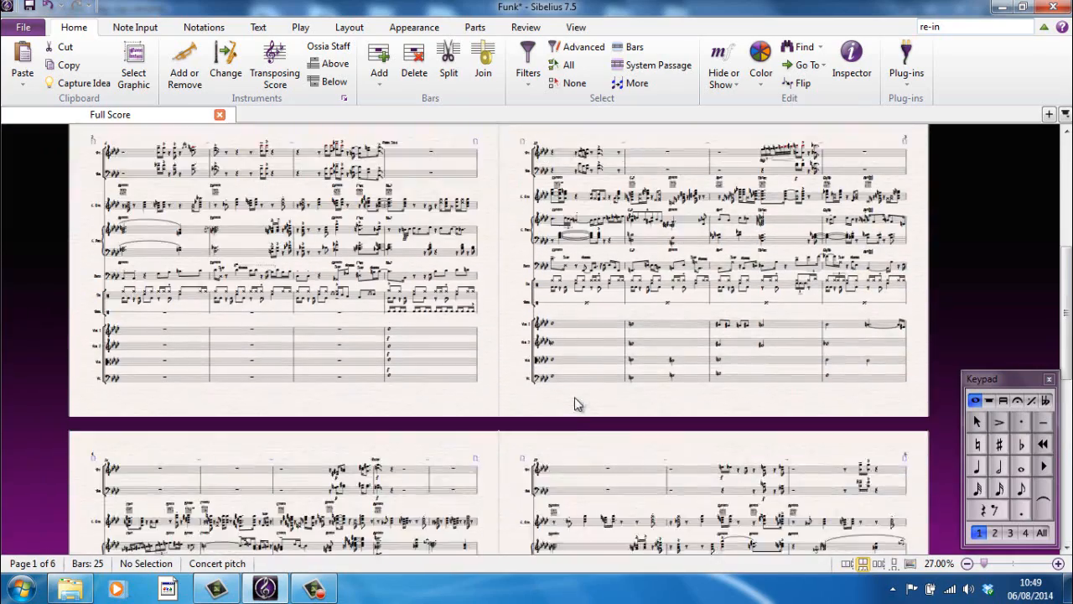
{"action": "scroll", "scroll_direction": "down", "scroll_amount": 3}
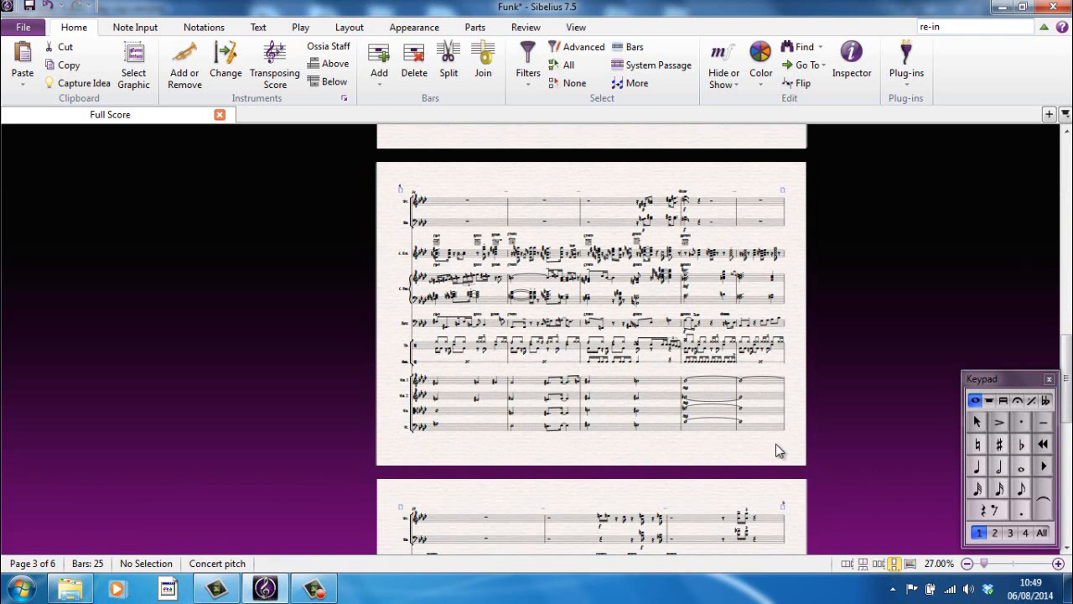
{"action": "scroll", "scroll_direction": "down", "scroll_amount": 3}
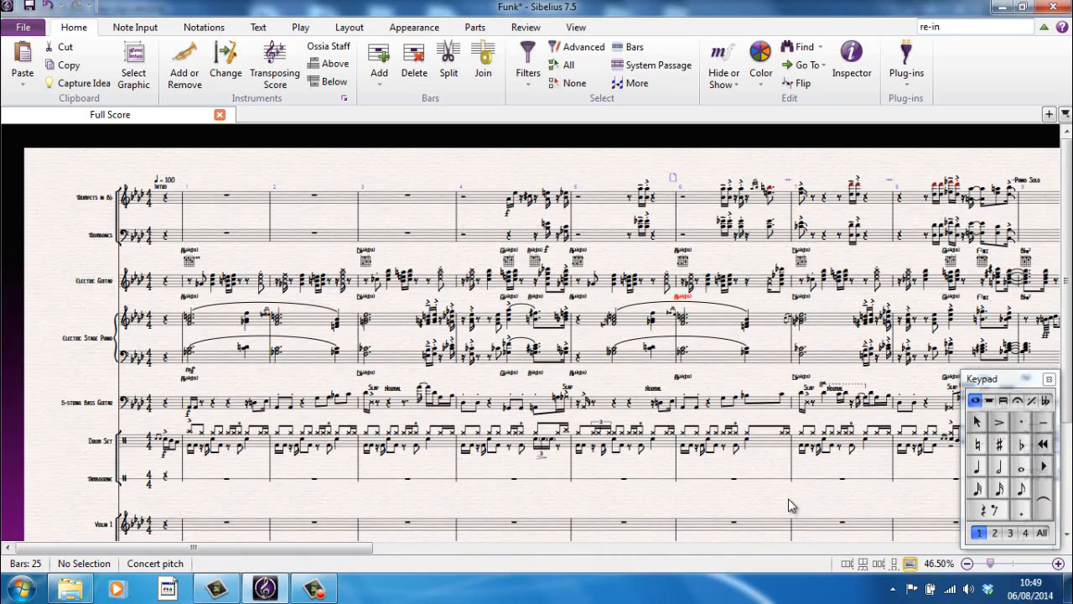
Step: Scroll the Panorama strip to show the trumpet through cello staves
{"action": "scroll", "scroll_direction": "down", "scroll_amount": 3}
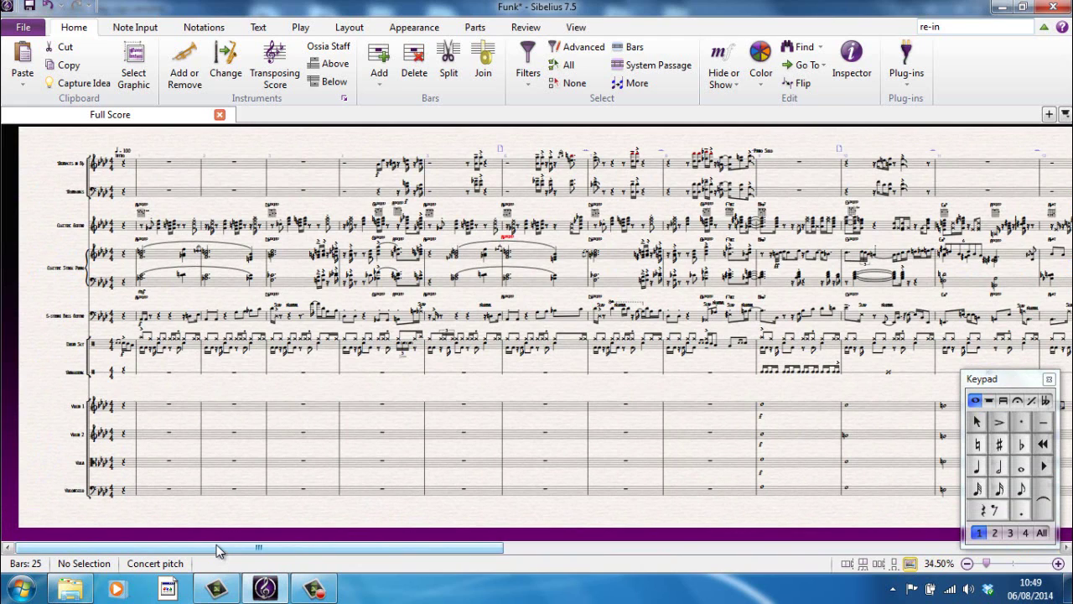
{"action": "mouse_move", "coordinate": [243, 529]}
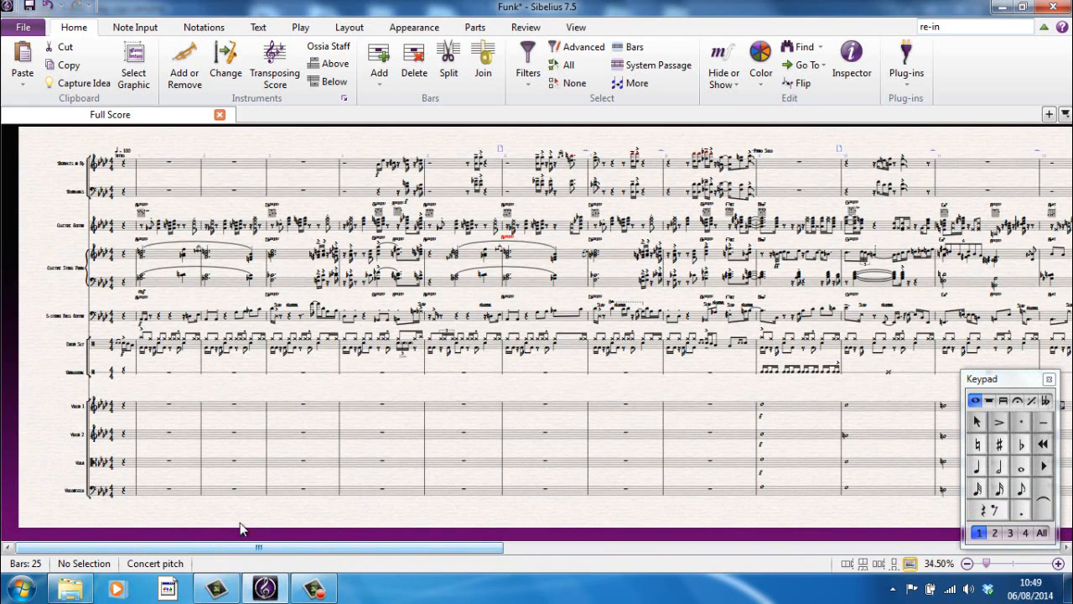